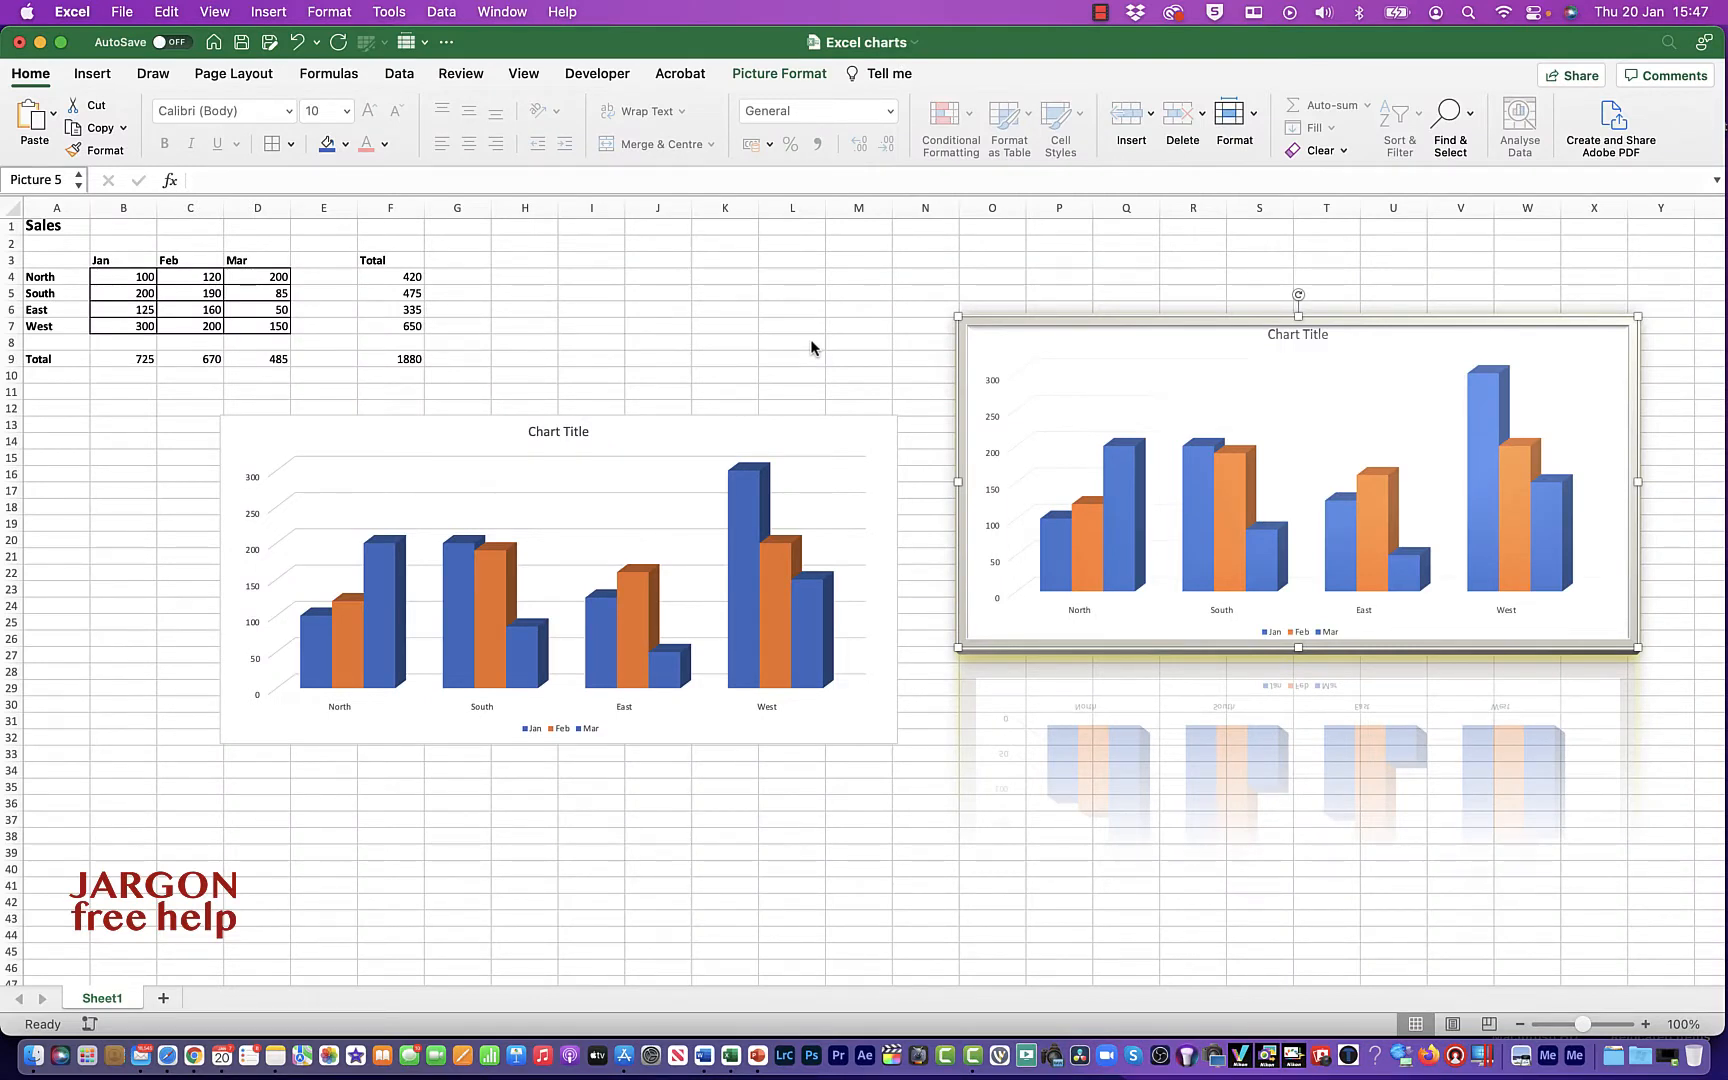
# - Change North's March value to 2000 and back to 200, showing the chart picture stays unchanged
pyautogui.moveTo(198, 414); pyautogui.dragTo(904, 772)
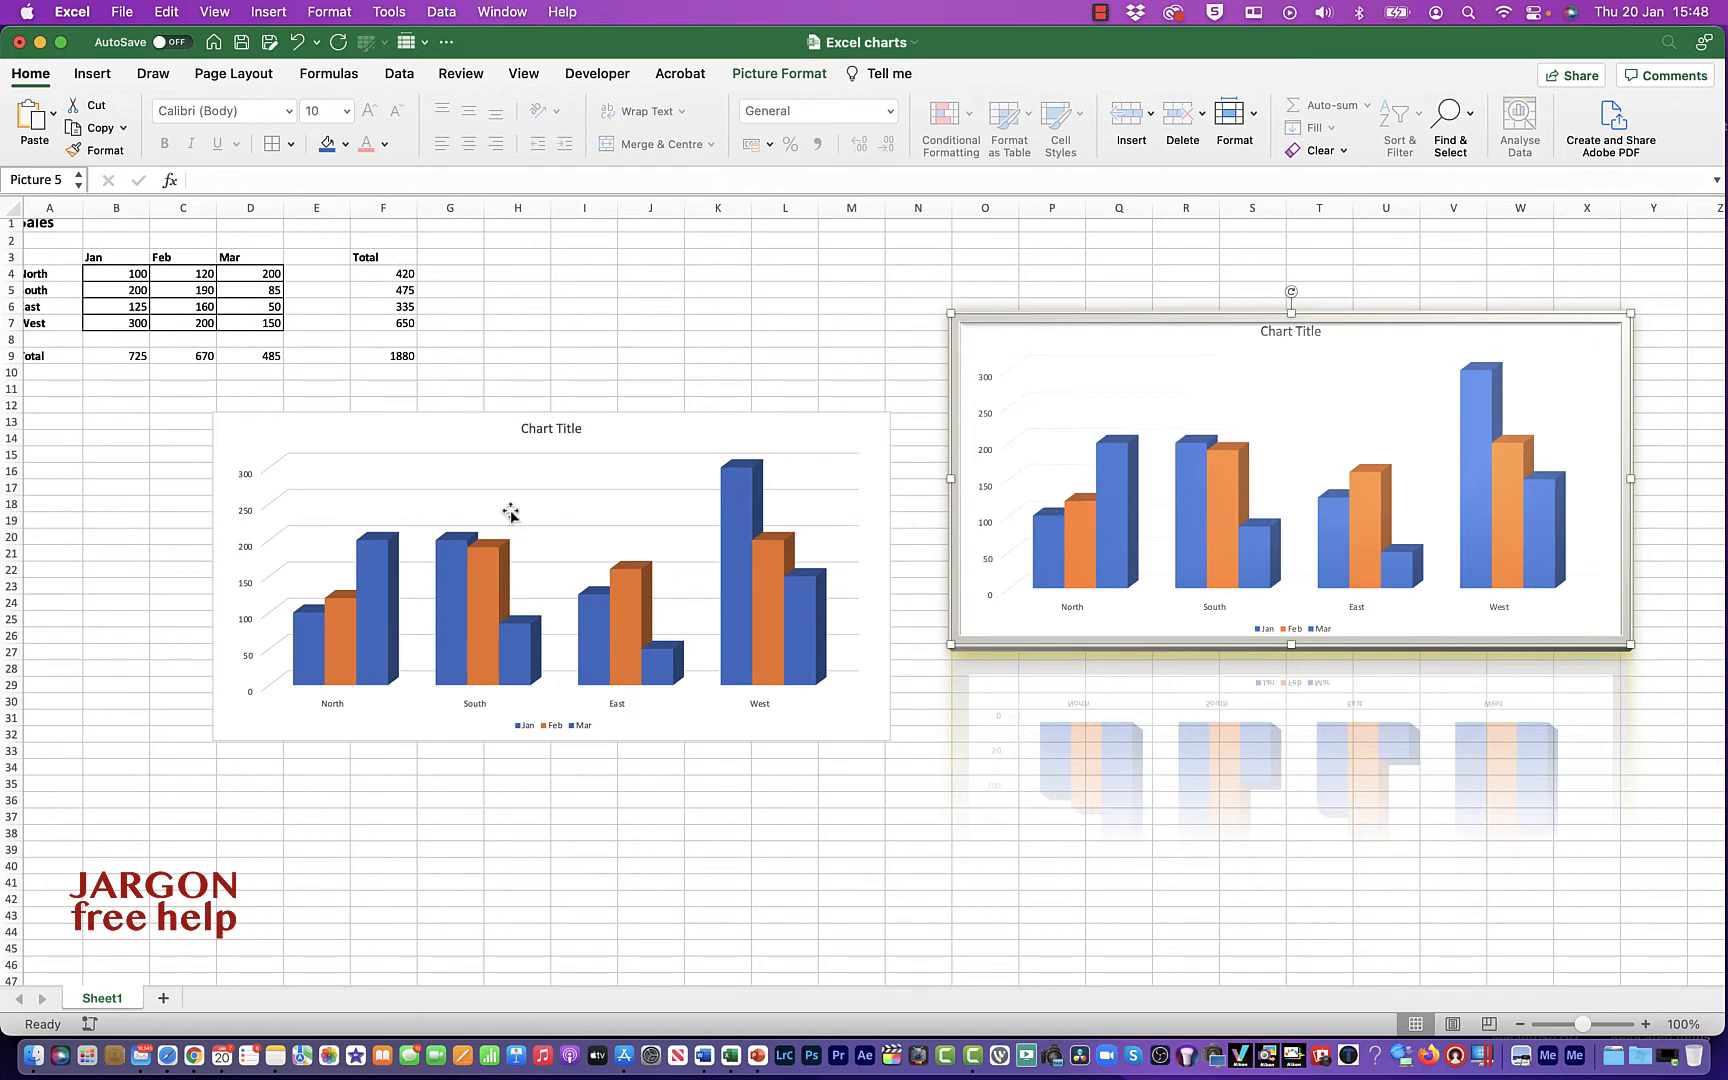
pyautogui.click(250, 274)
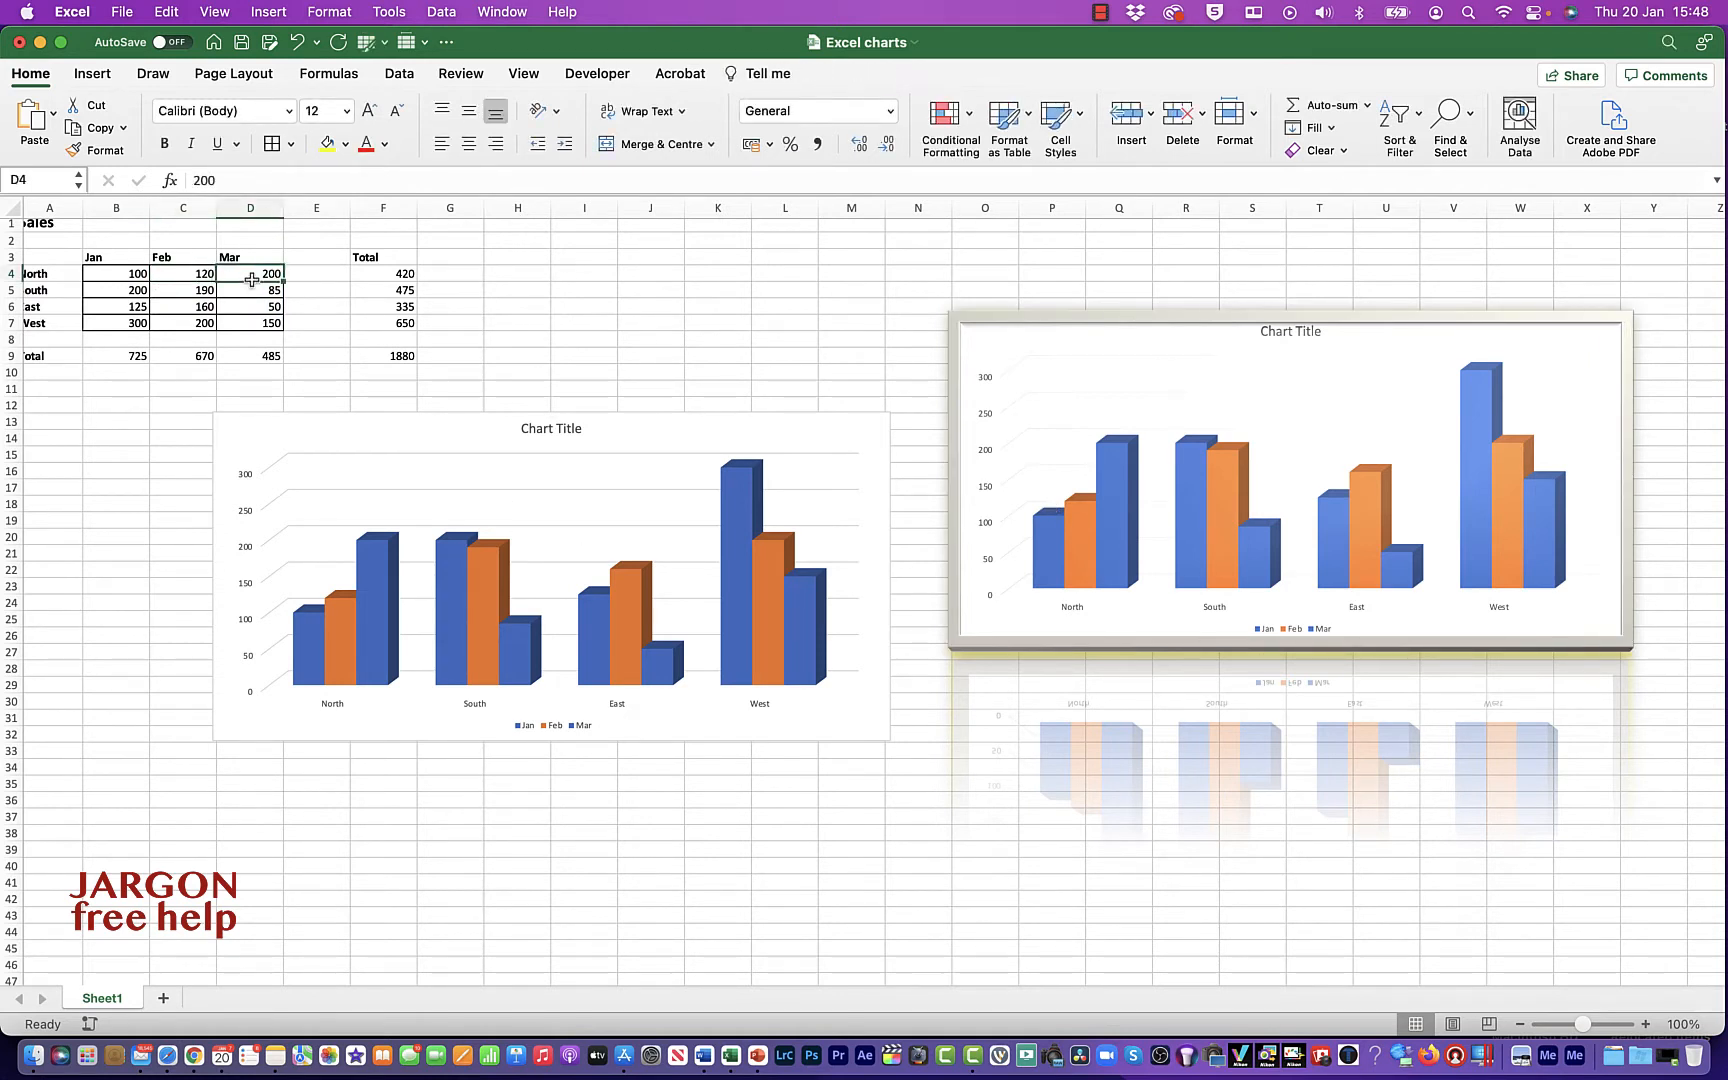
pyautogui.write('2000')
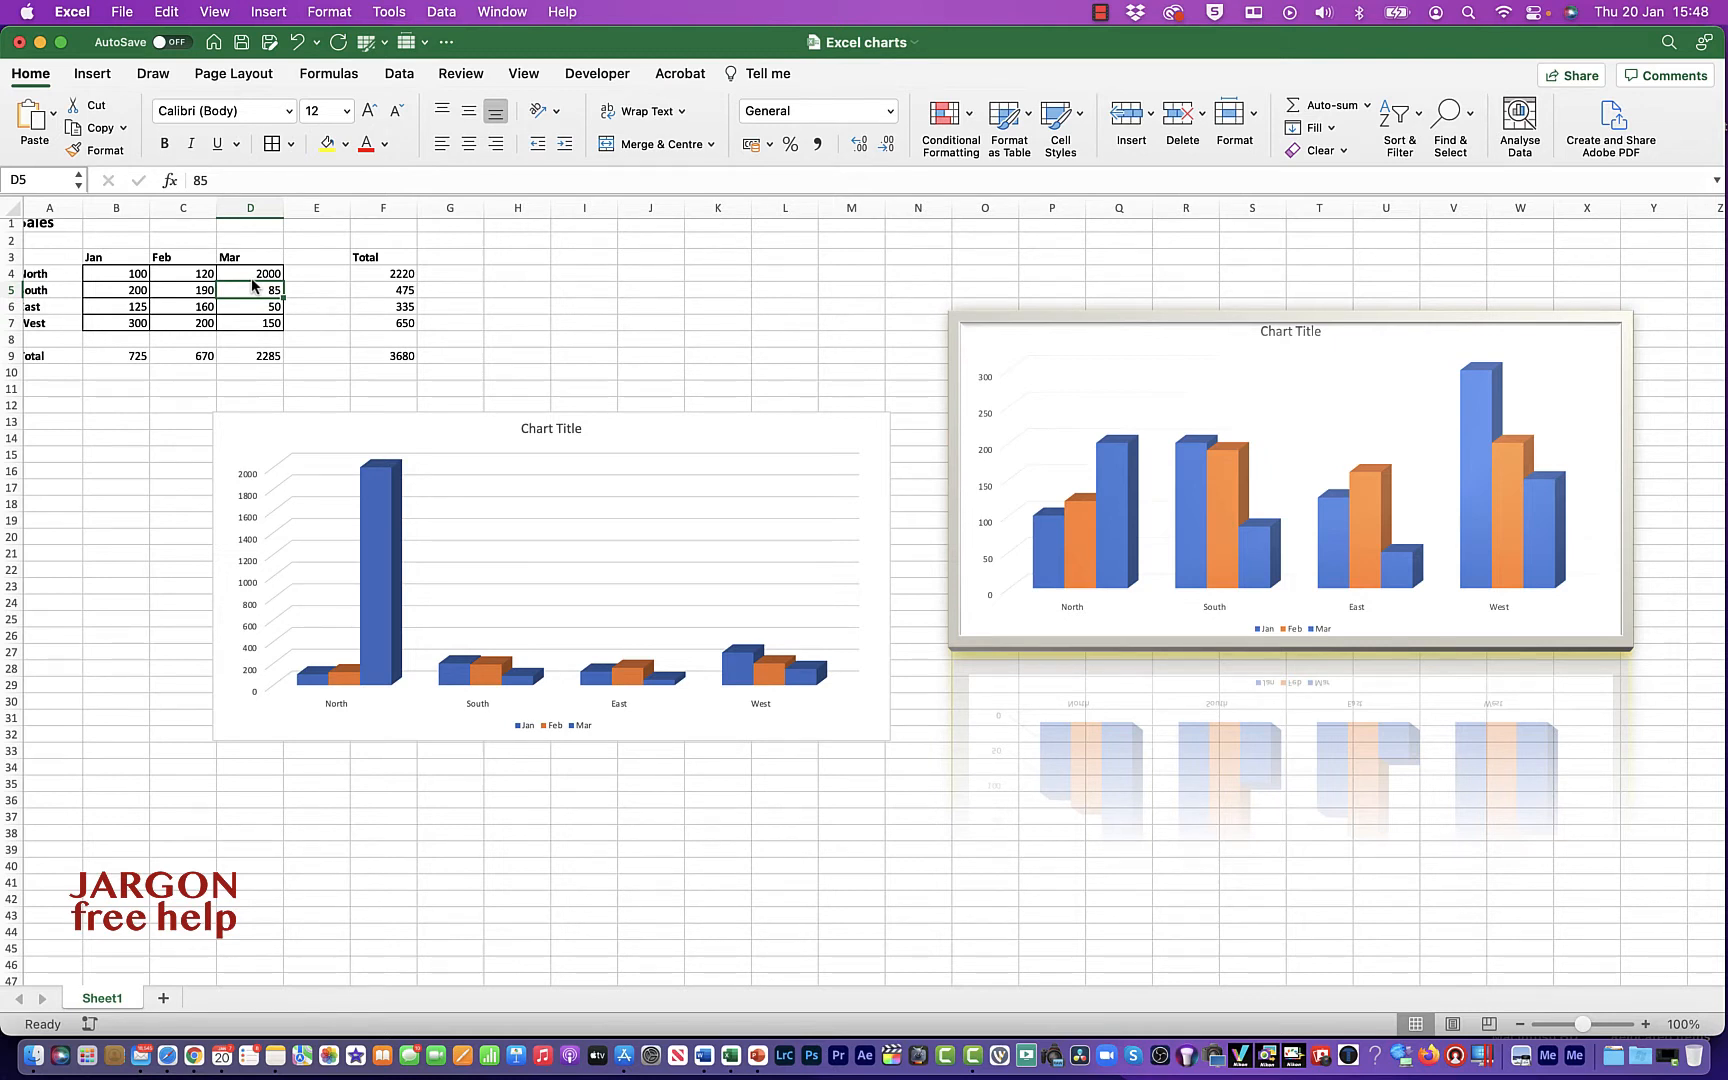
pyautogui.moveTo(1100, 426)
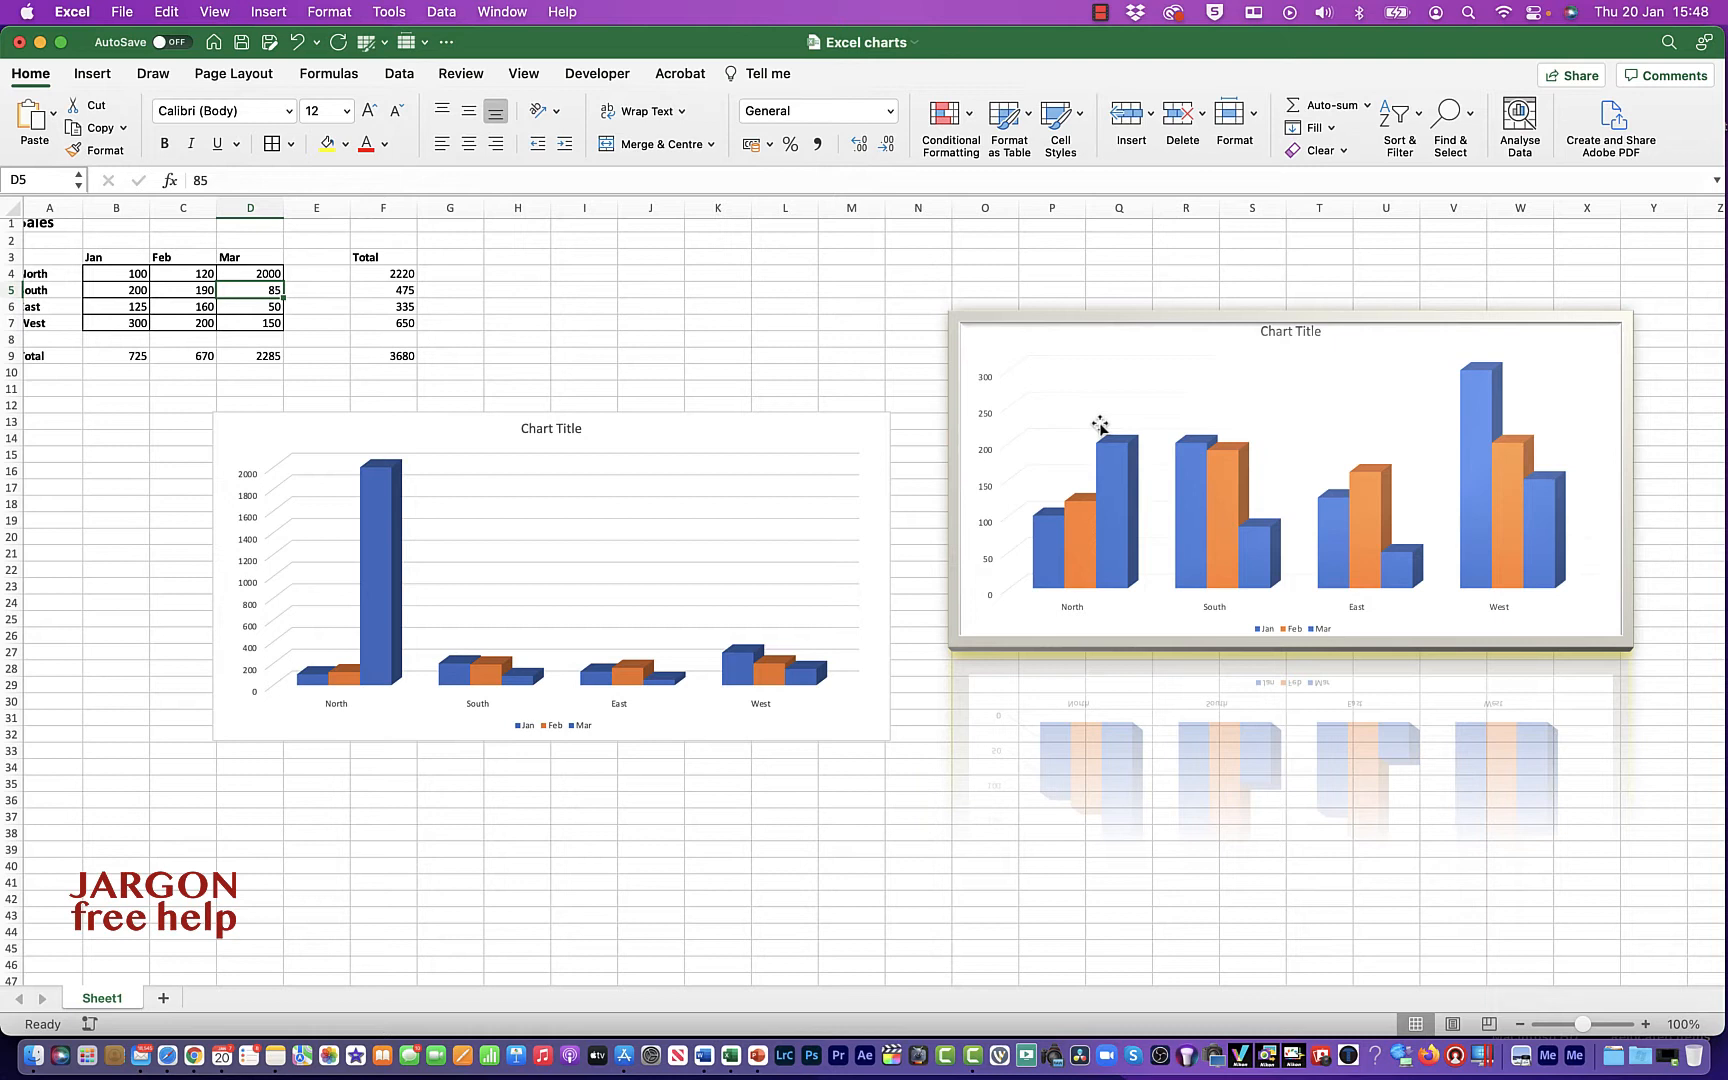
pyautogui.click(250, 274)
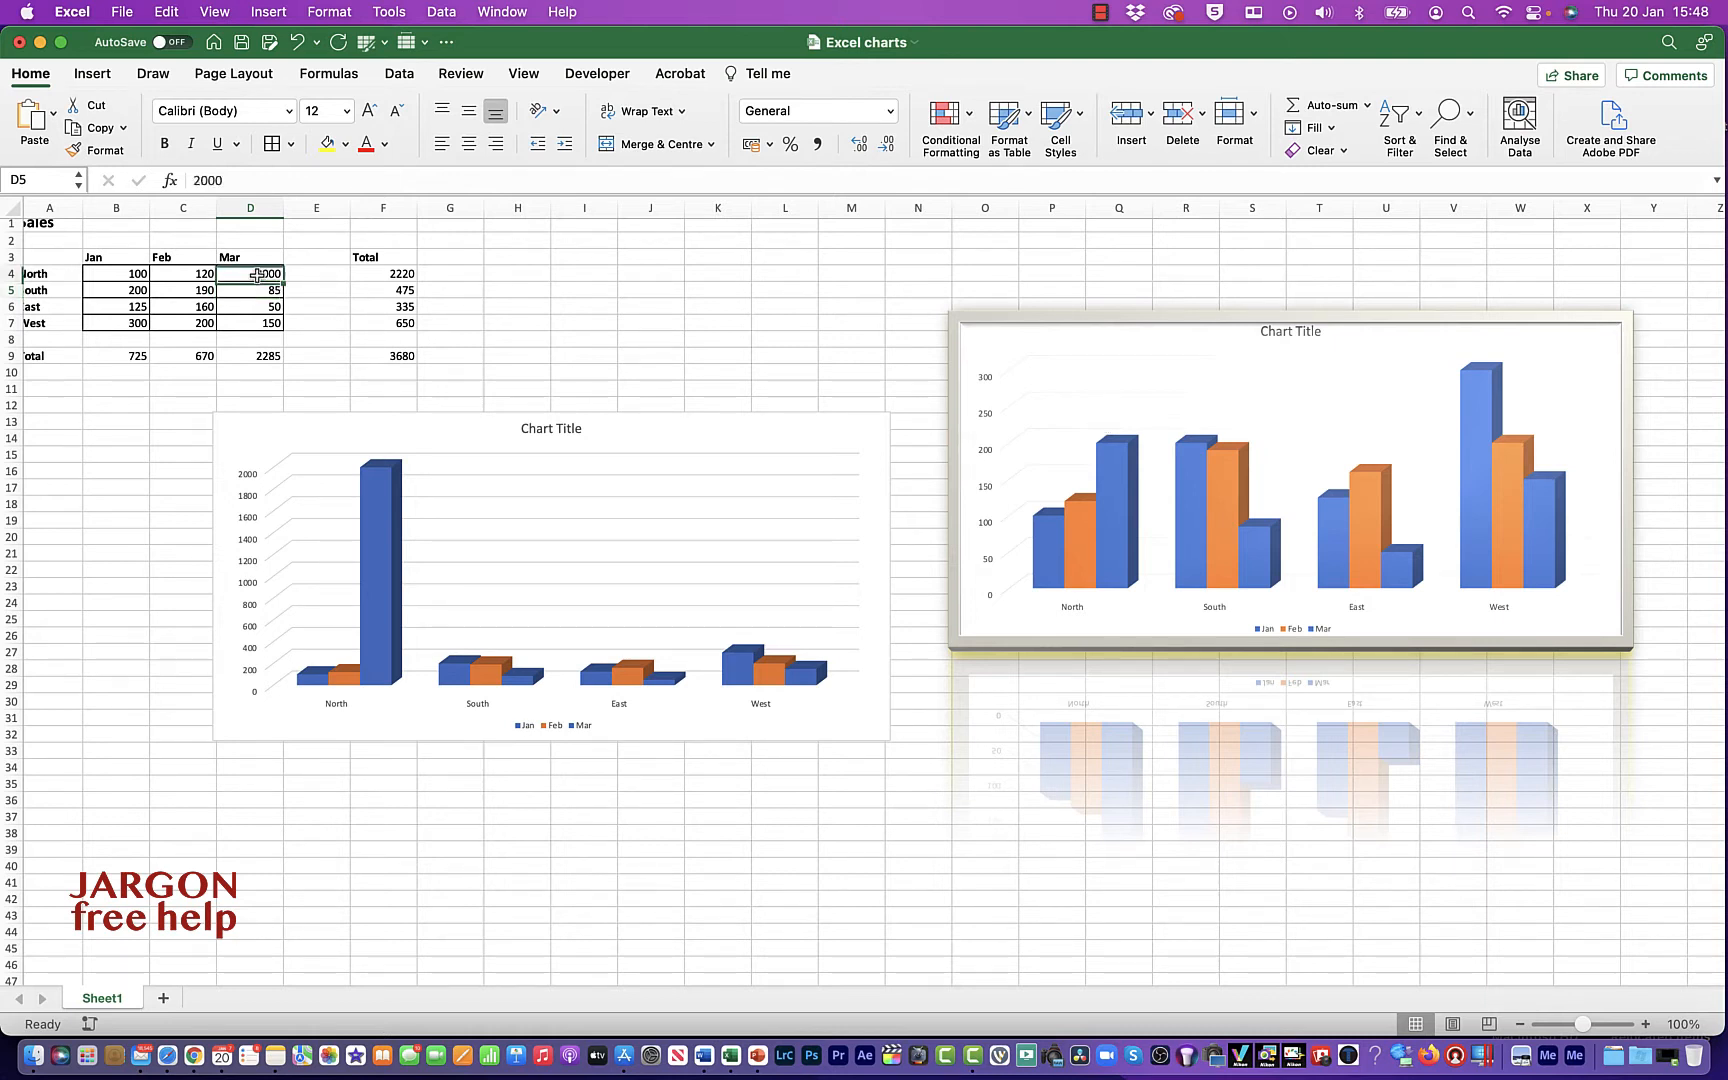
pyautogui.write('200')
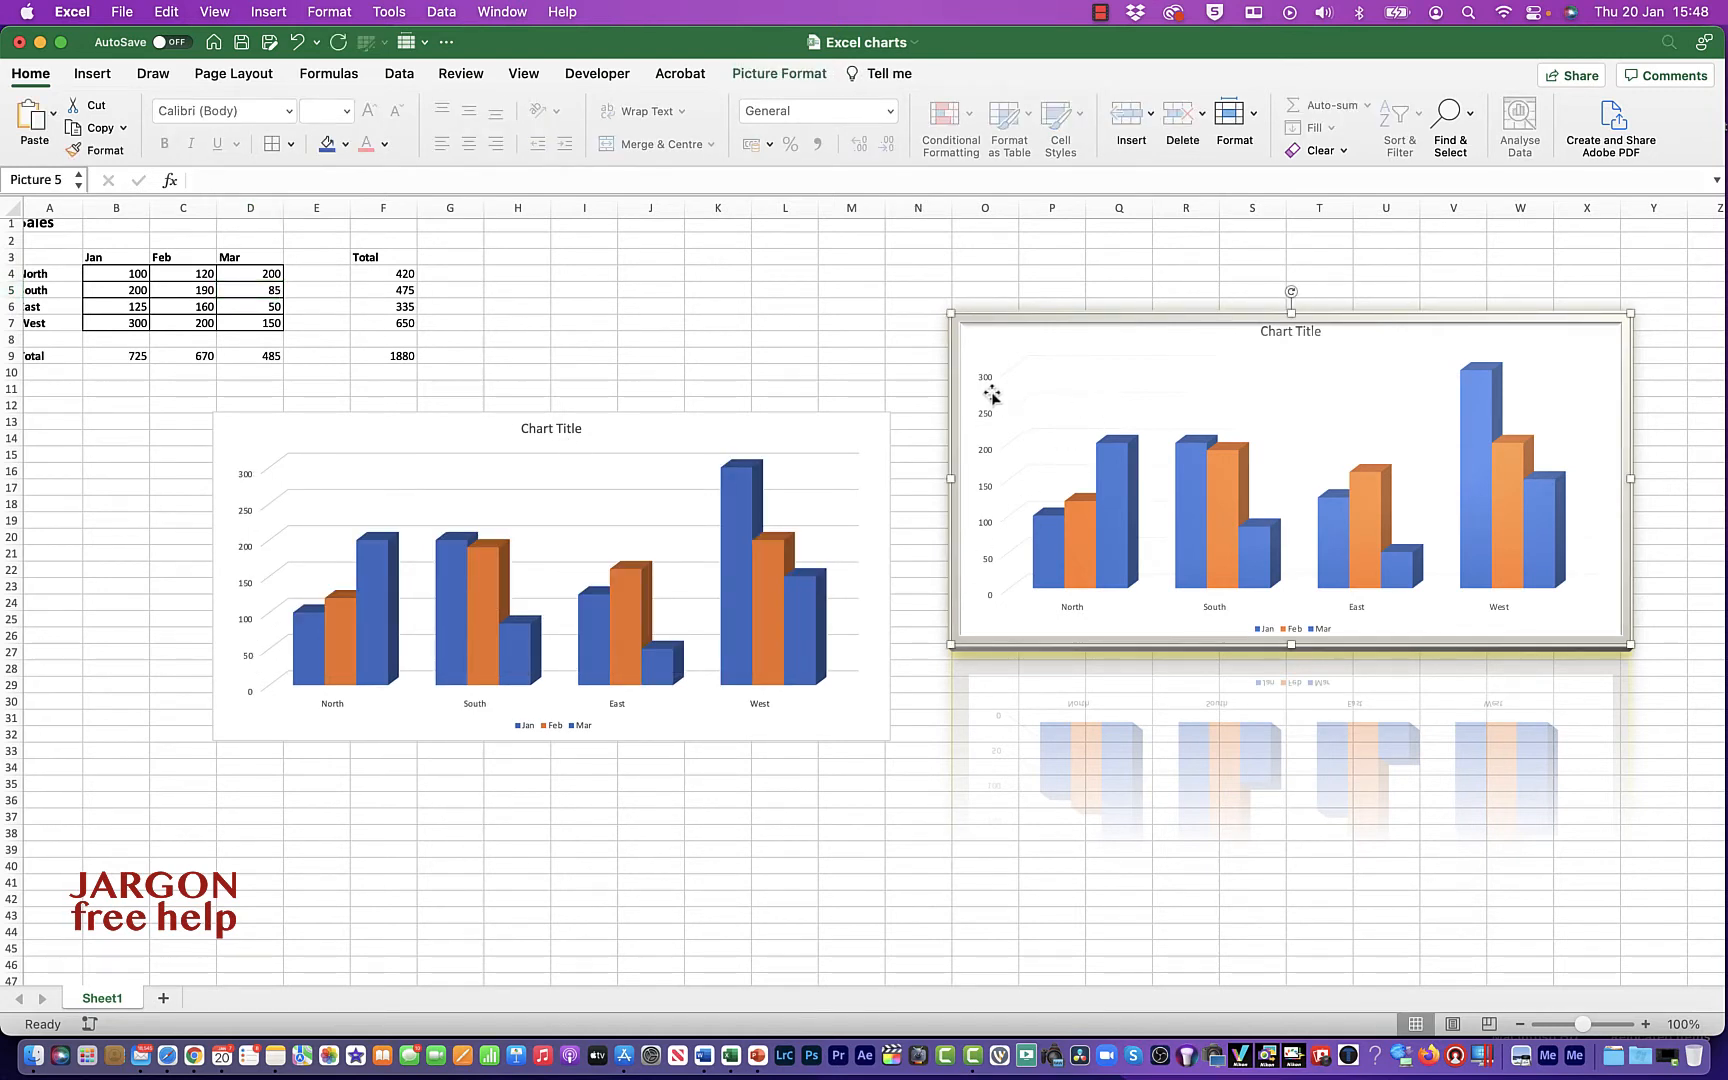
pyautogui.moveTo(1646, 450)
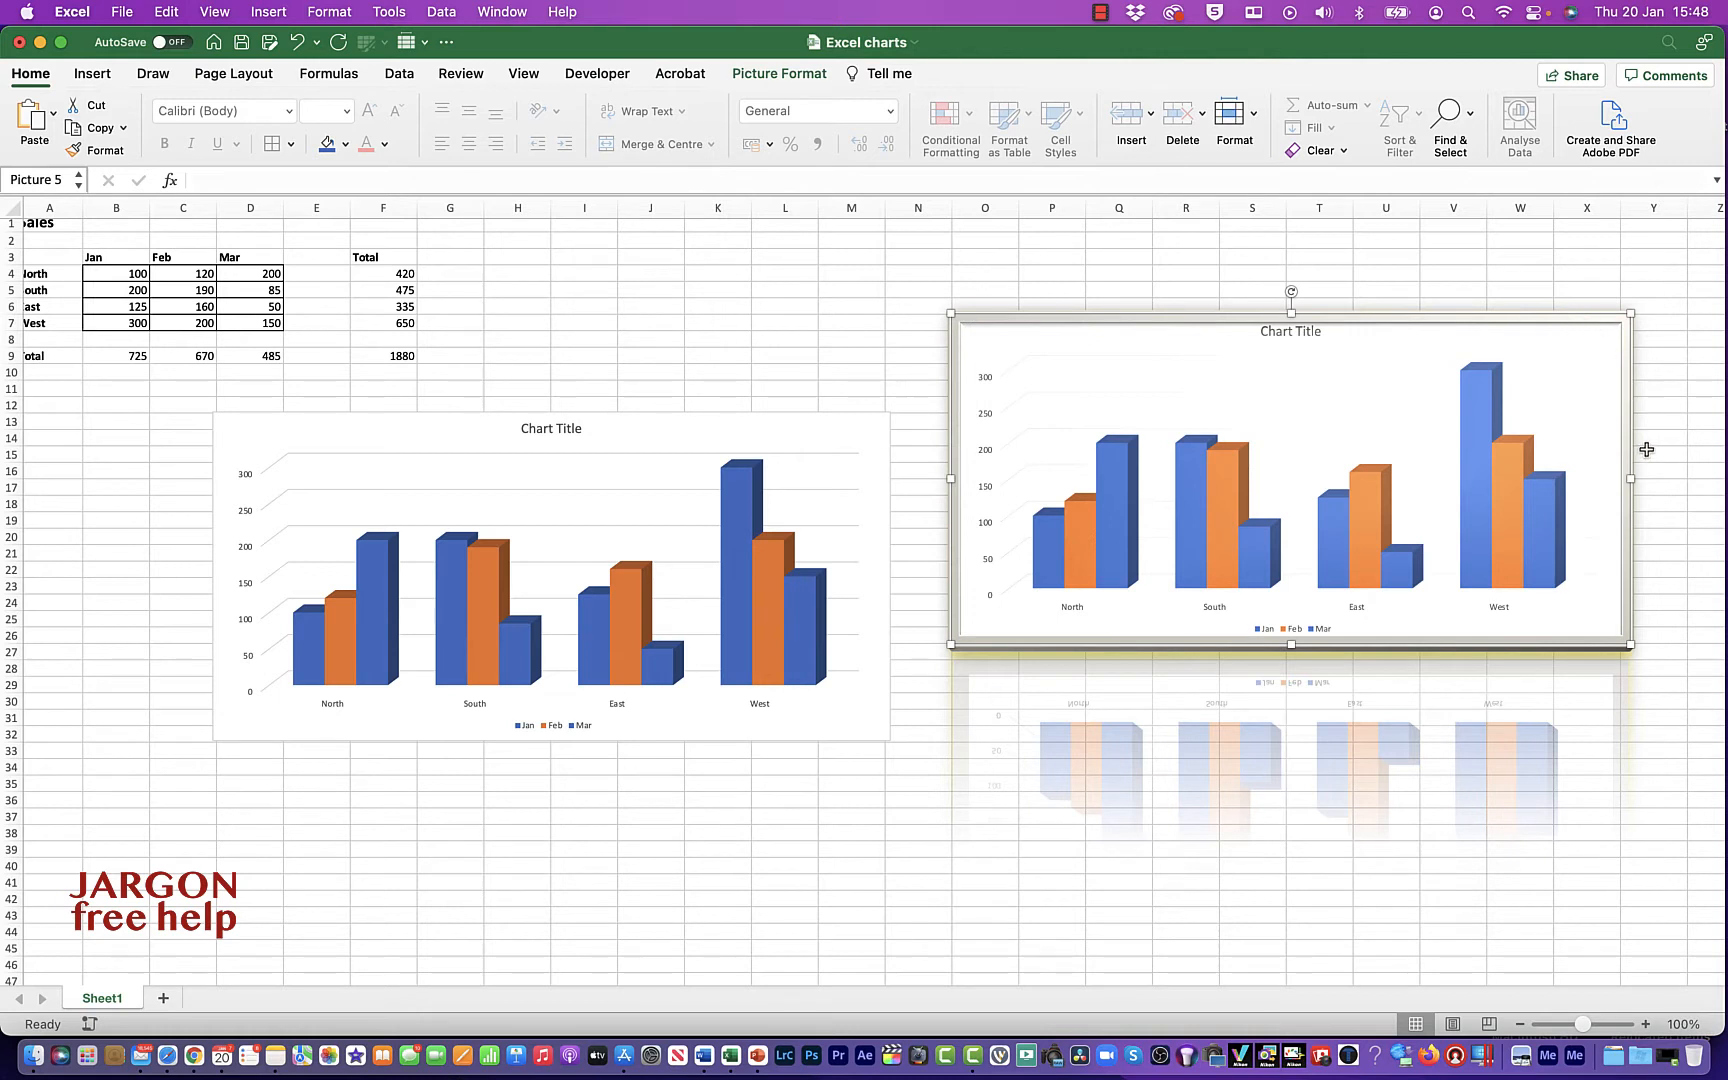
pyautogui.moveTo(1310, 760)
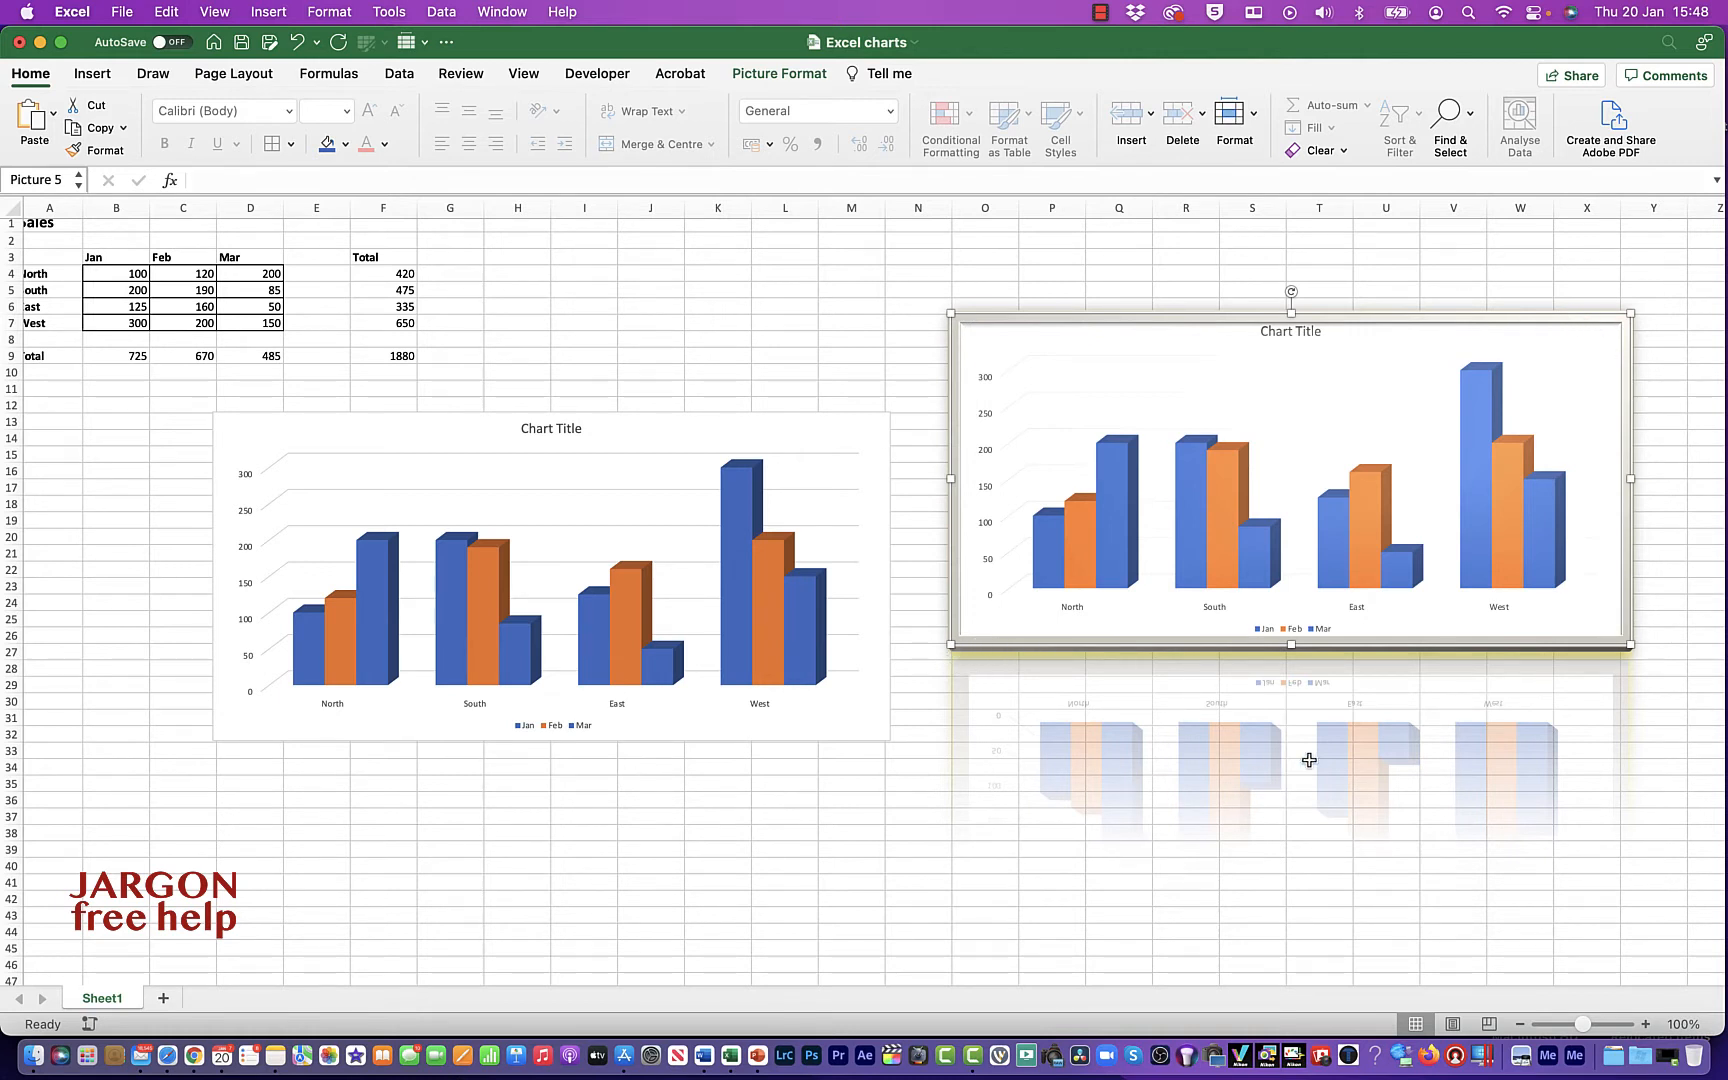
pyautogui.moveTo(1154, 566)
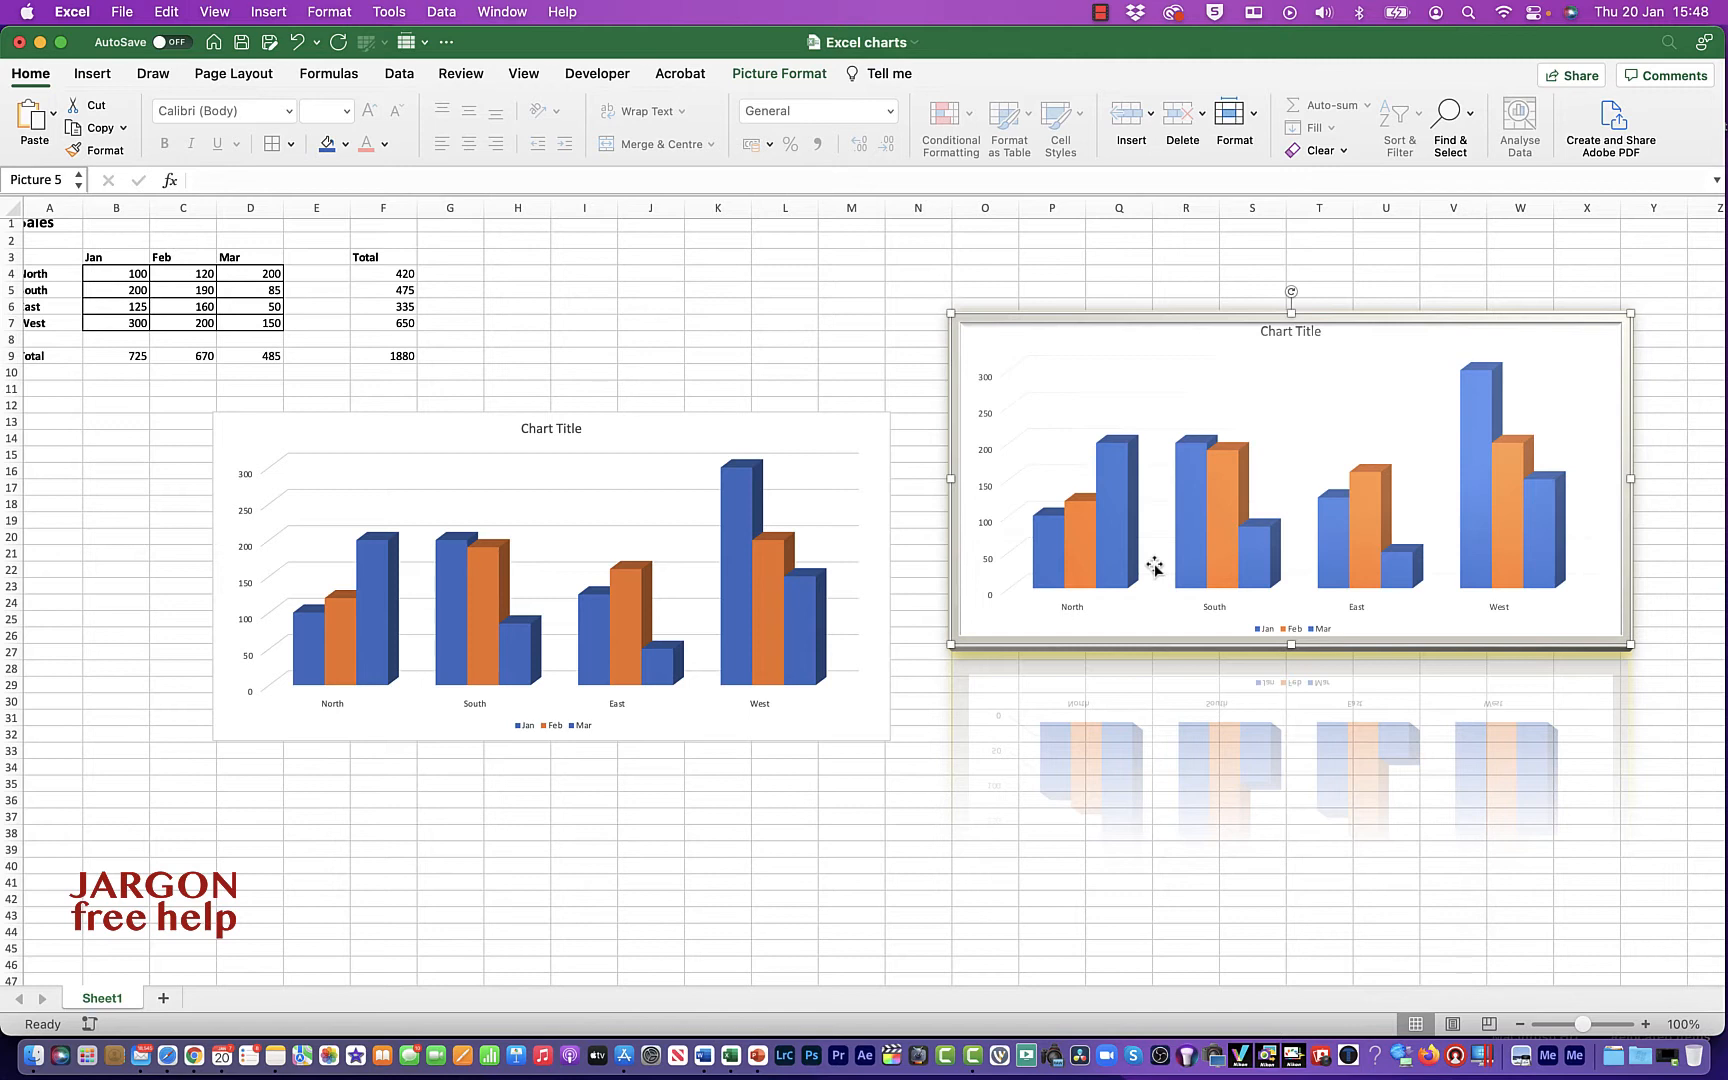
# - Delete the styled chart picture and copy the live sales chart's whole chart area
pyautogui.click(250, 290)
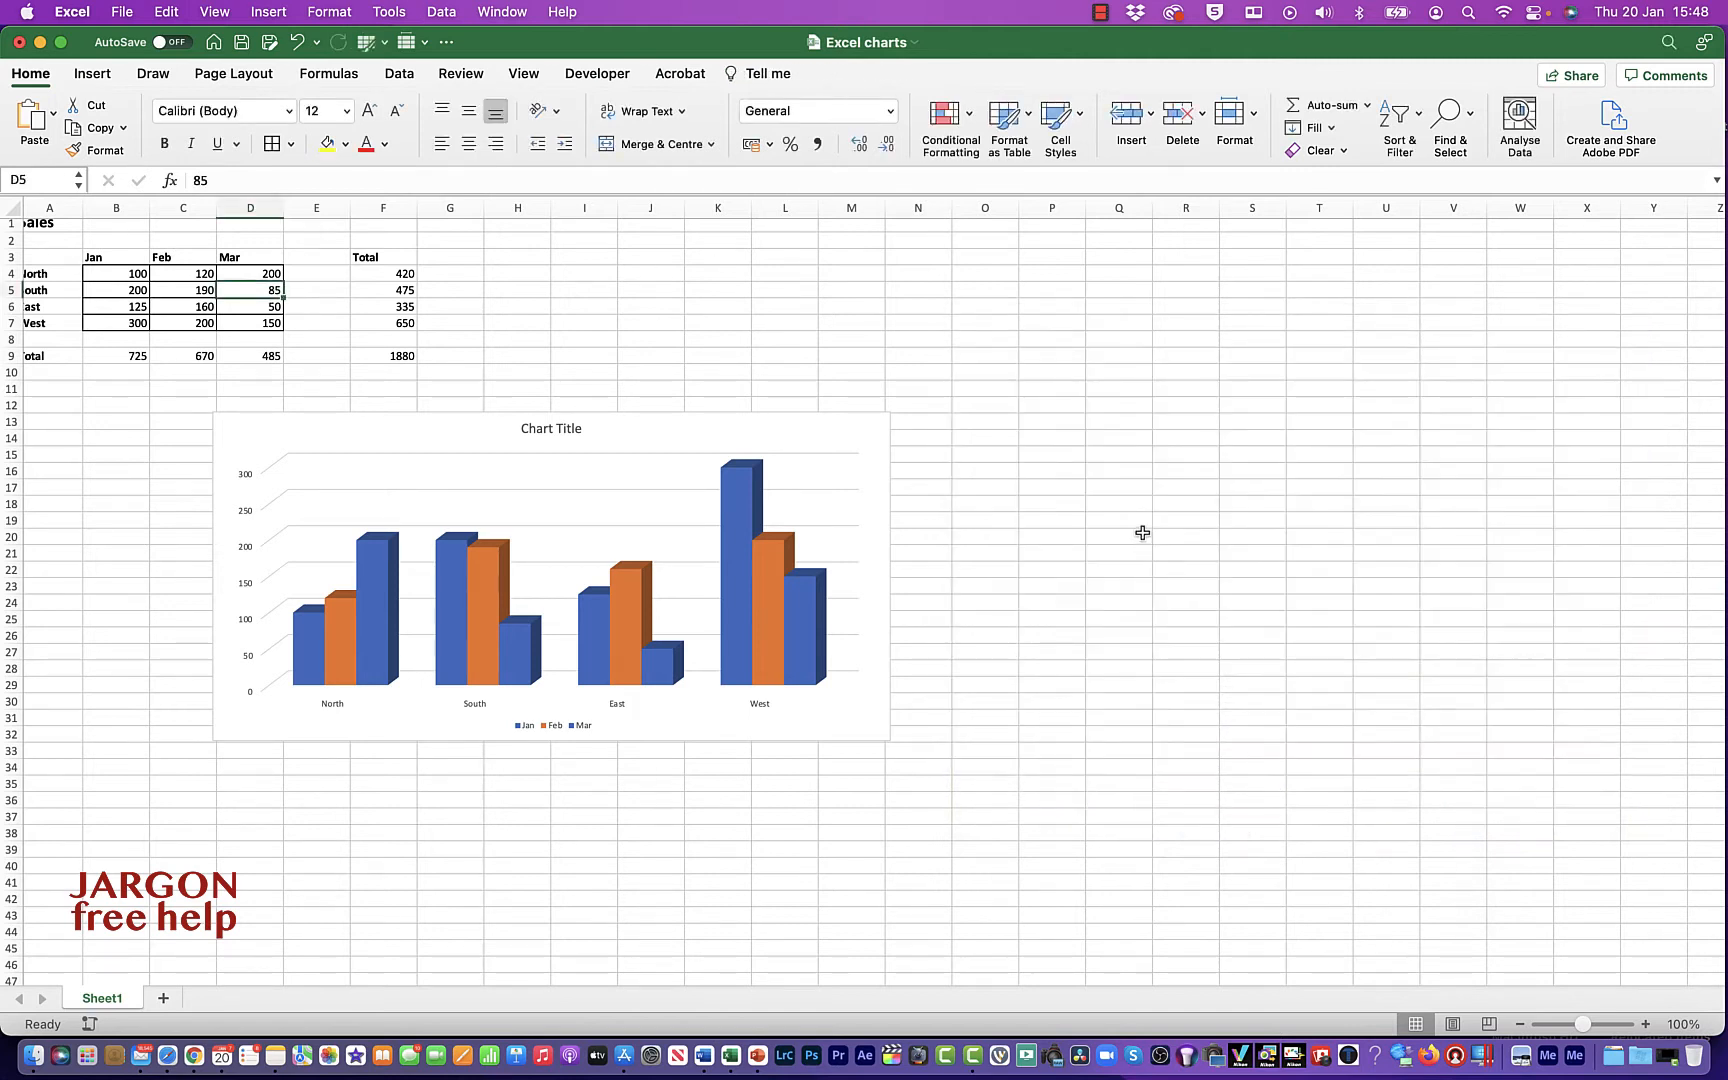
pyautogui.moveTo(770, 438)
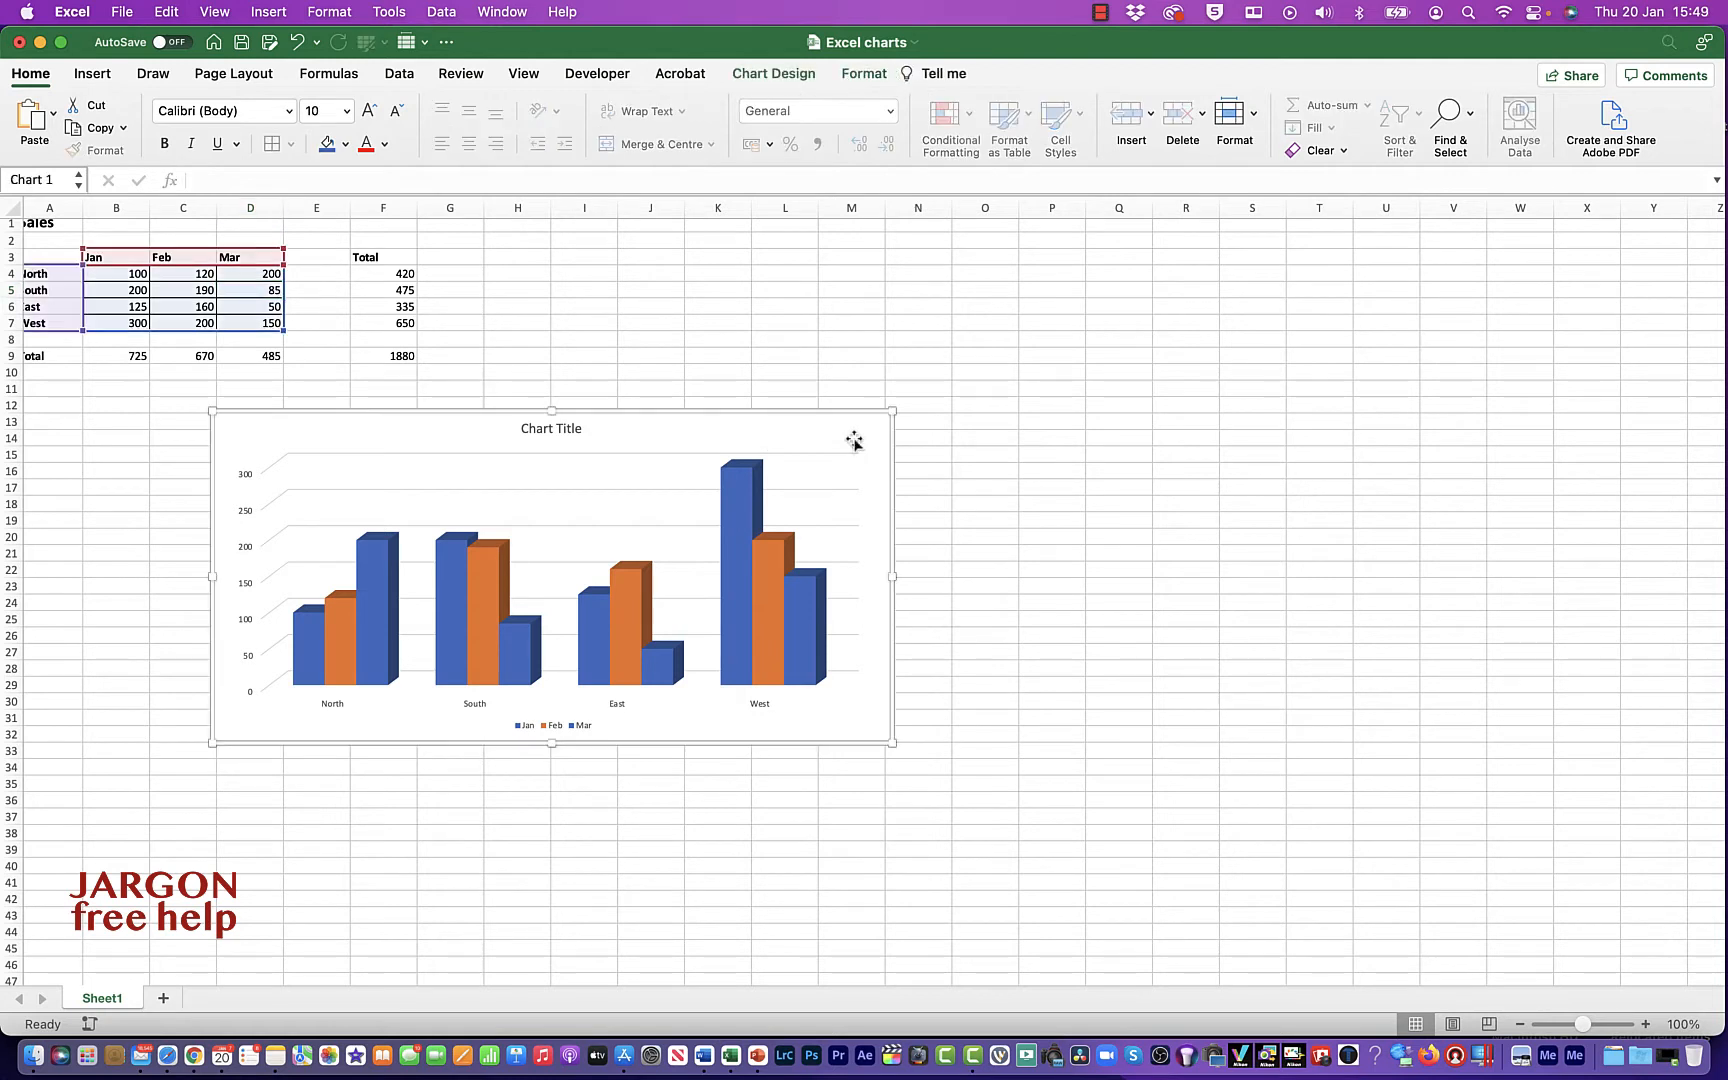
pyautogui.moveTo(854, 440)
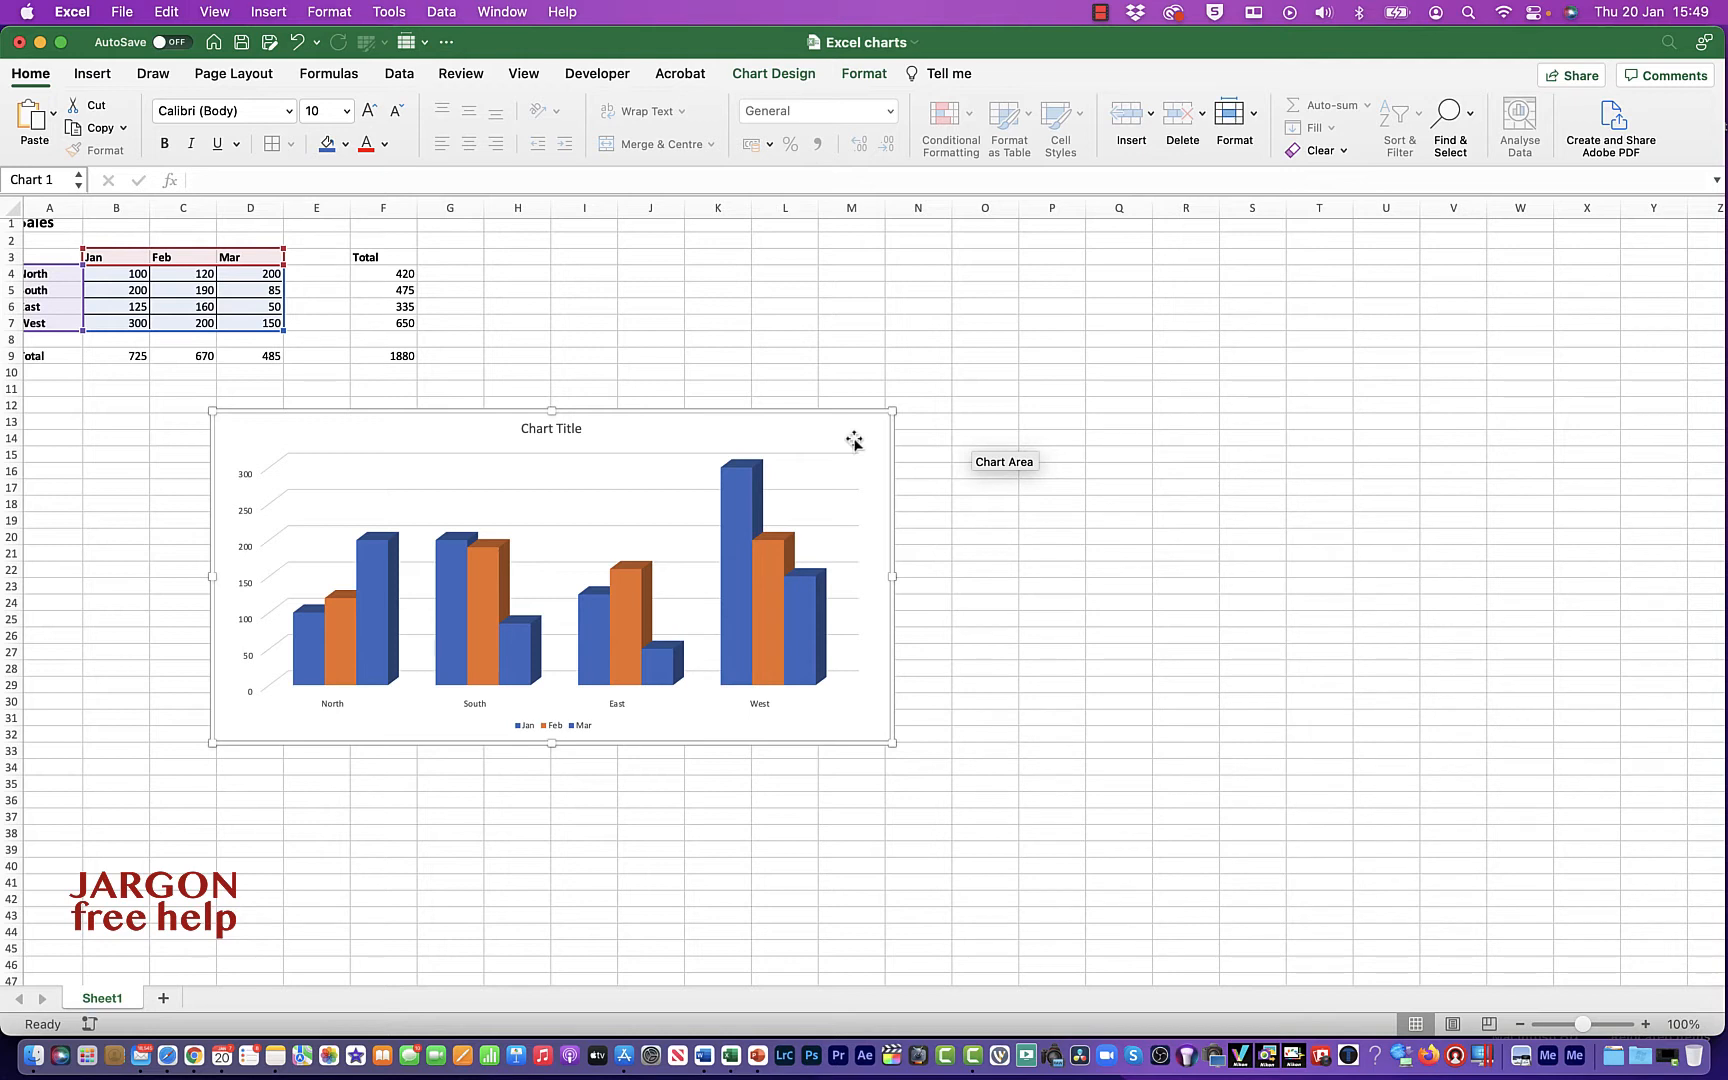
pyautogui.rightClick(854, 440)
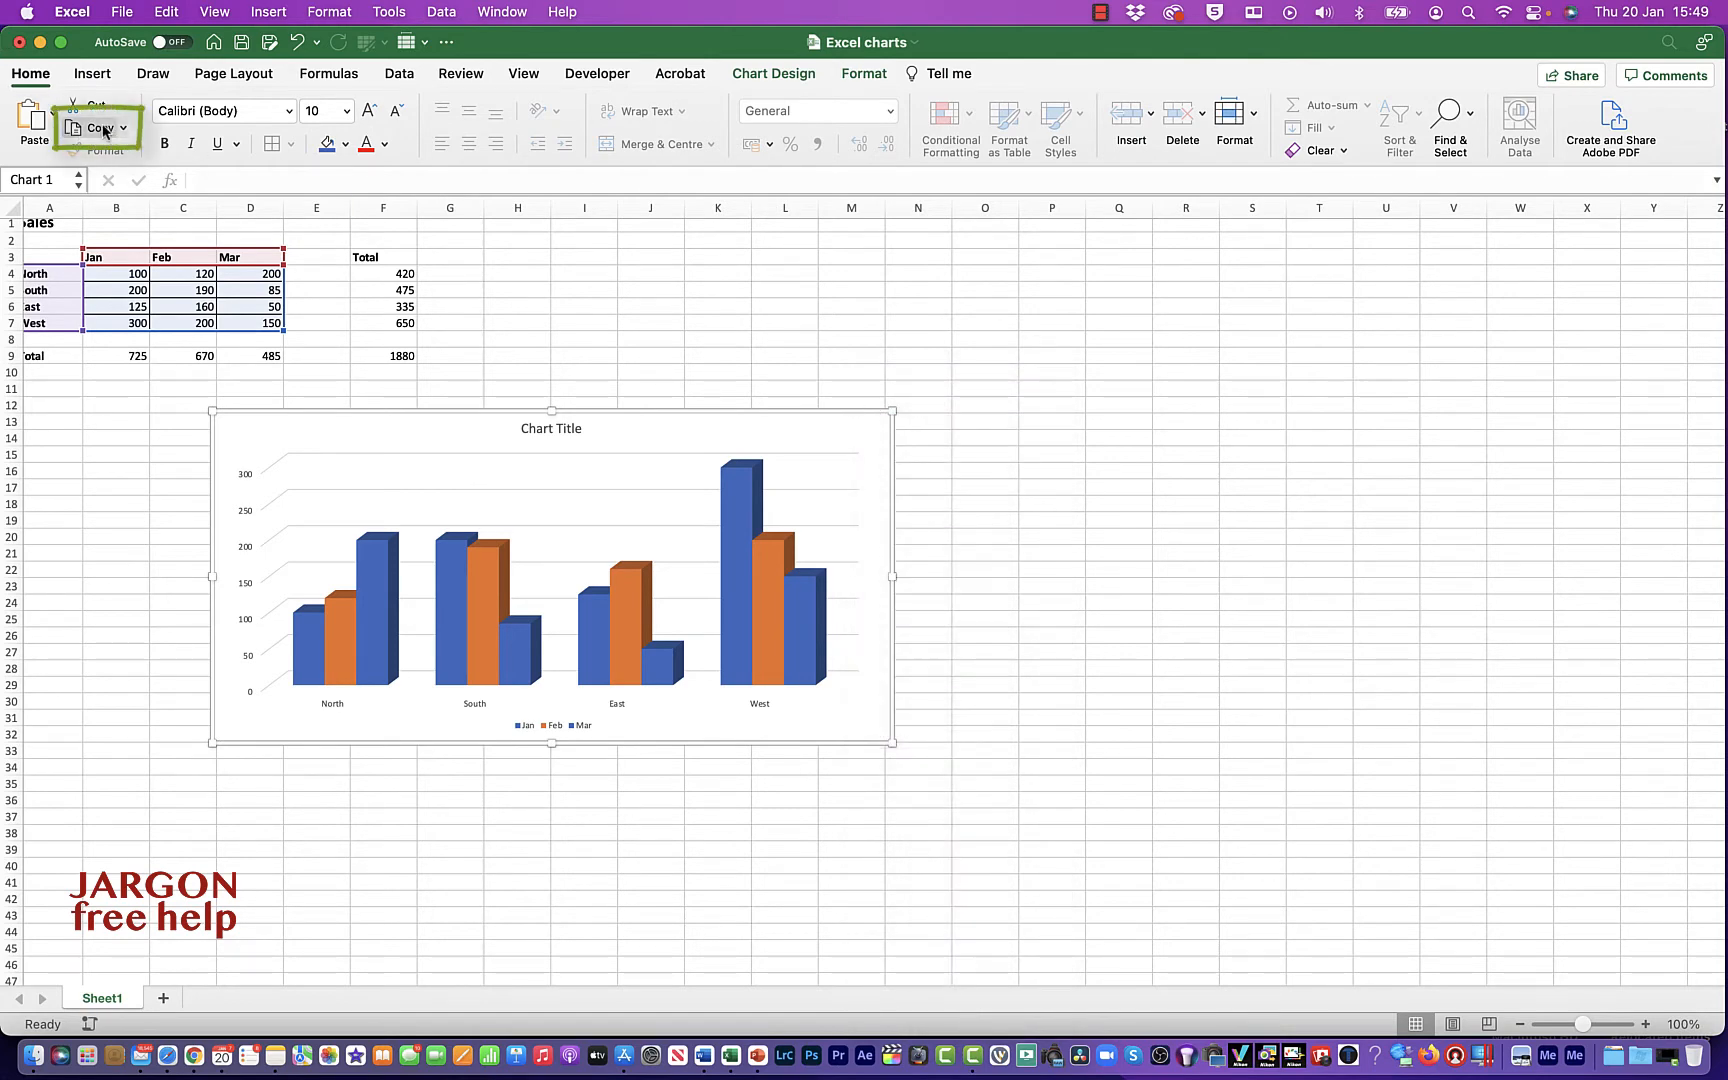
pyautogui.moveTo(856, 424)
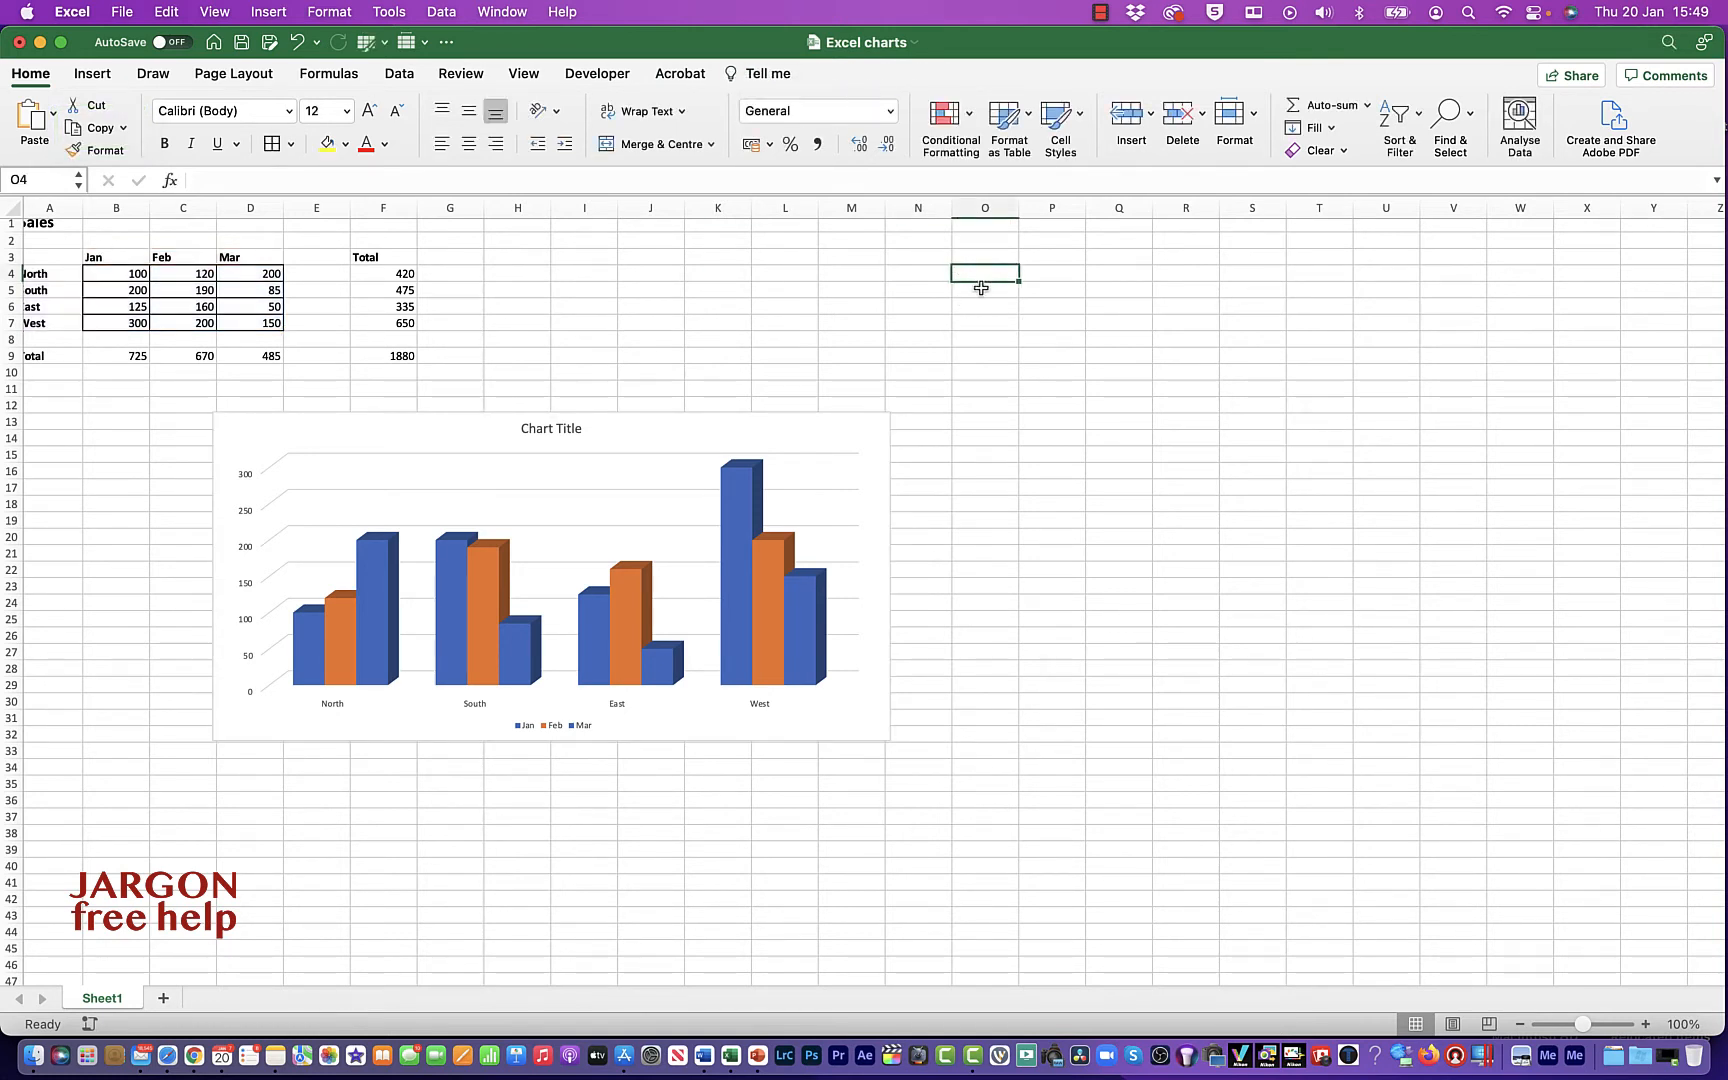
# - Paste the copied chart as a static picture at cell O4, right of the live chart
pyautogui.rightClick(982, 282)
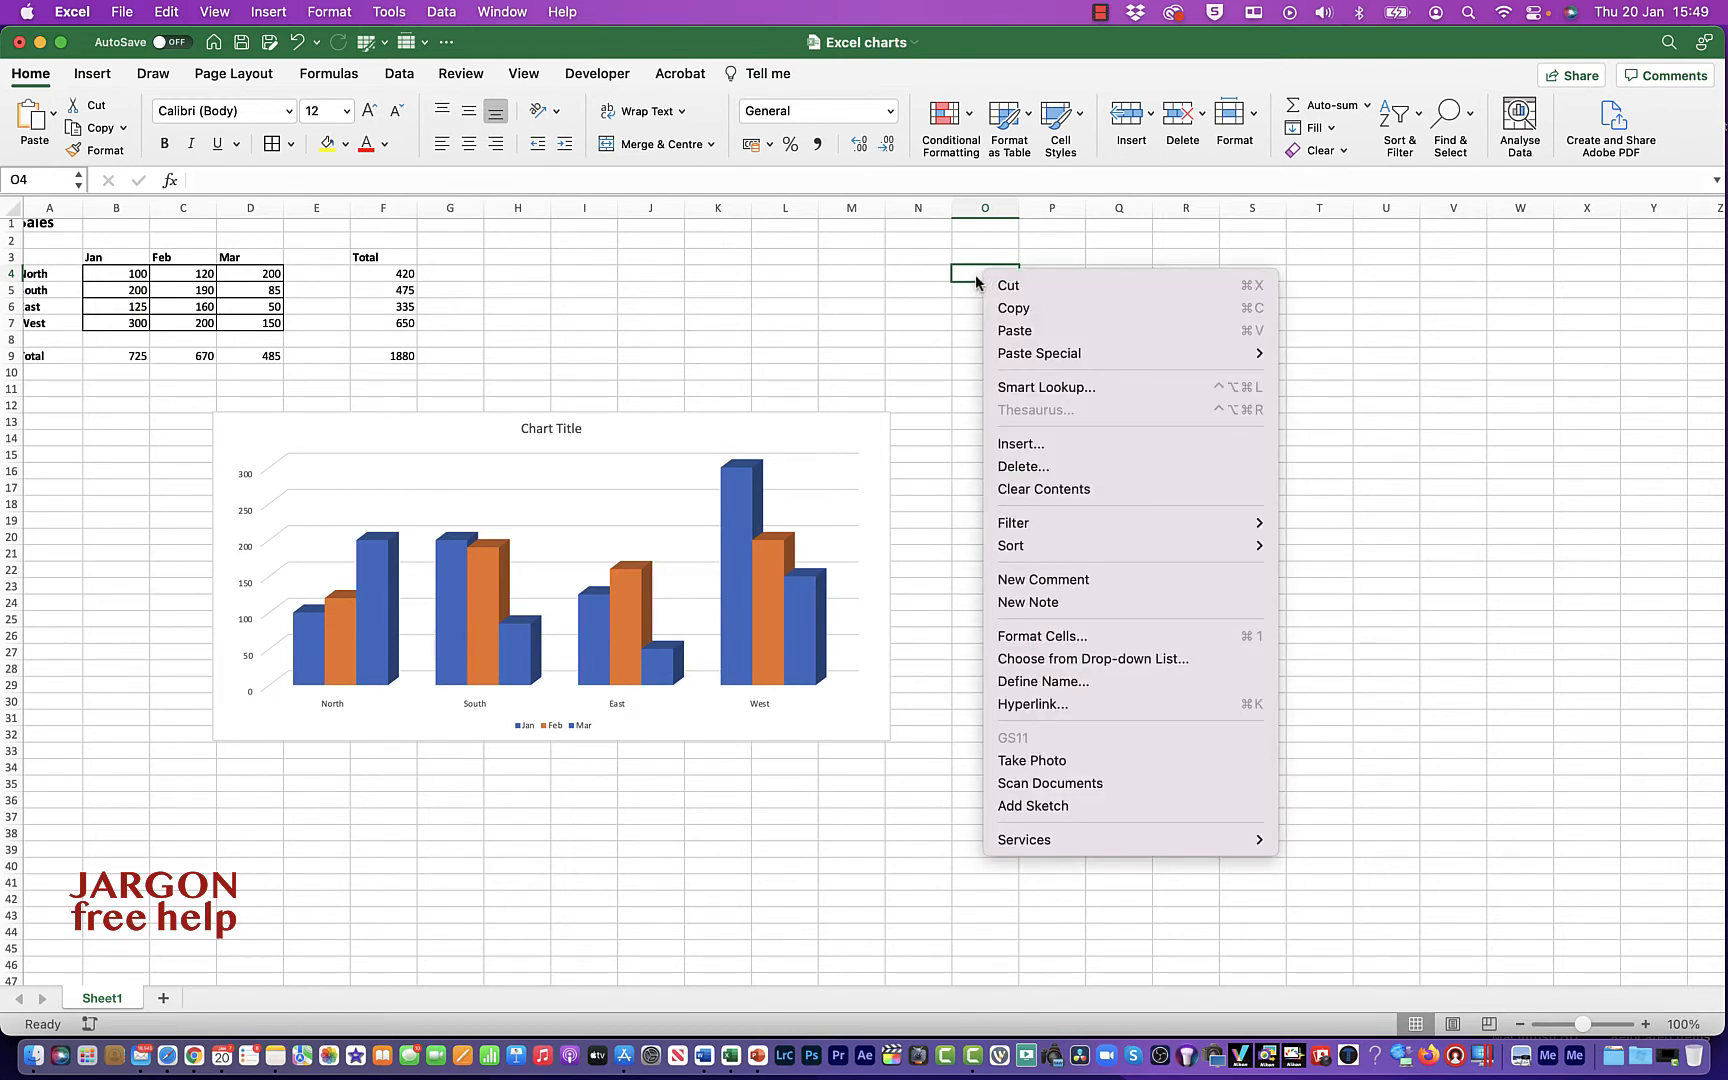
pyautogui.moveTo(1038, 352)
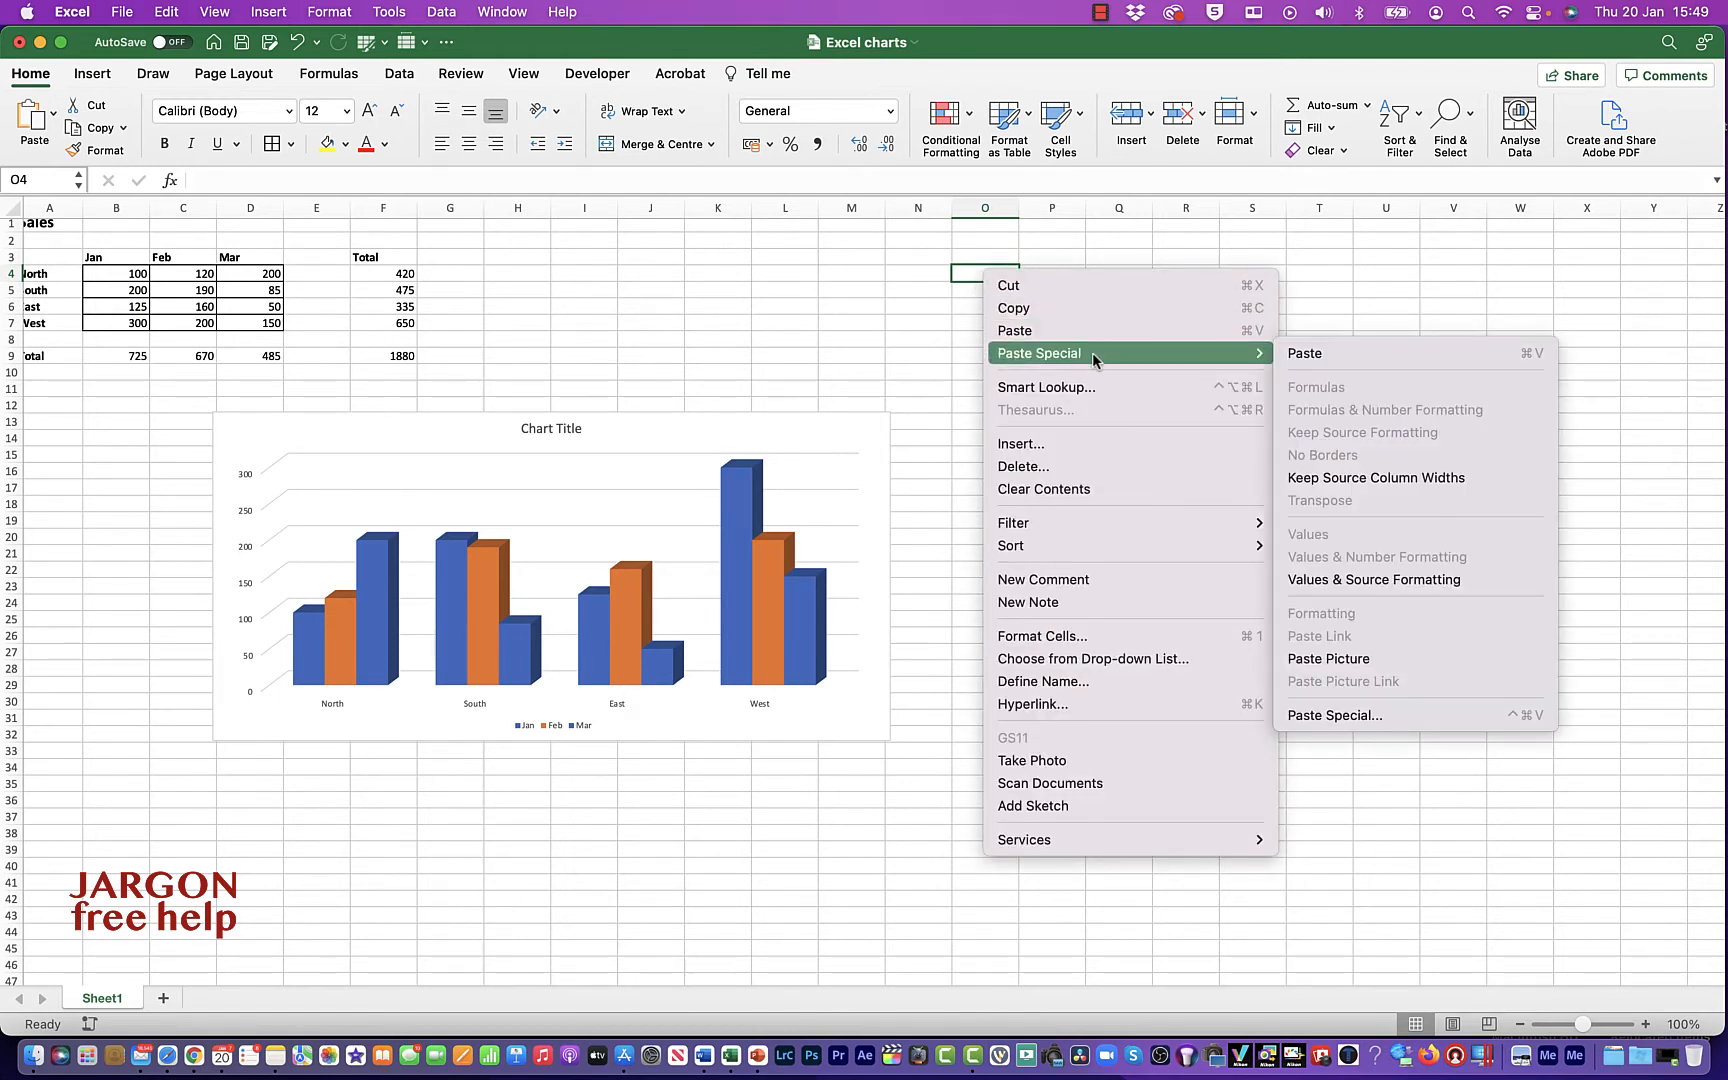
pyautogui.moveTo(1328, 658)
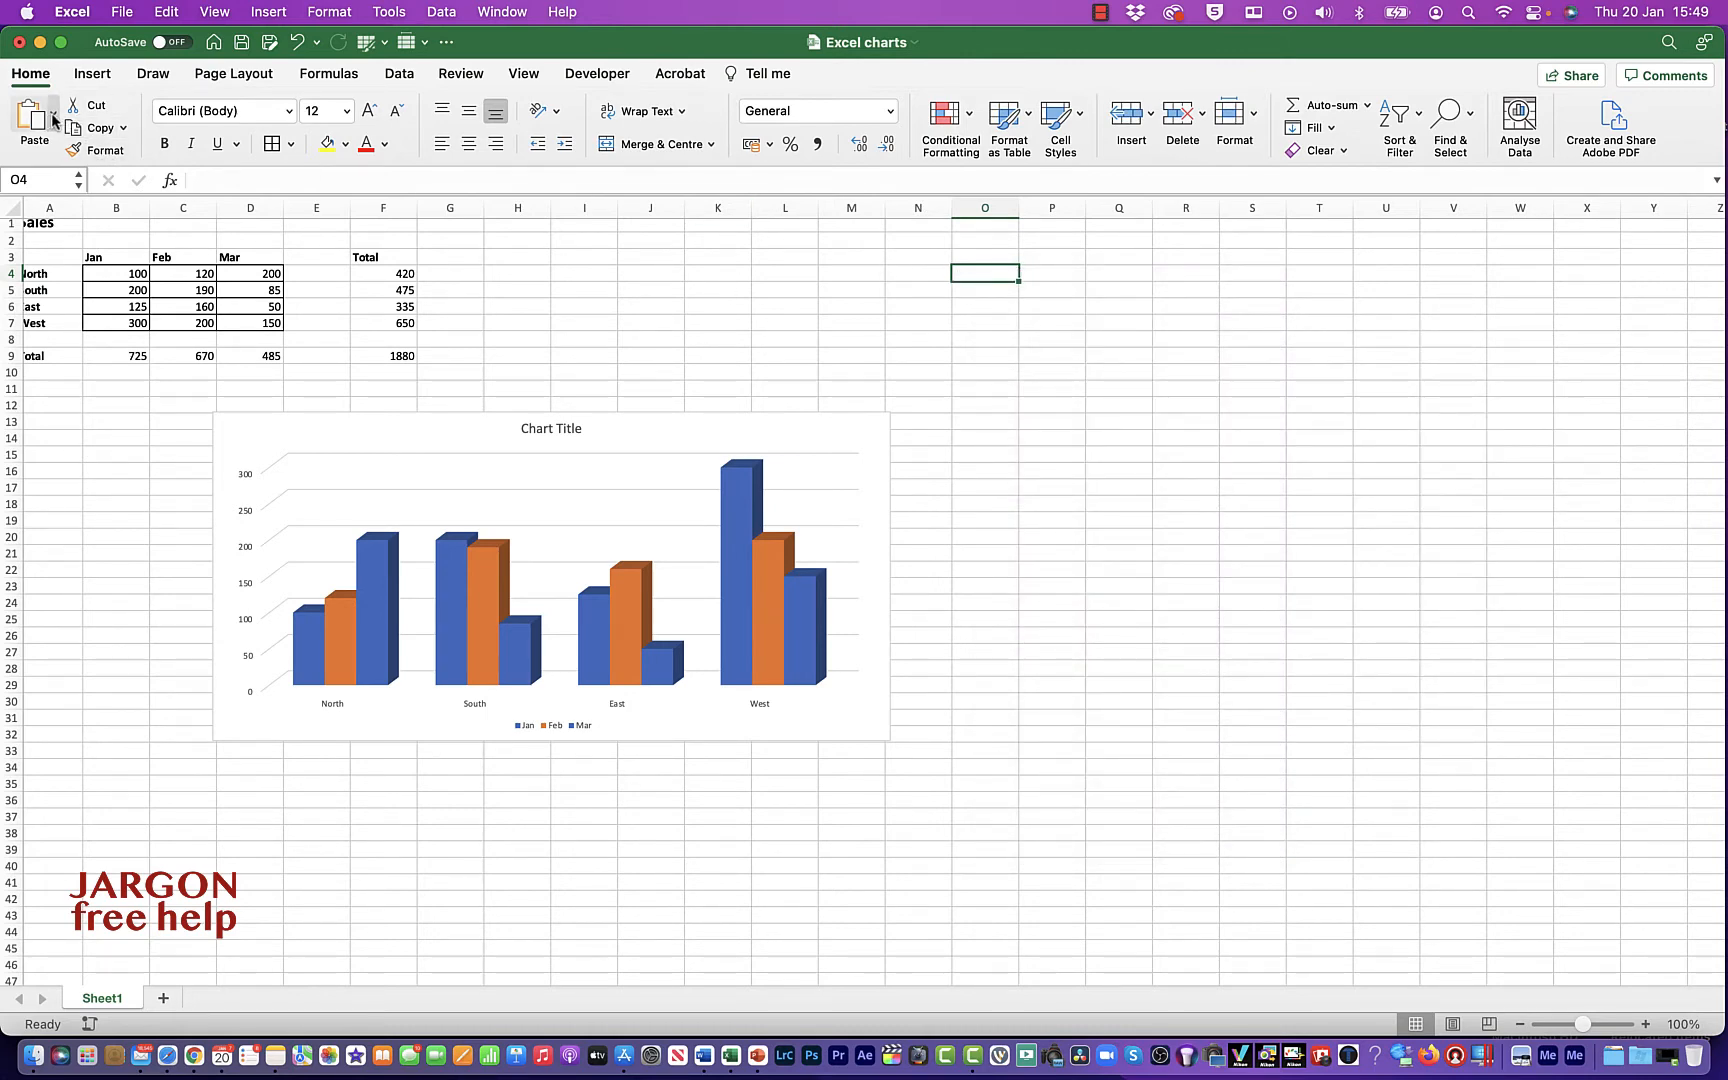
pyautogui.click(52, 120)
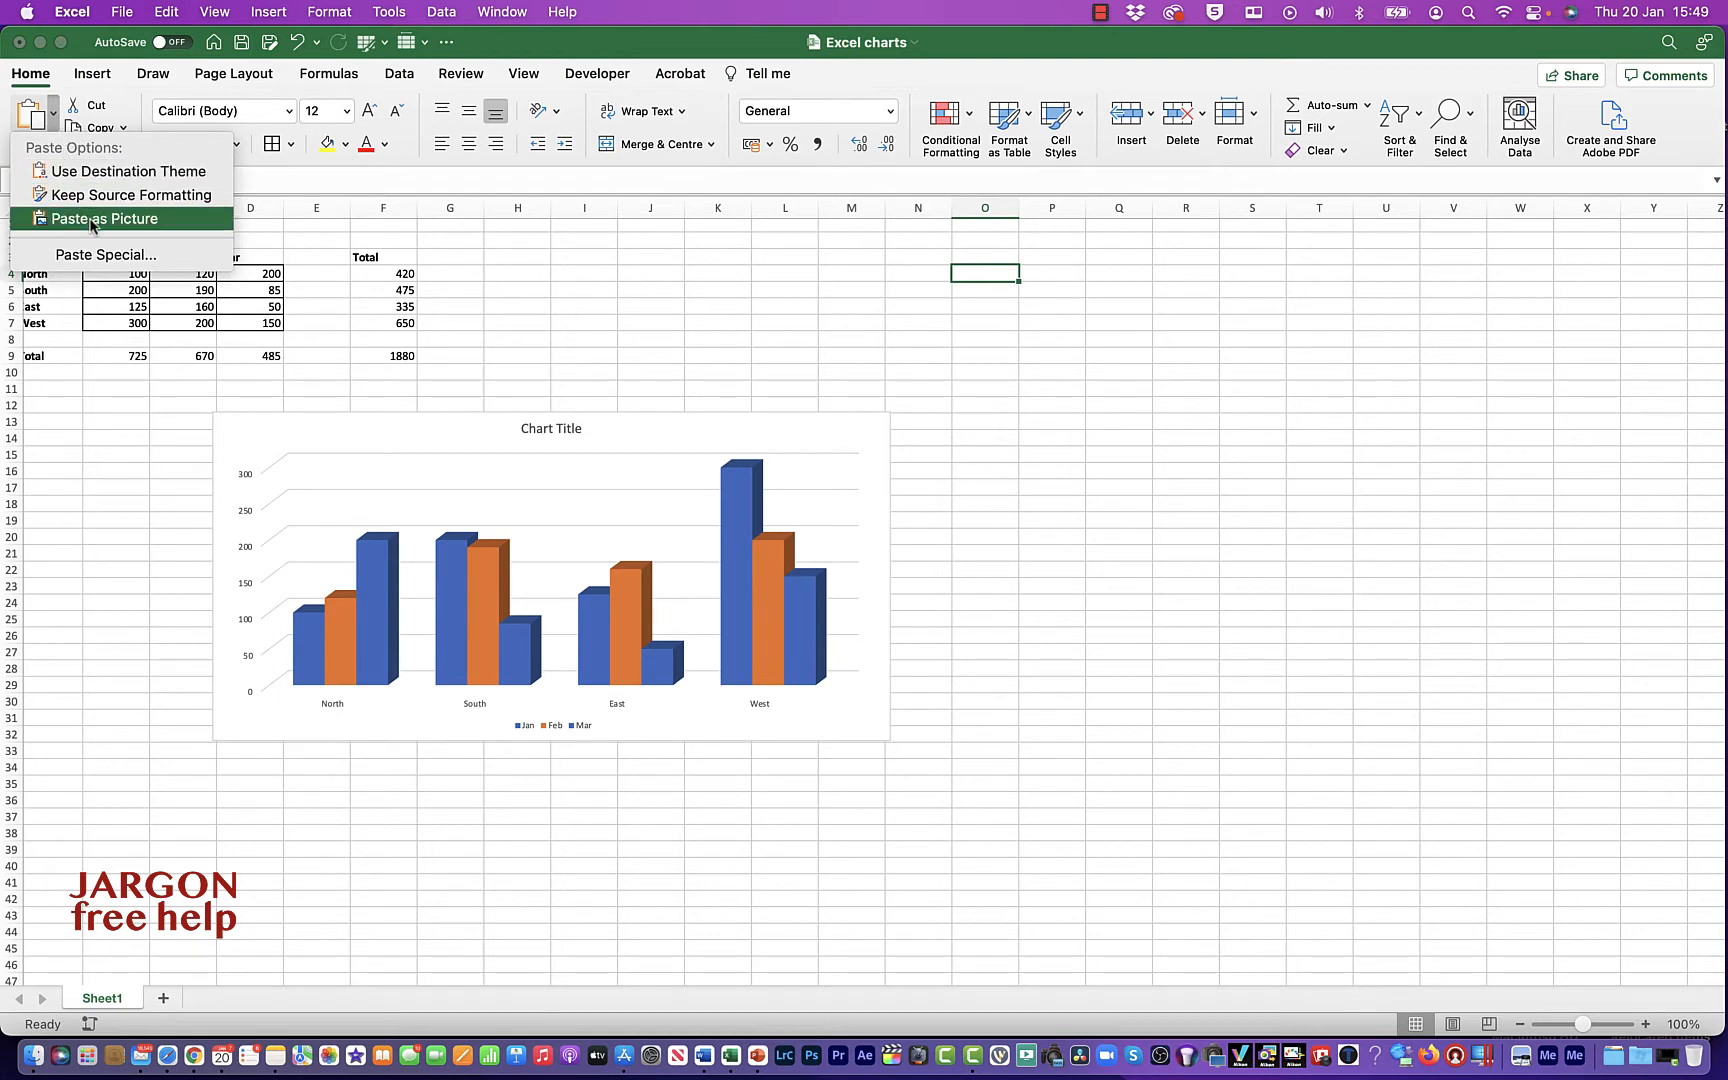
pyautogui.click(104, 218)
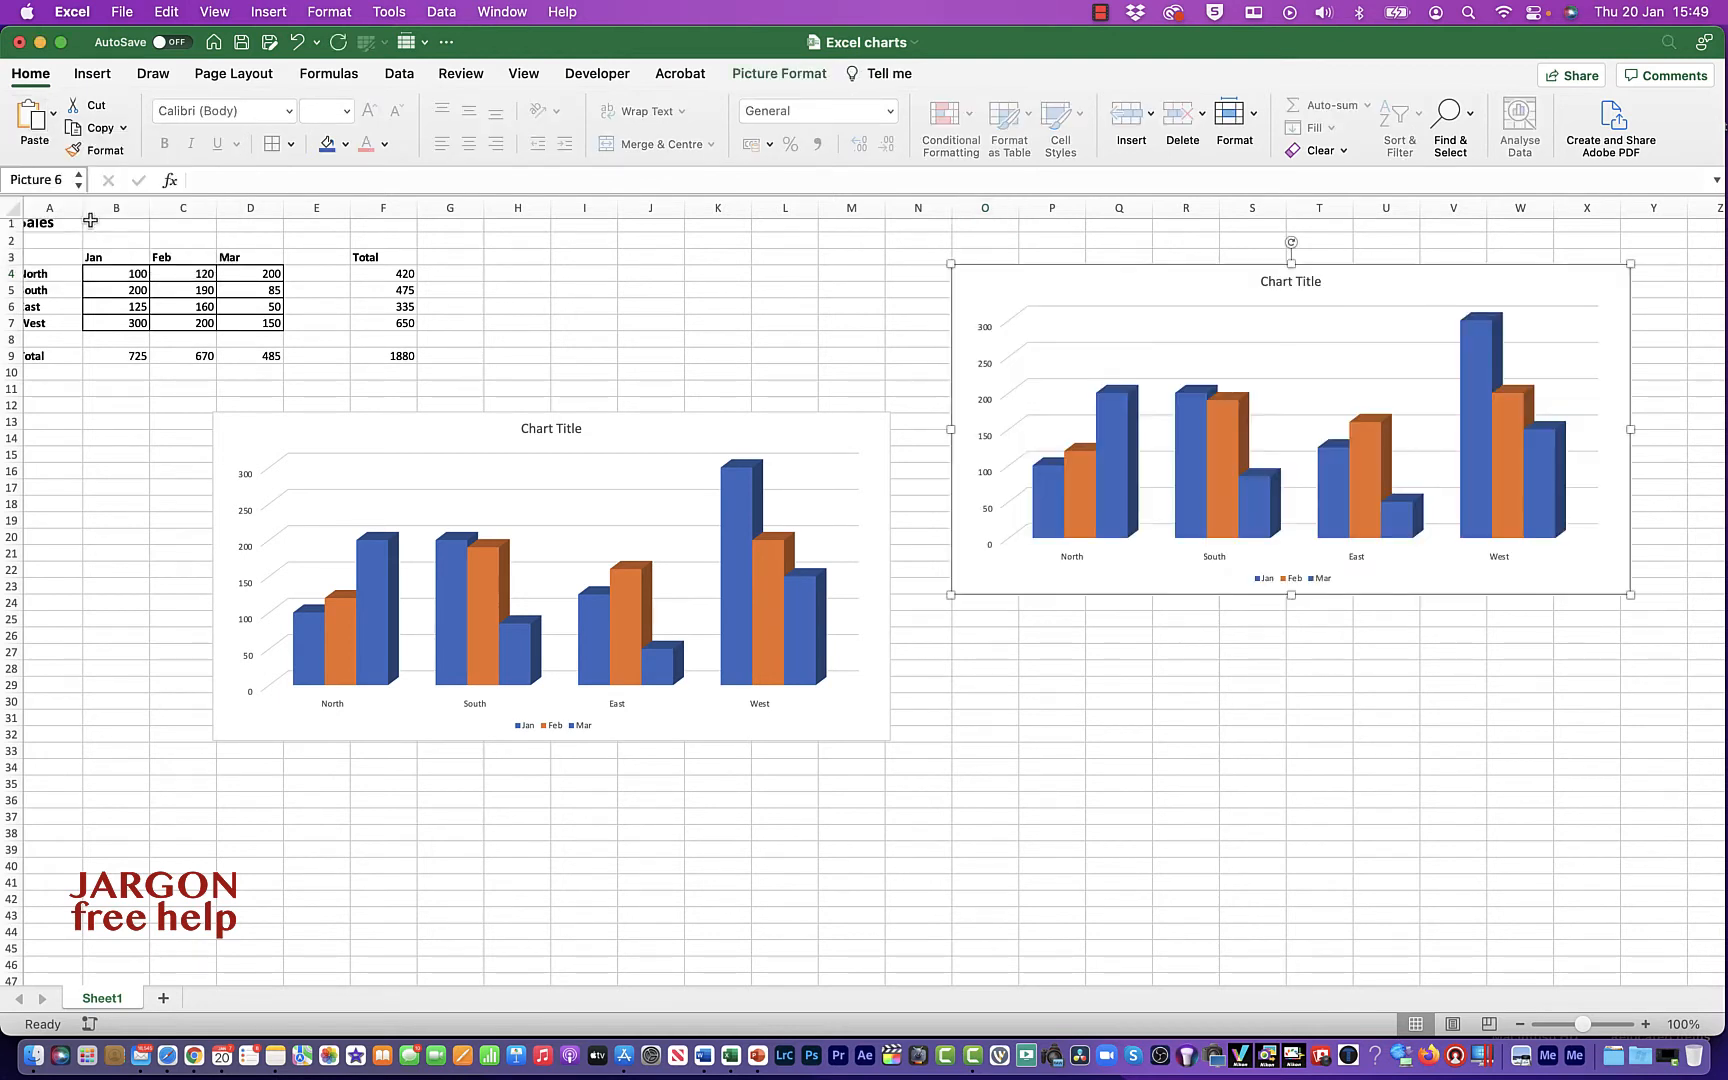
pyautogui.moveTo(1076, 324)
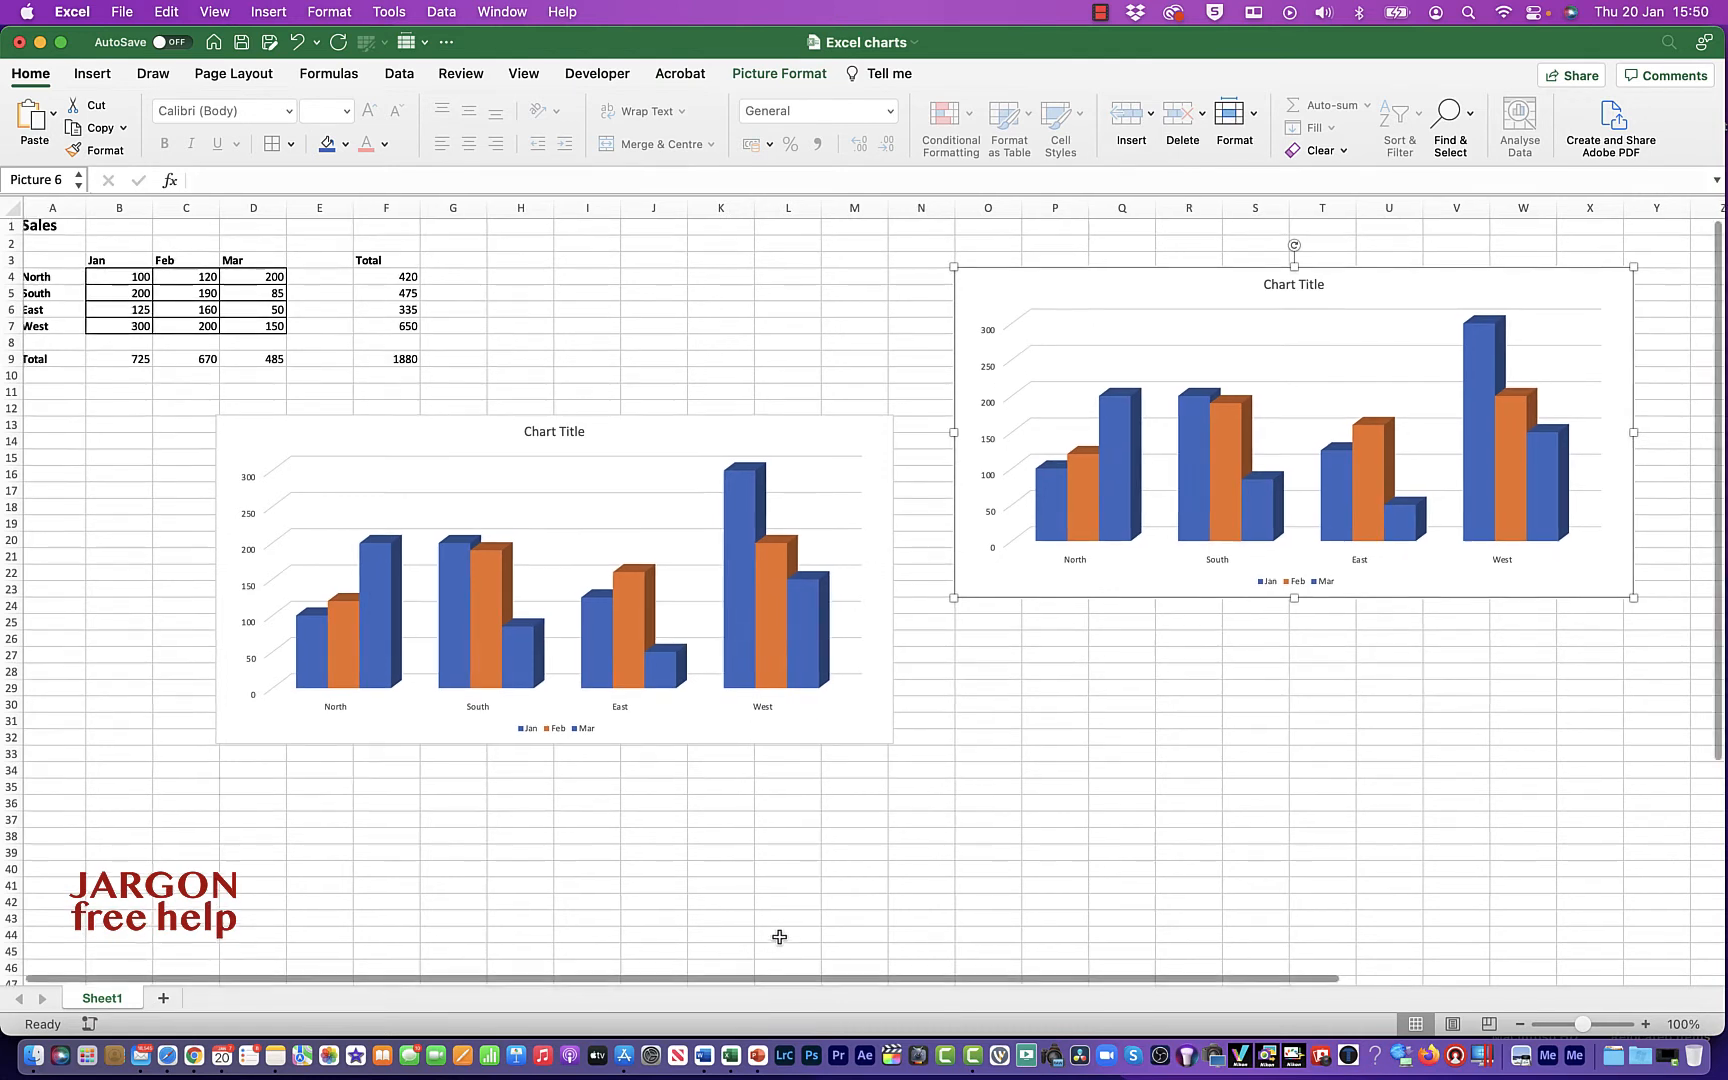
pyautogui.moveTo(758, 1056)
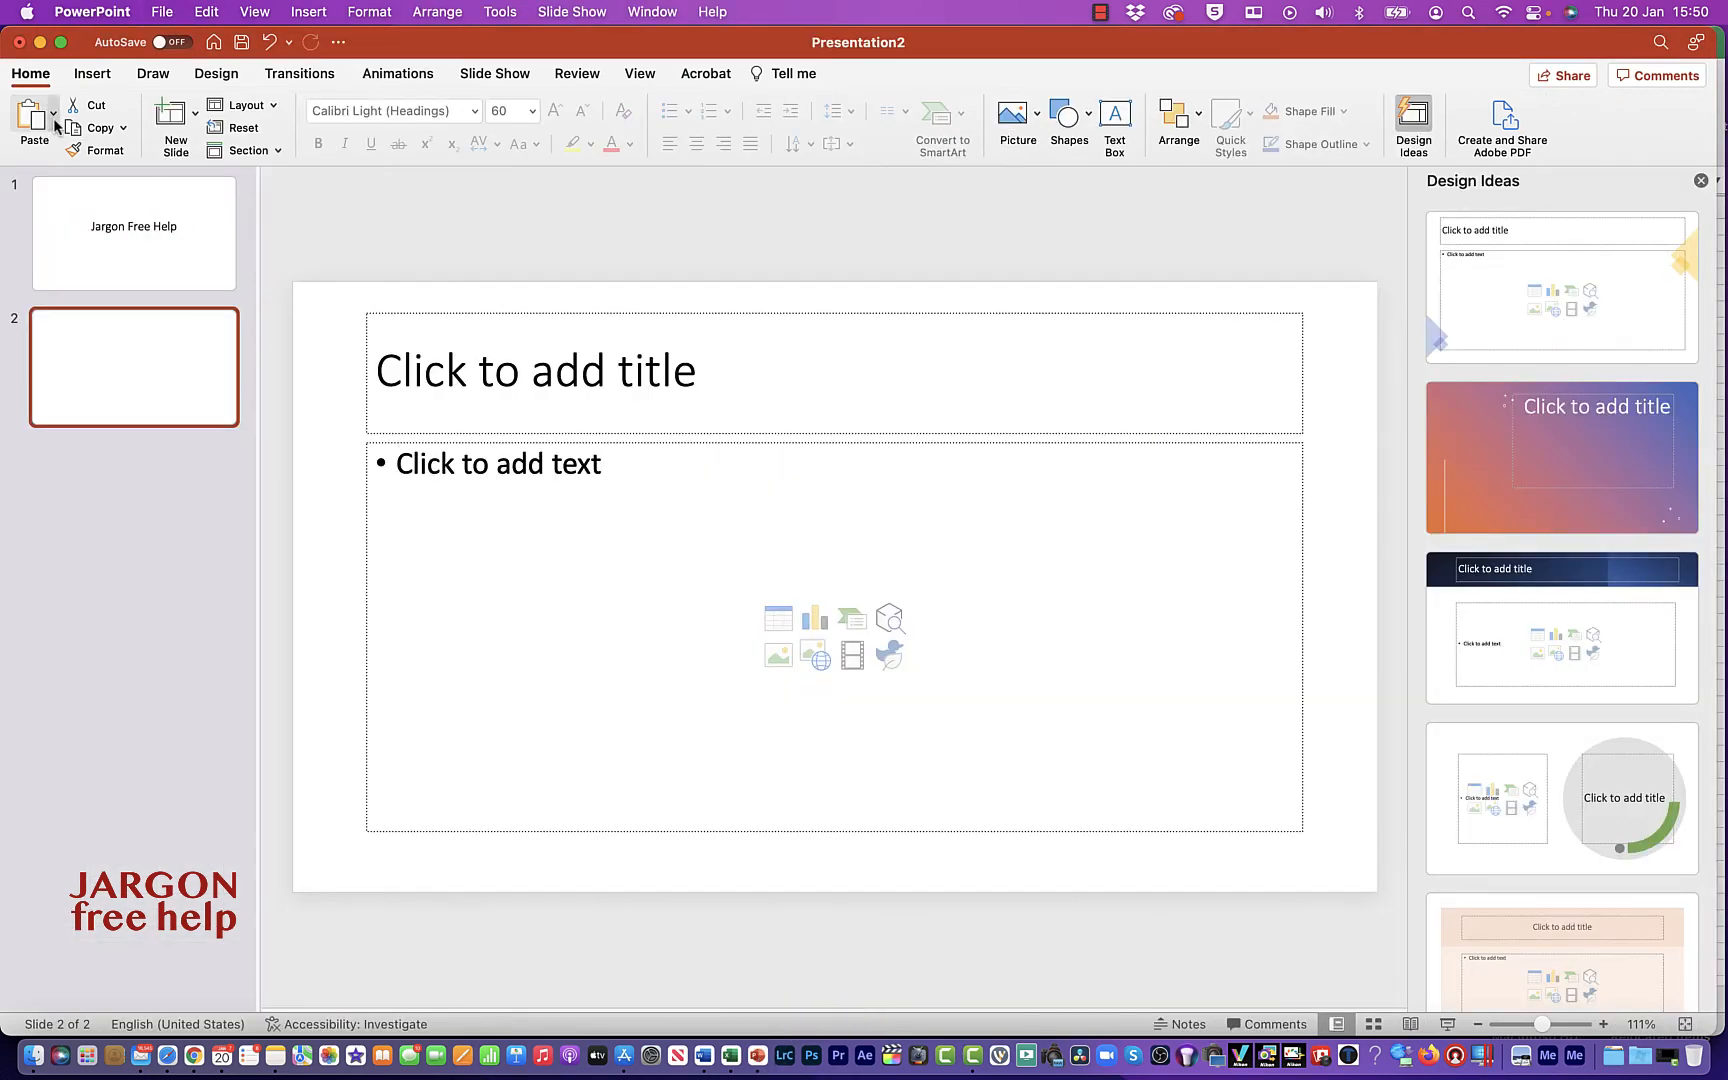
# - Paste the chart as a picture onto PowerPoint slide 2 and bring up its Picture Format options
pyautogui.click(52, 126)
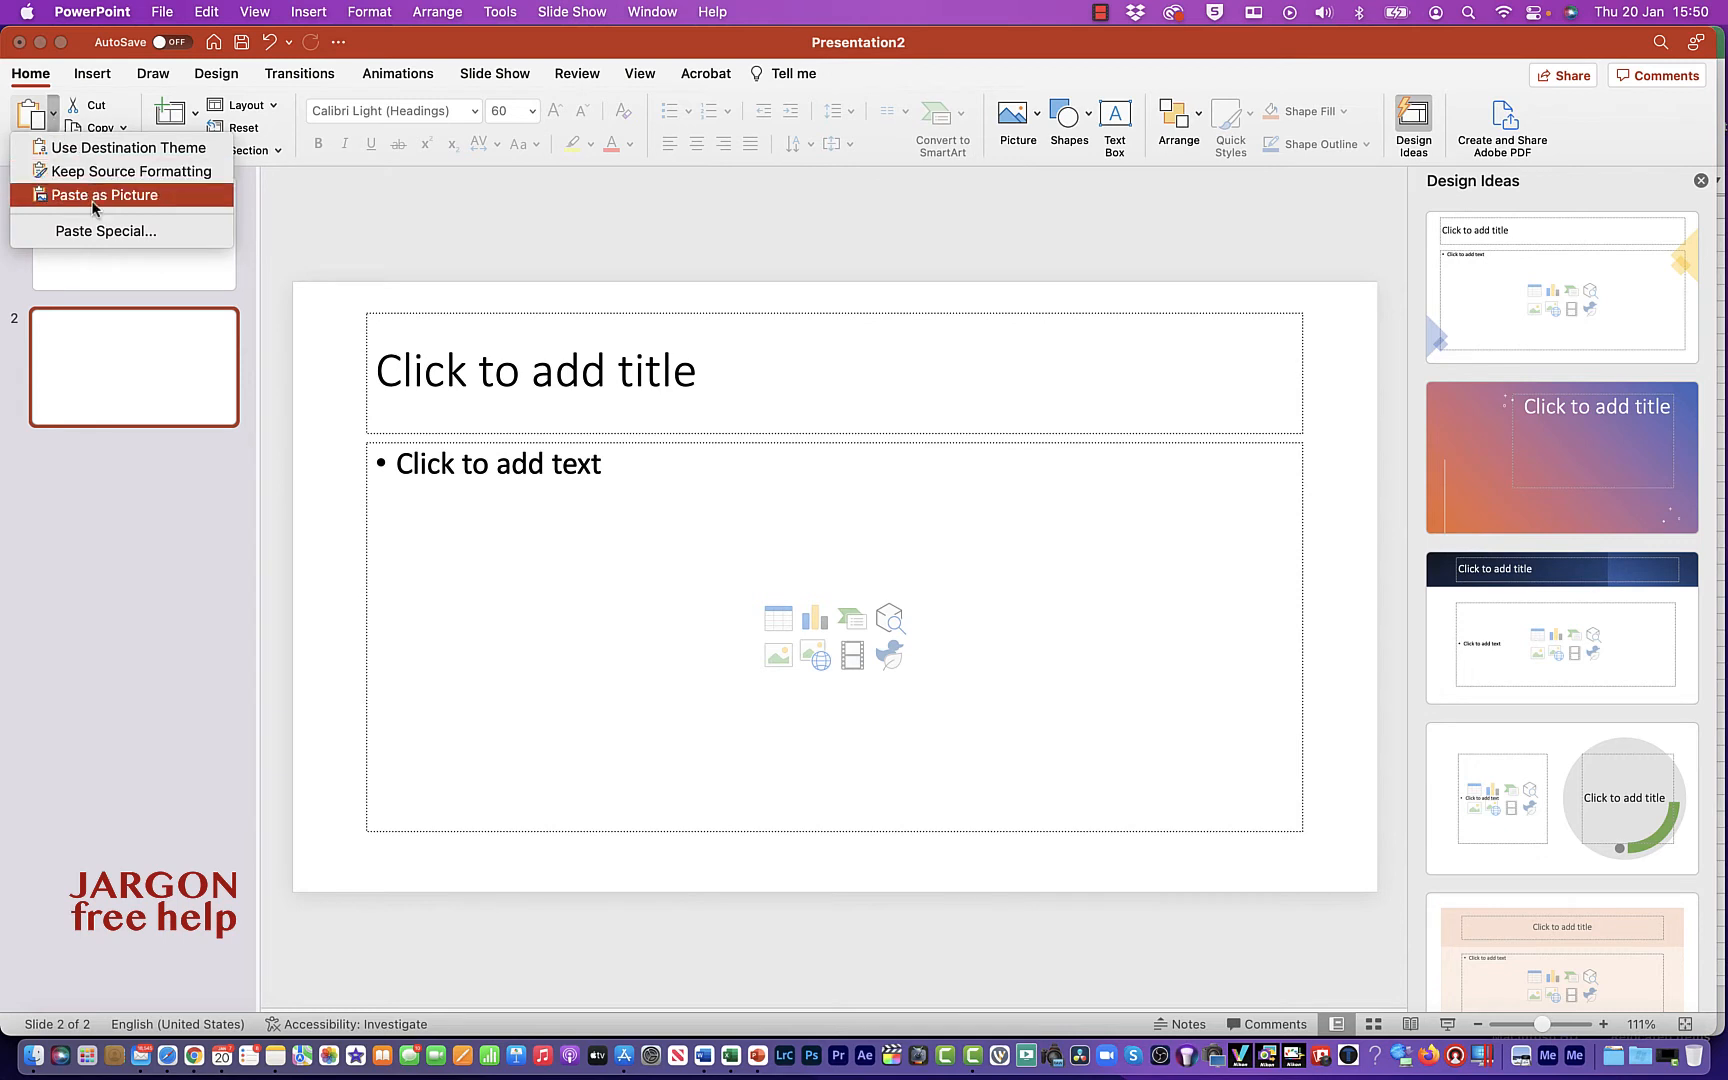
pyautogui.click(106, 194)
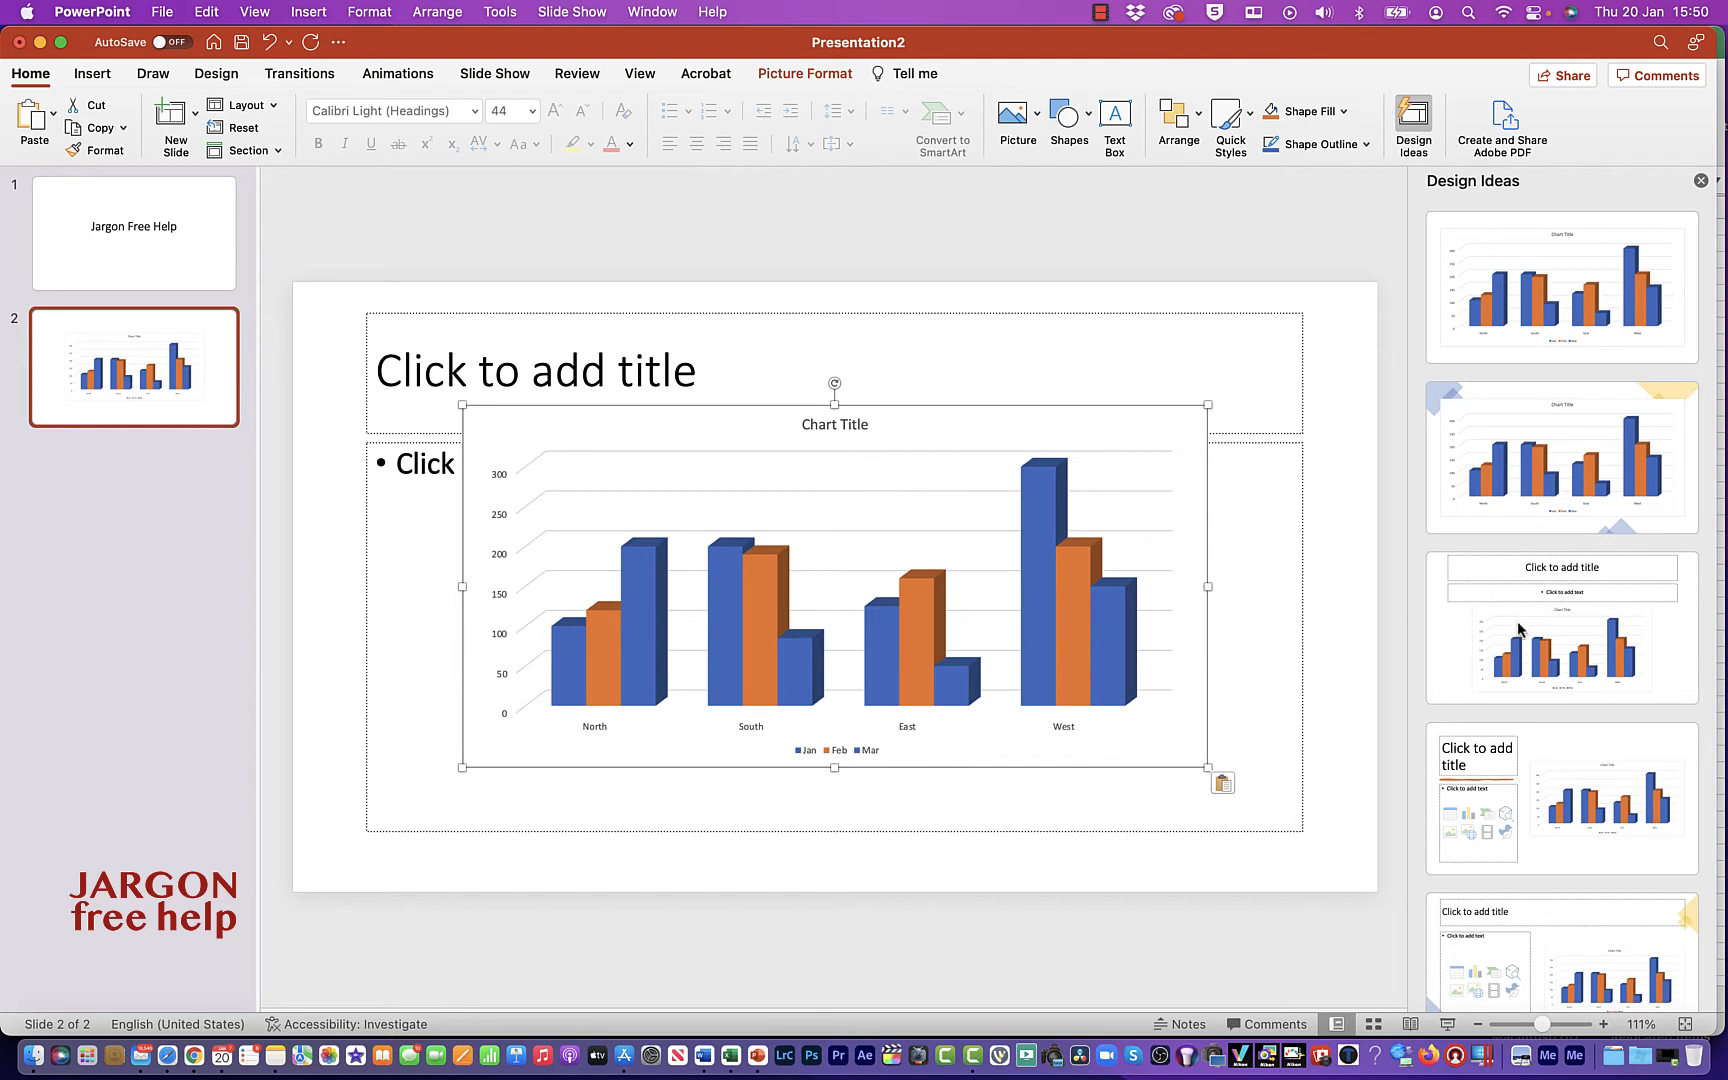
pyautogui.click(1560, 796)
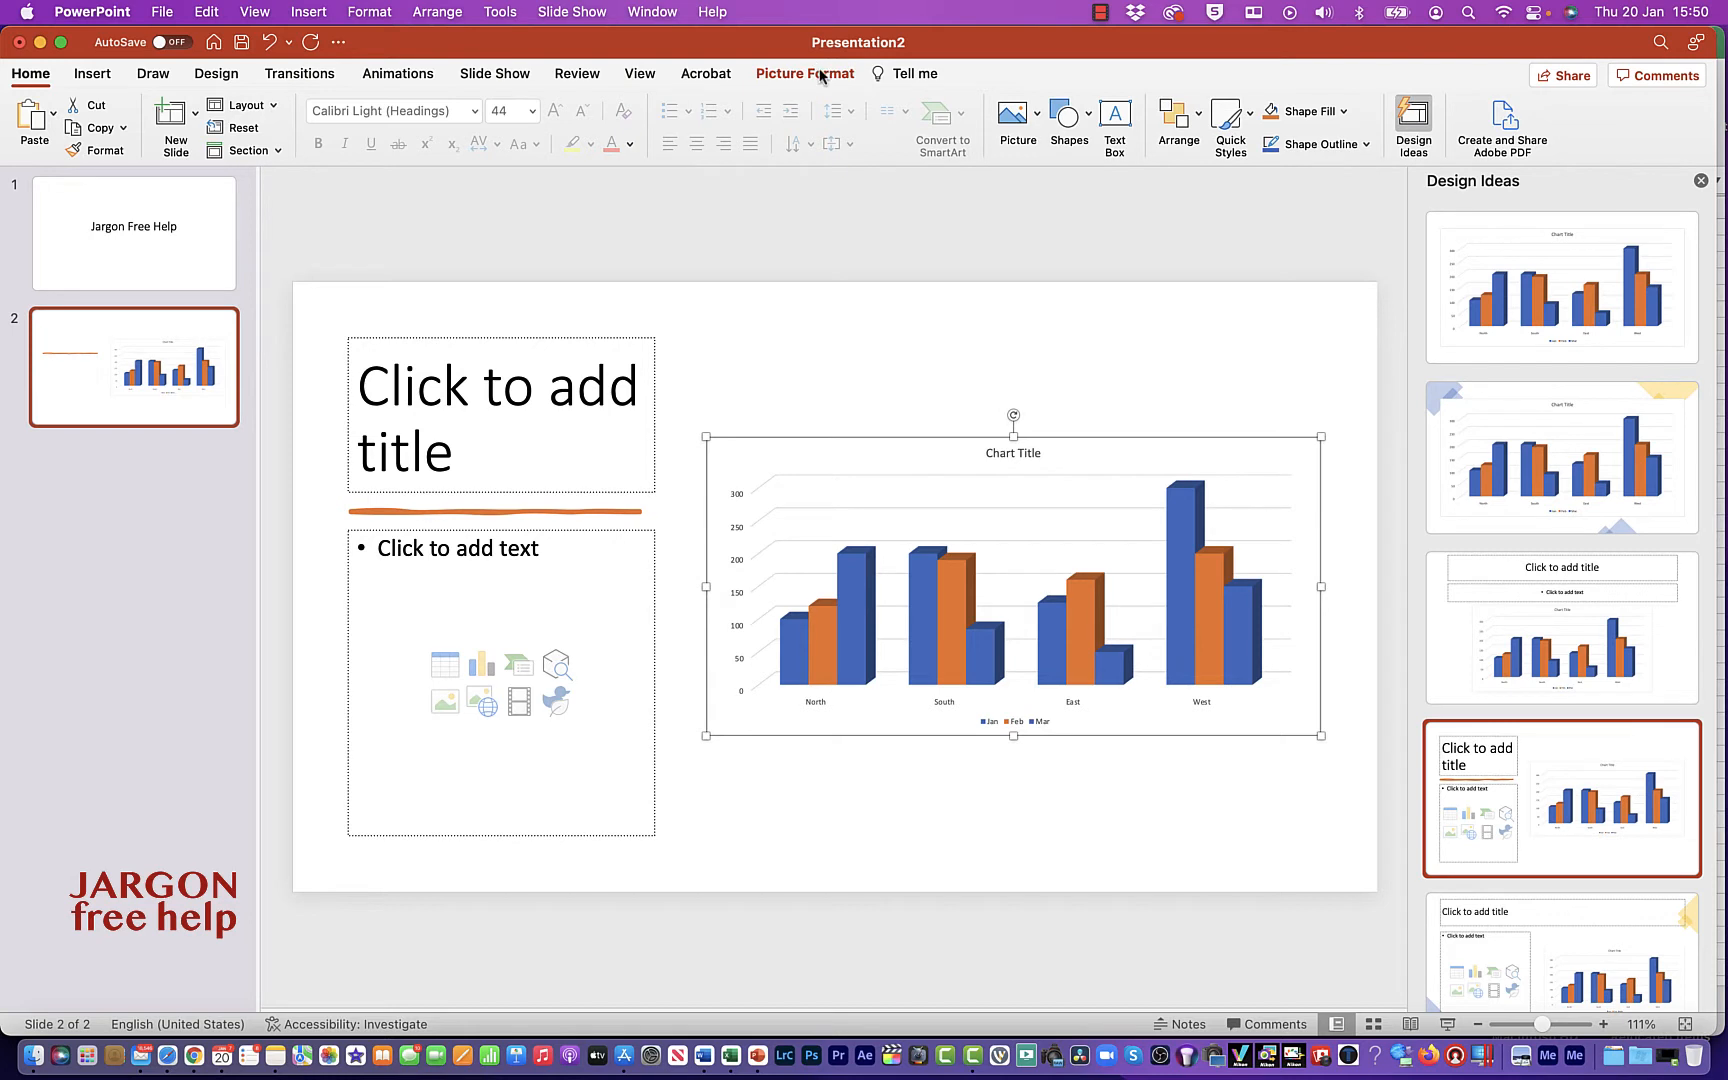
pyautogui.click(804, 72)
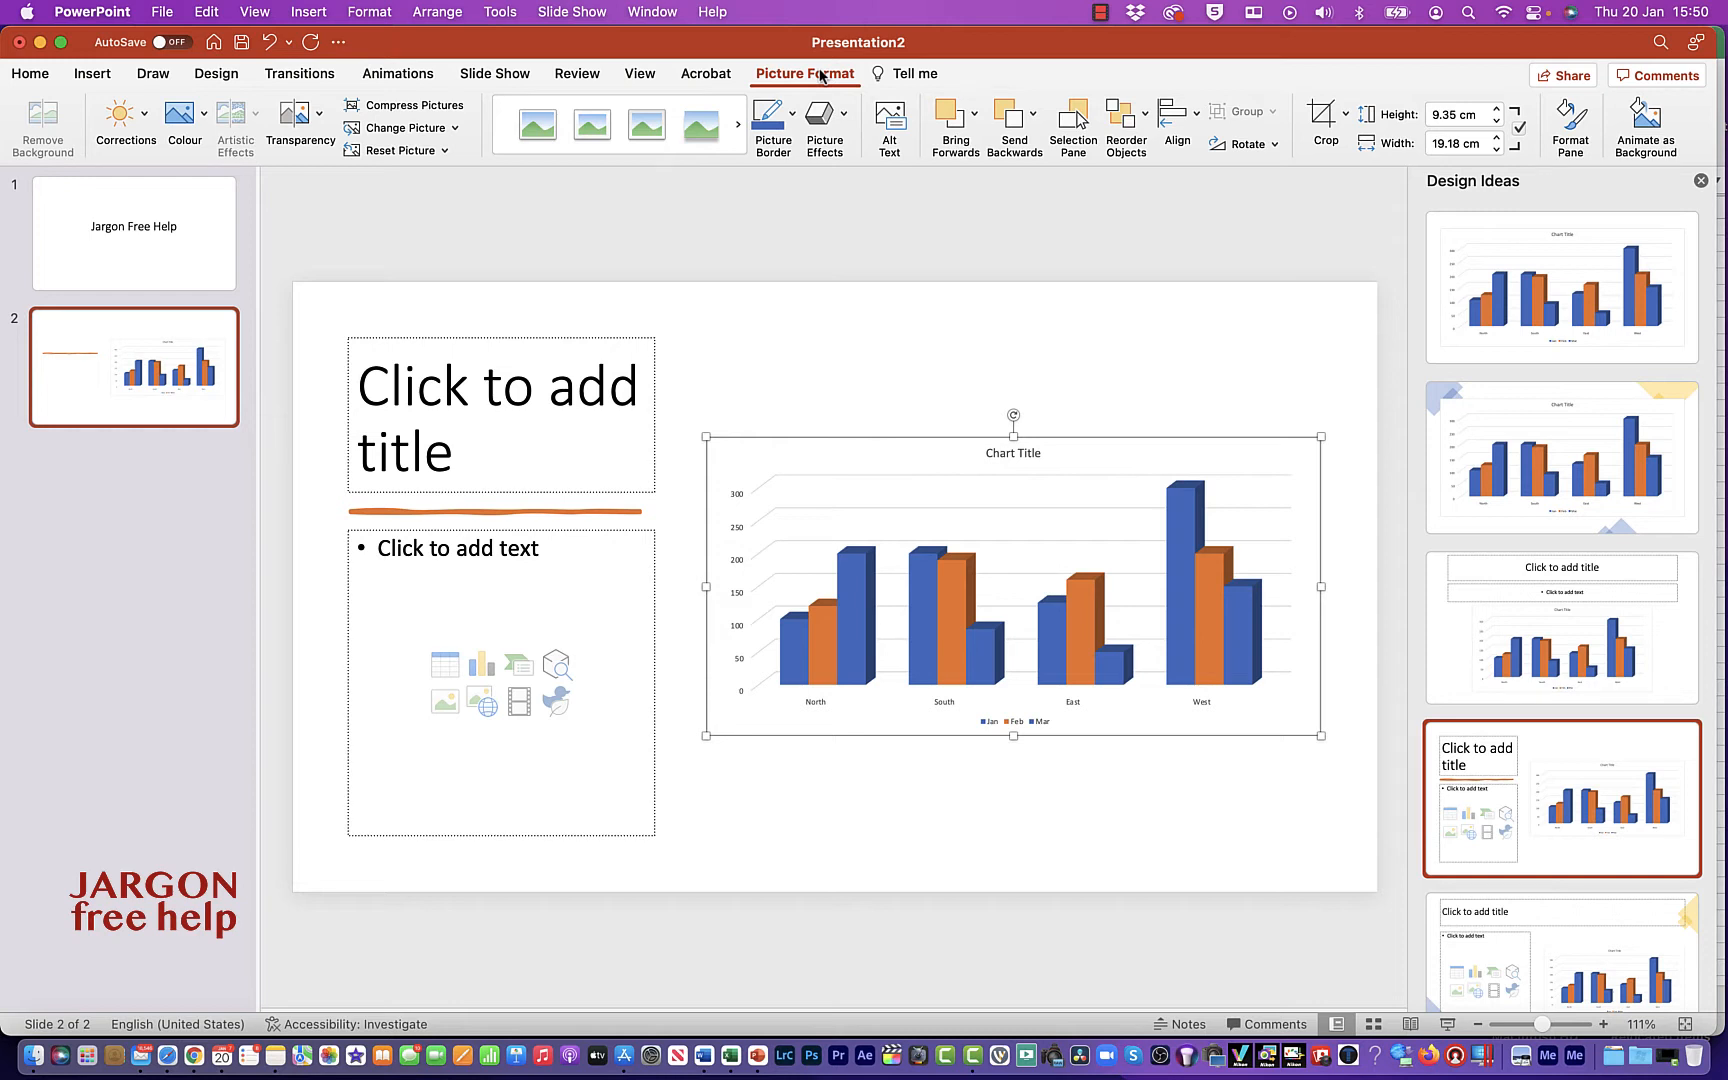
pyautogui.moveTo(694, 1030)
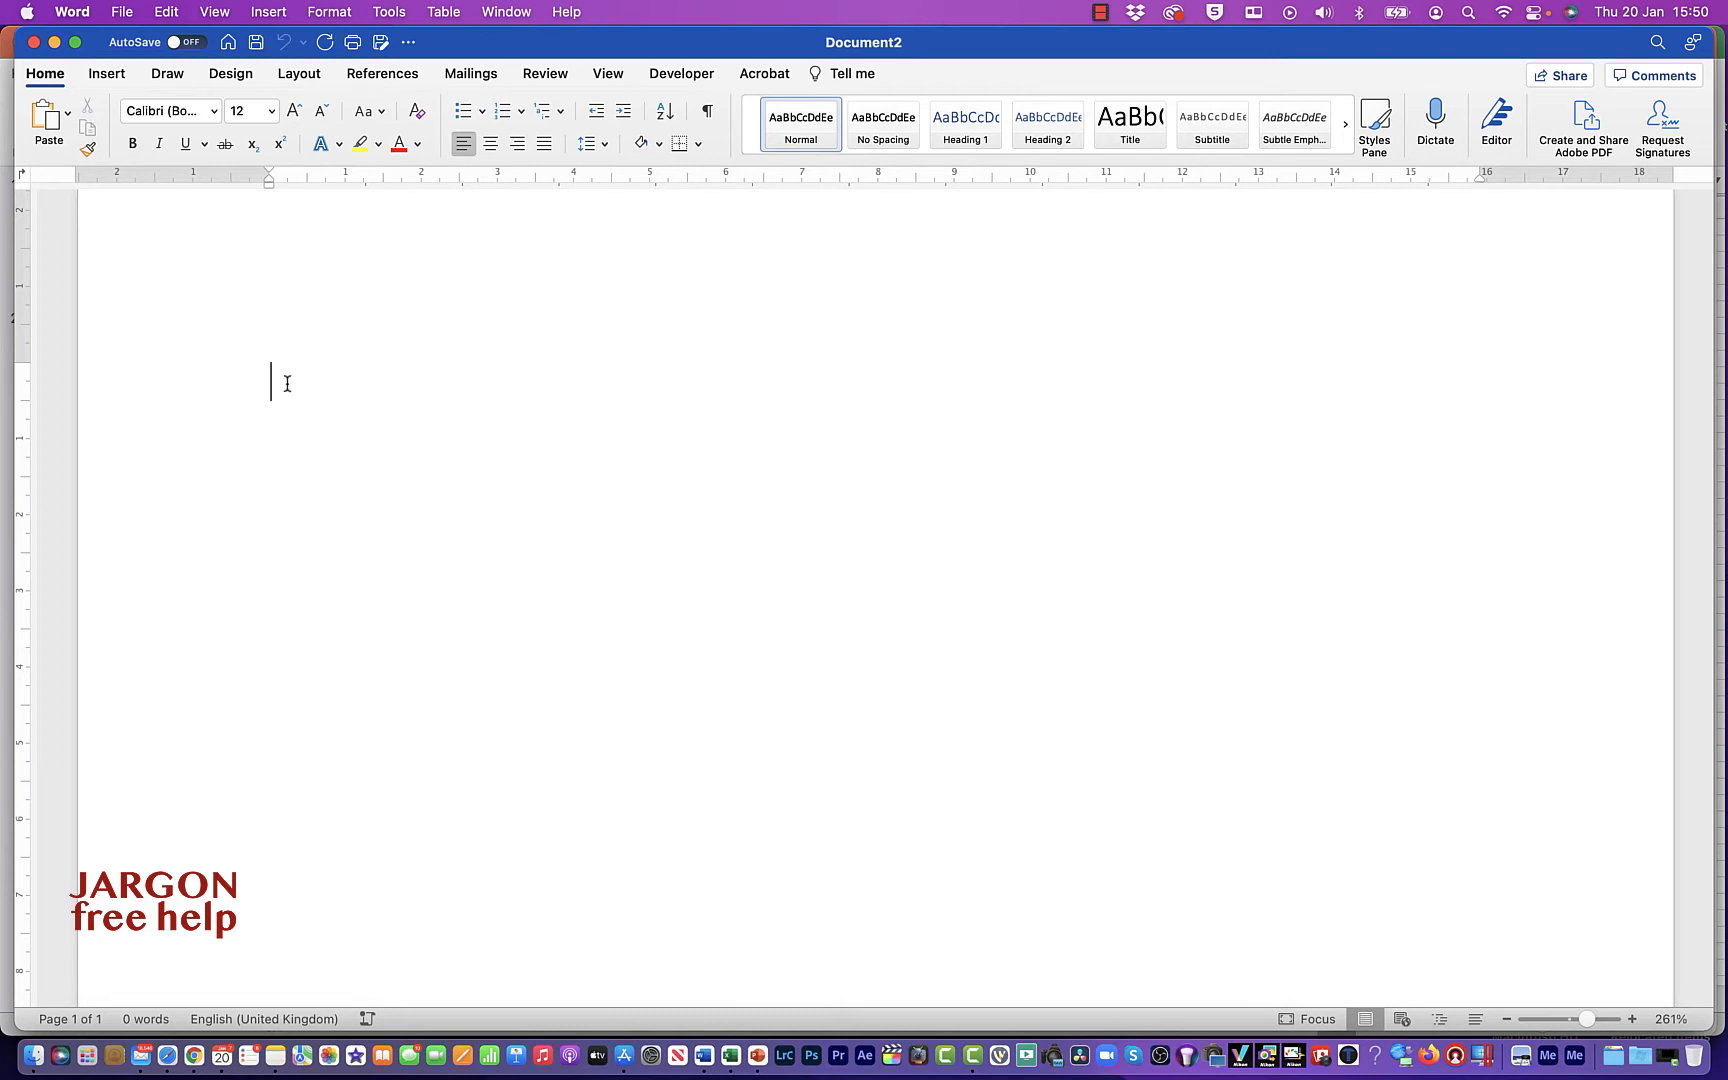
# - Paste the chart into the Word page via Paste Special as a Picture (PNG), after checking TIFF and SVG
pyautogui.rightClick(286, 382)
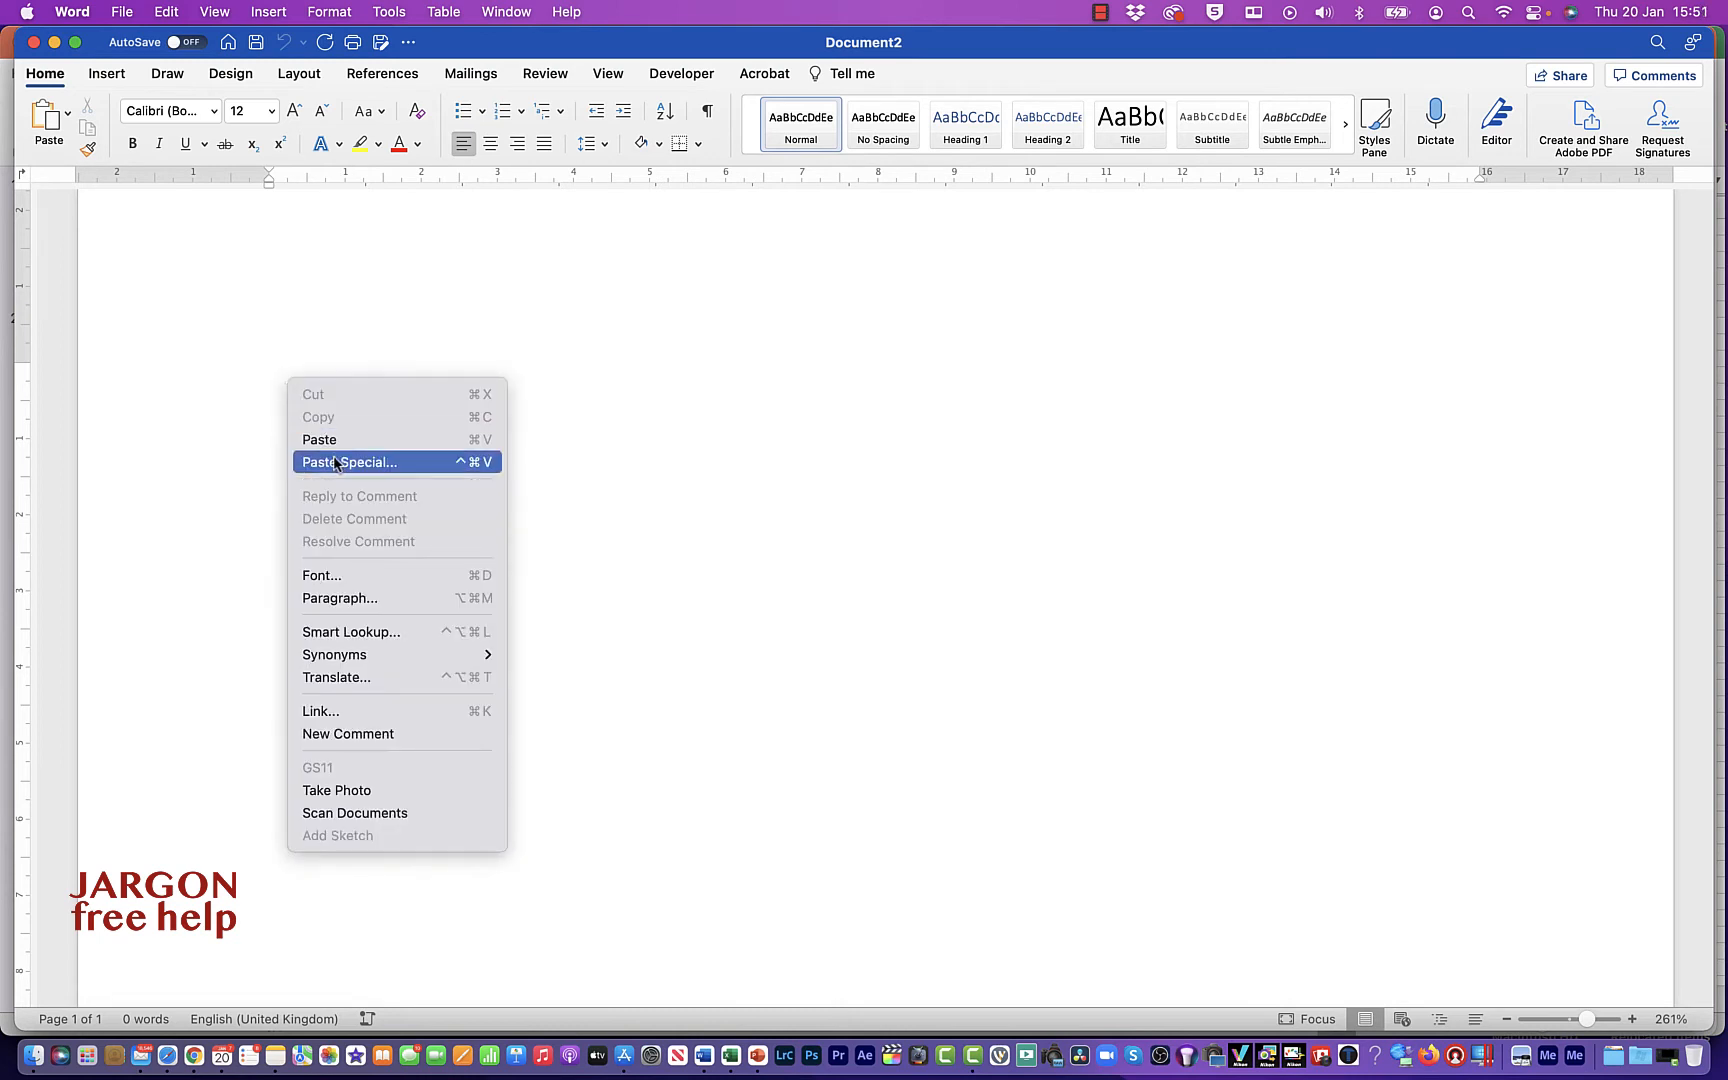
pyautogui.click(350, 462)
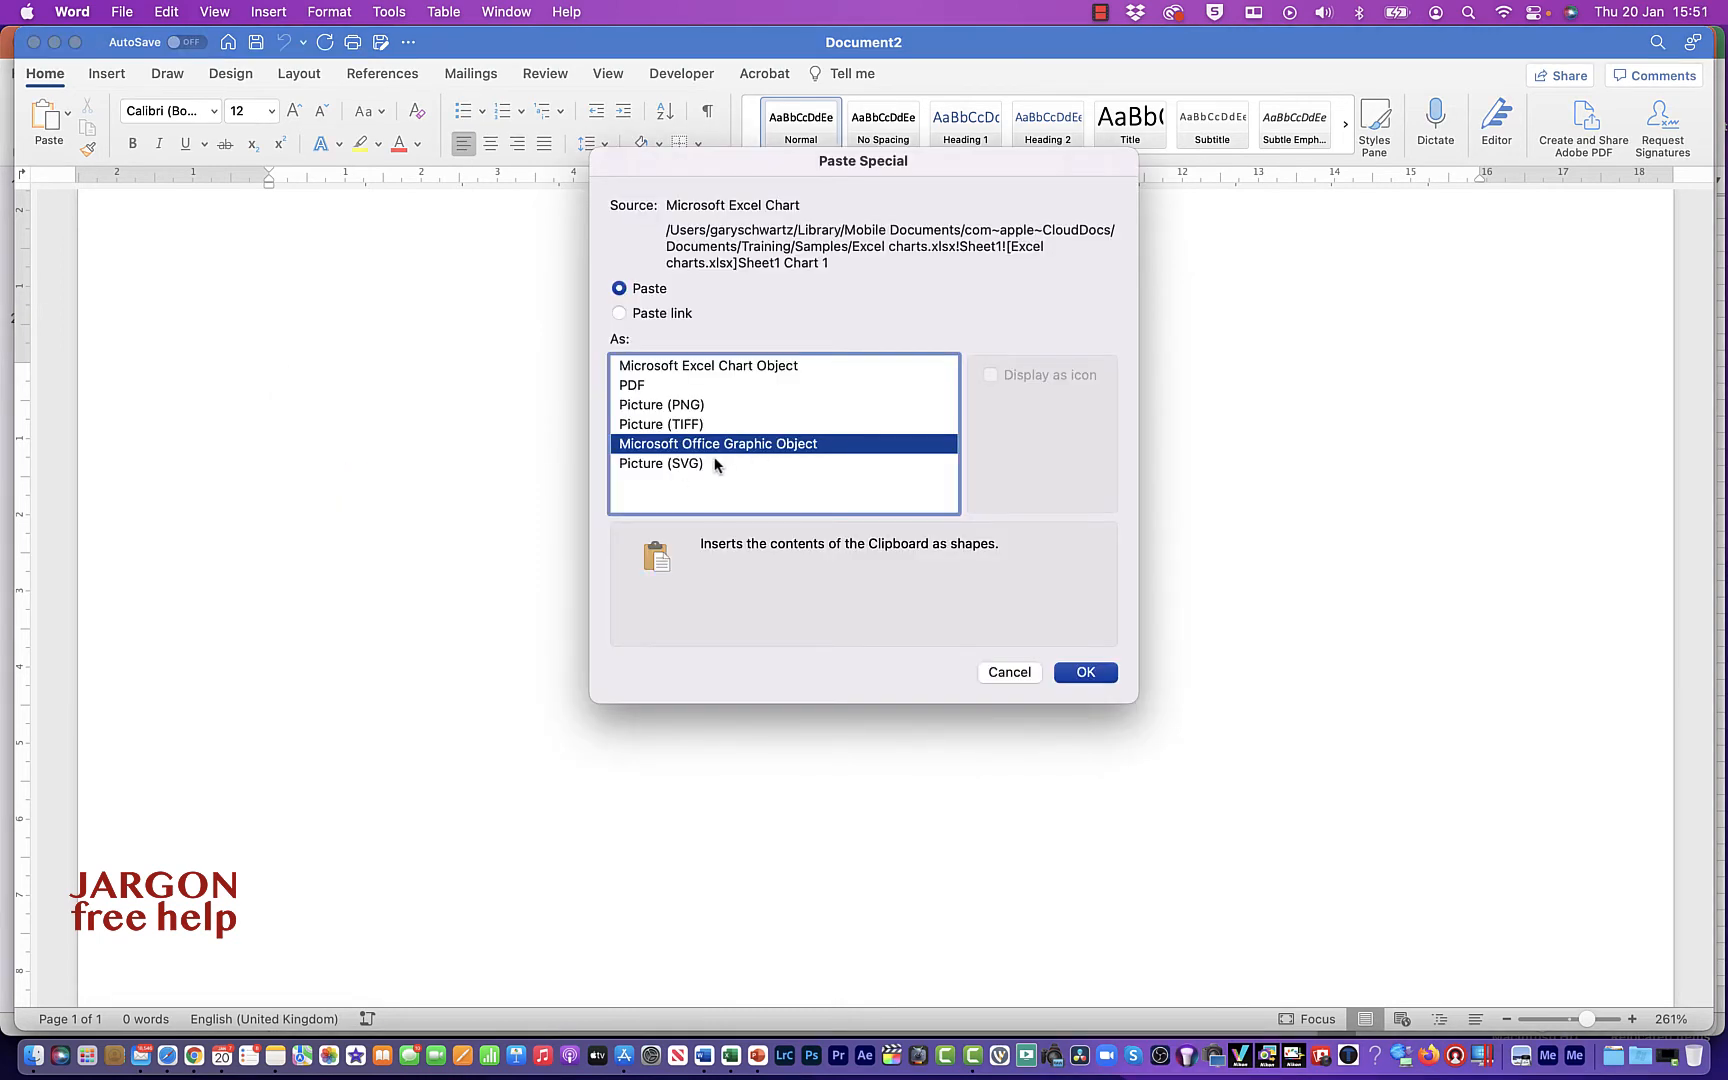
pyautogui.click(662, 424)
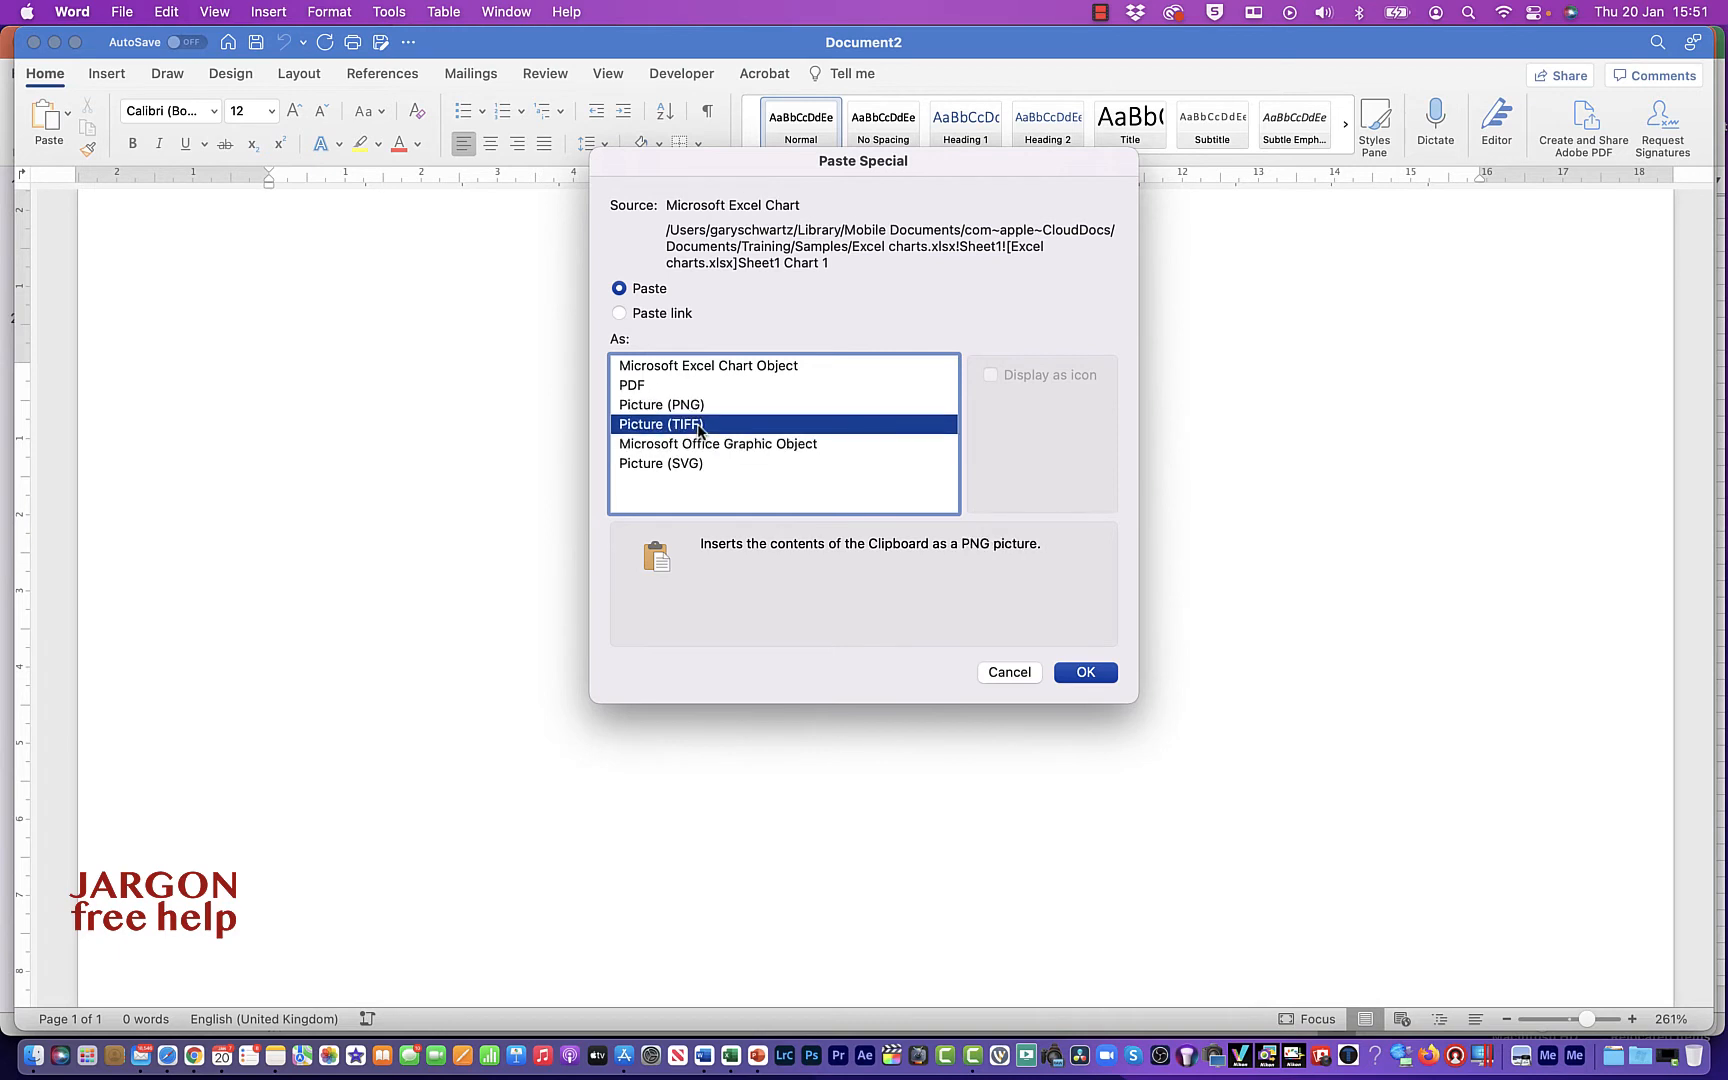
pyautogui.click(660, 462)
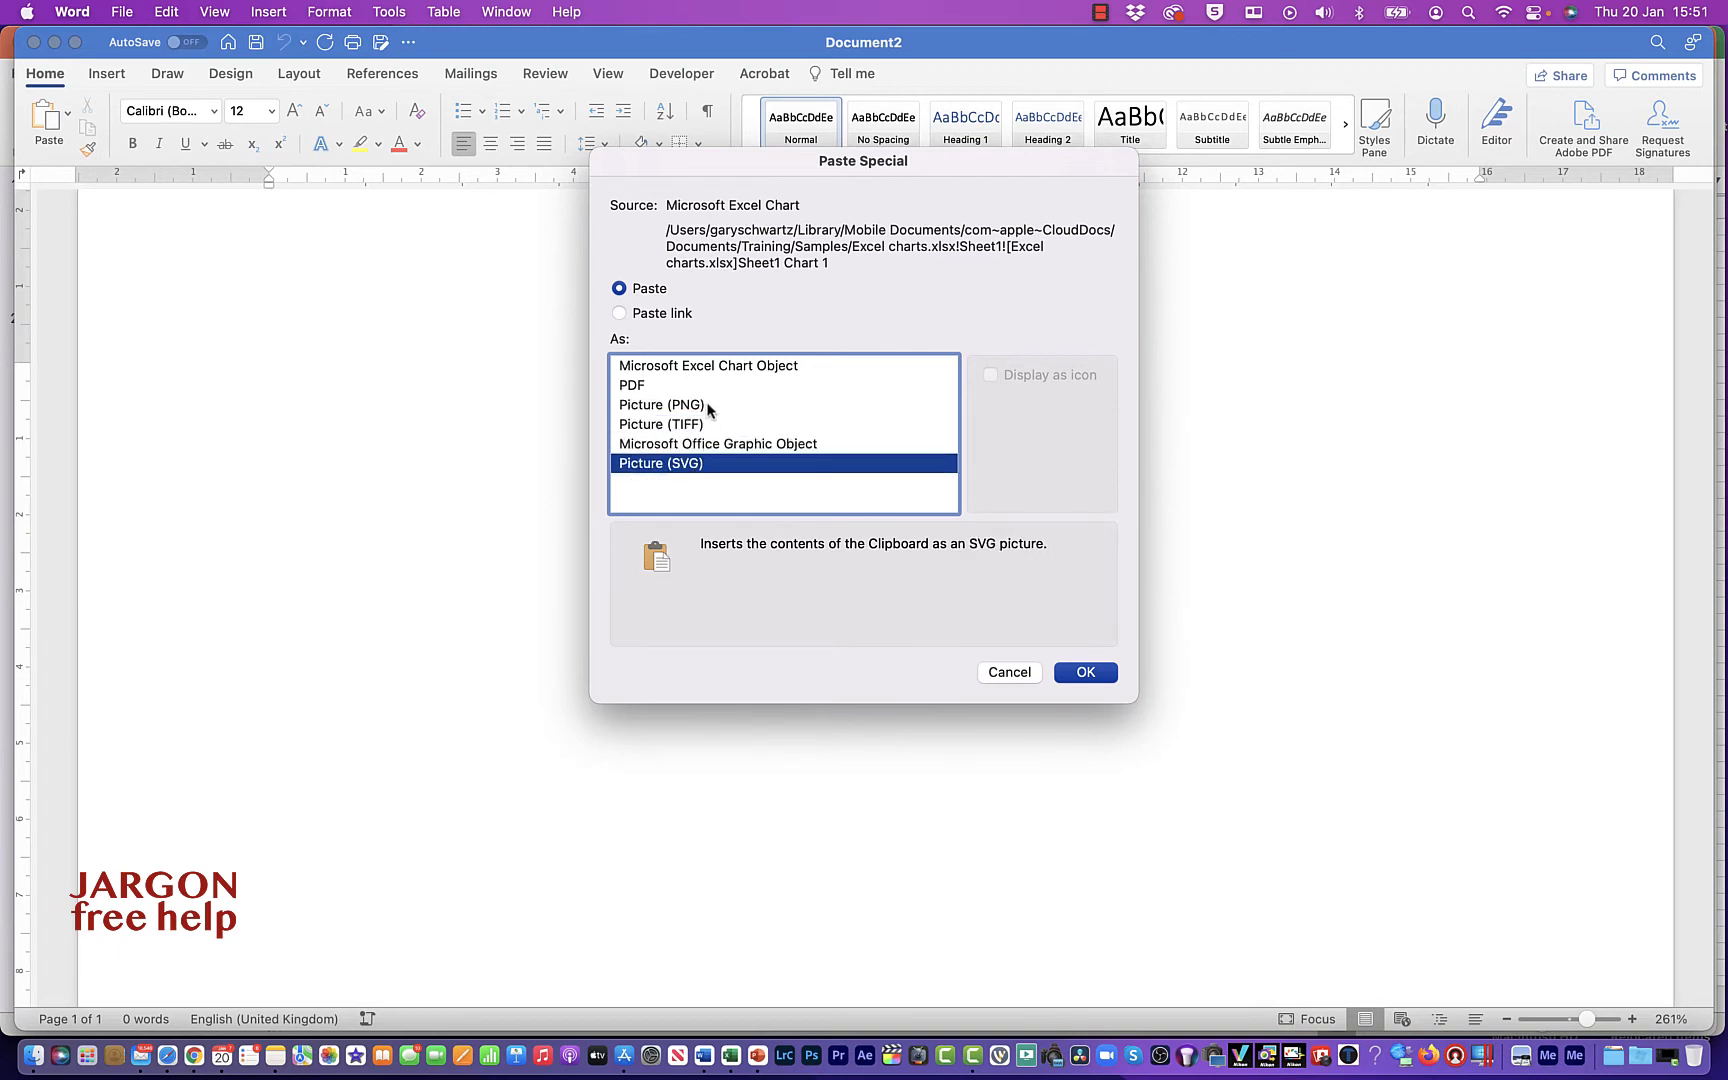
pyautogui.click(662, 404)
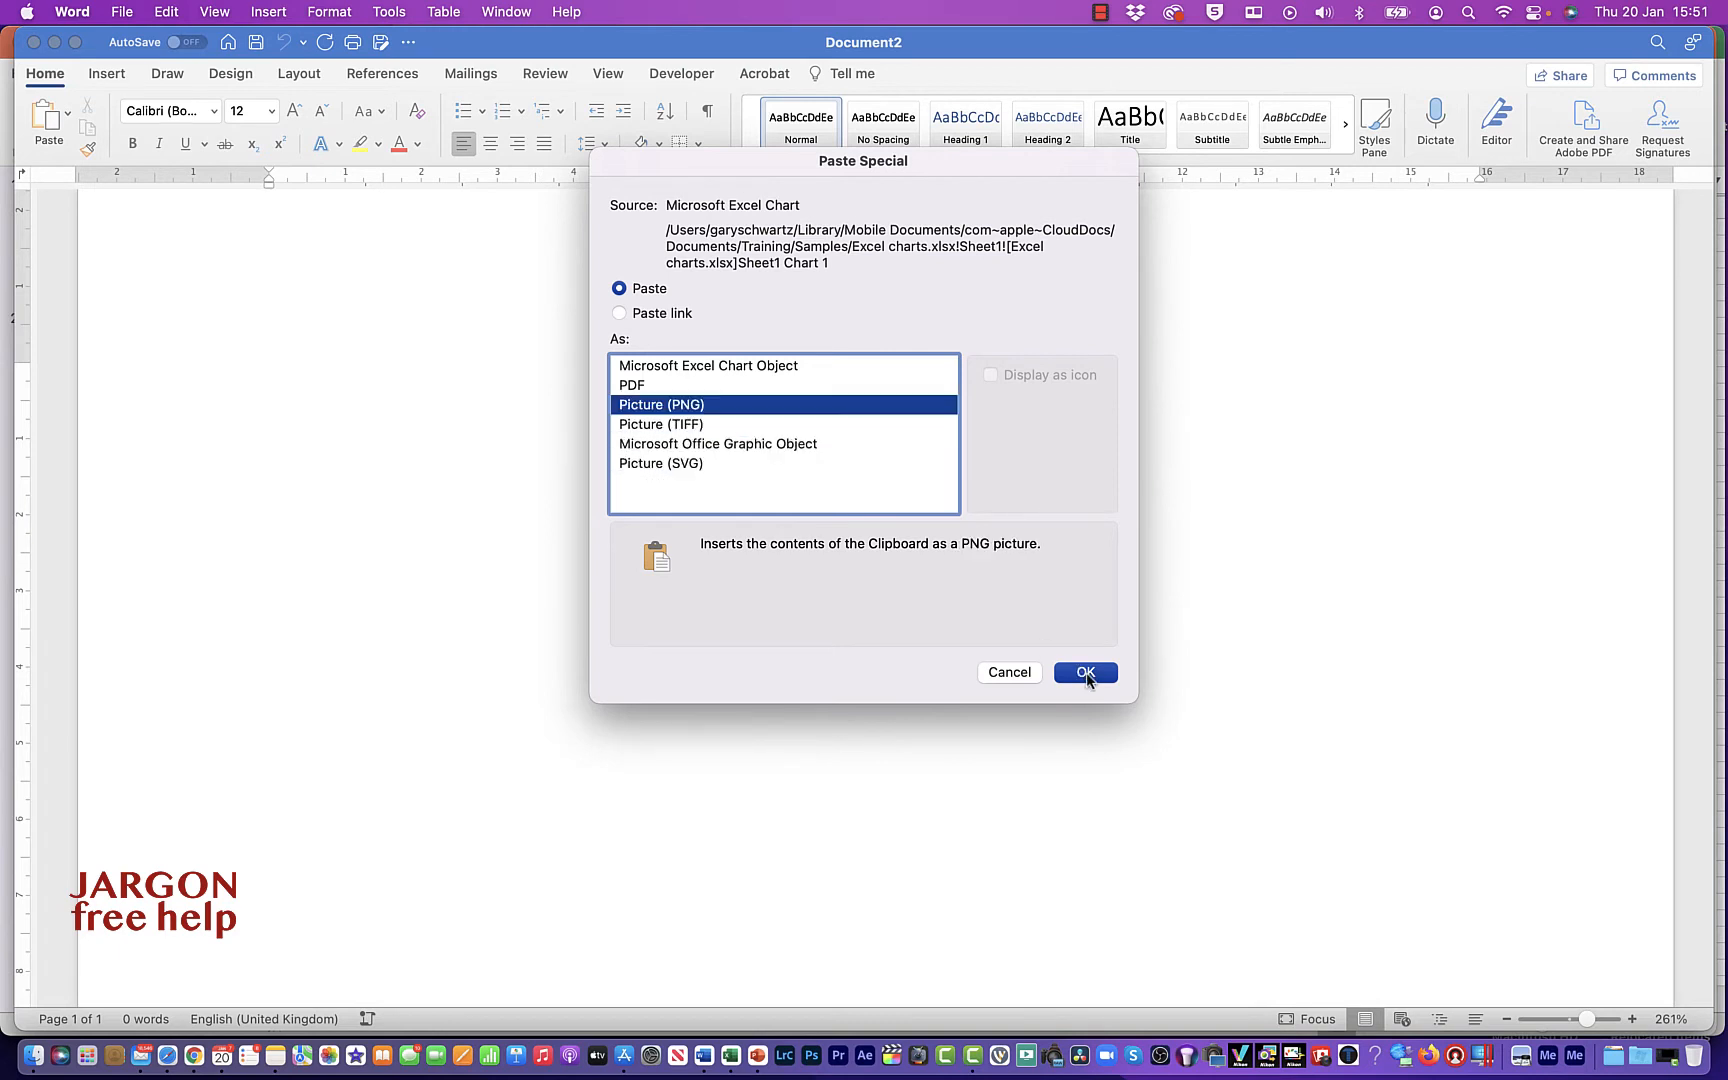
pyautogui.click(1084, 672)
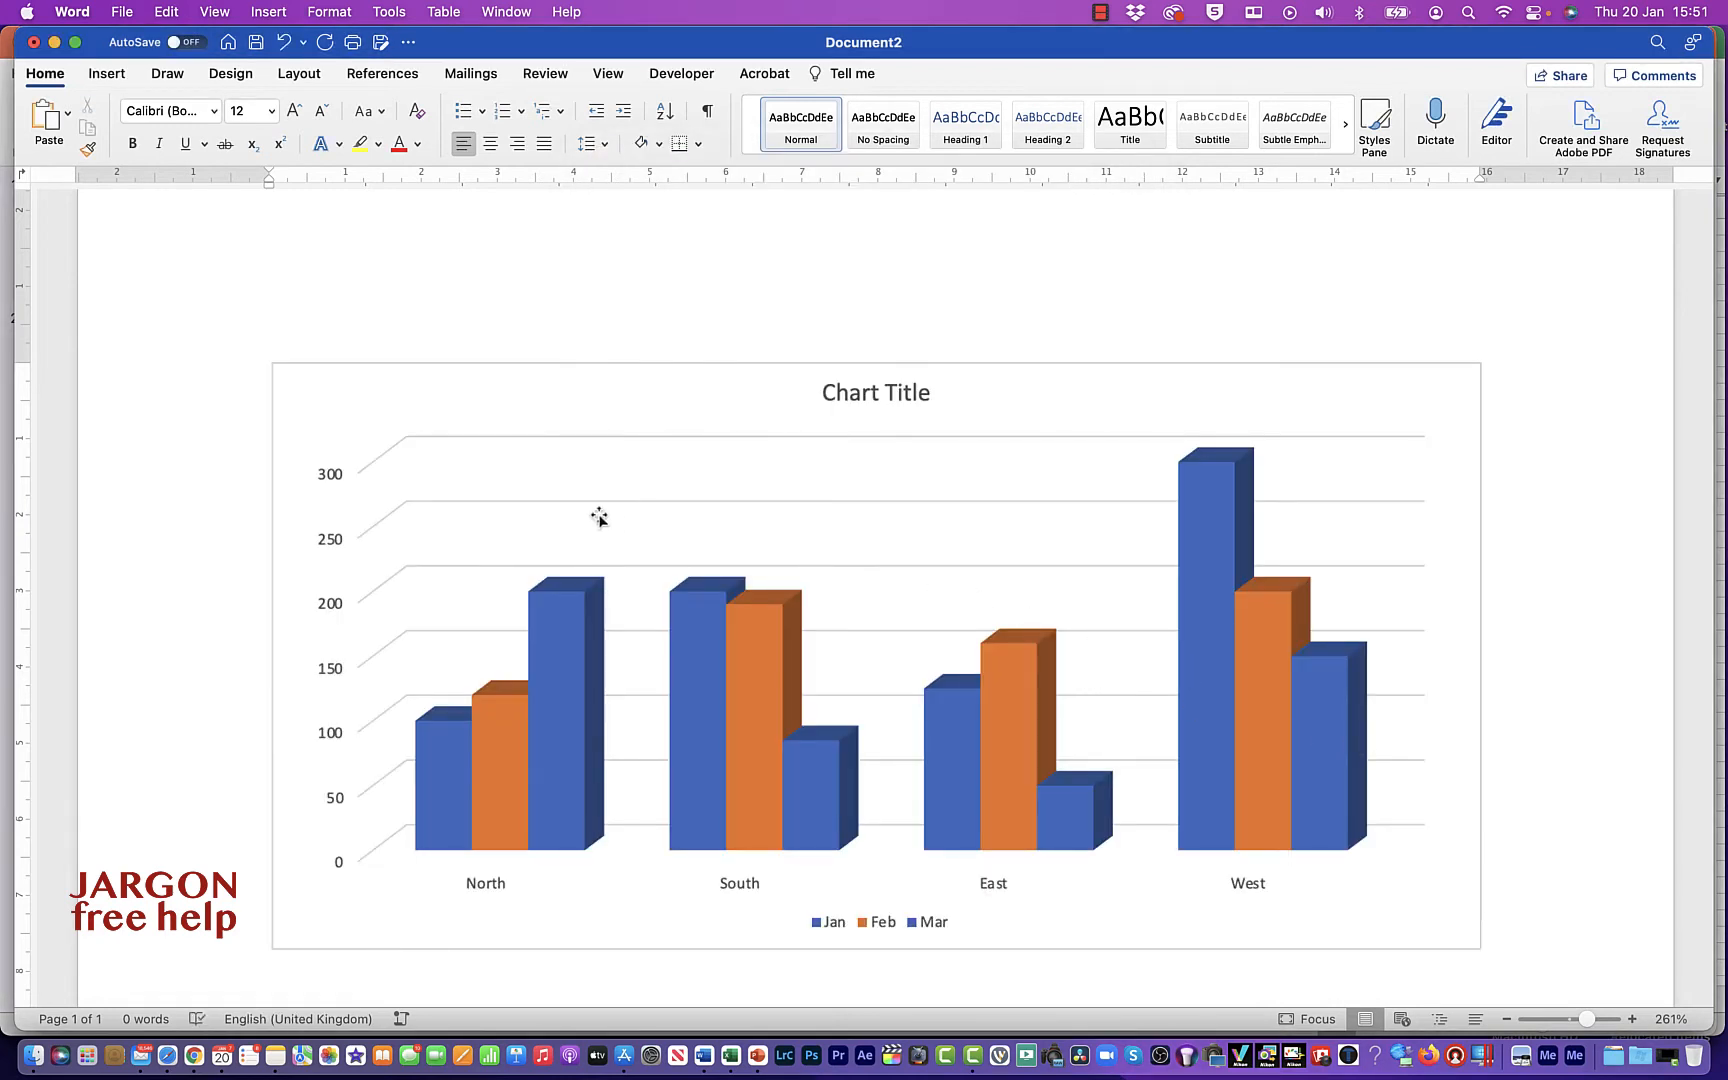
pyautogui.scroll(-3)
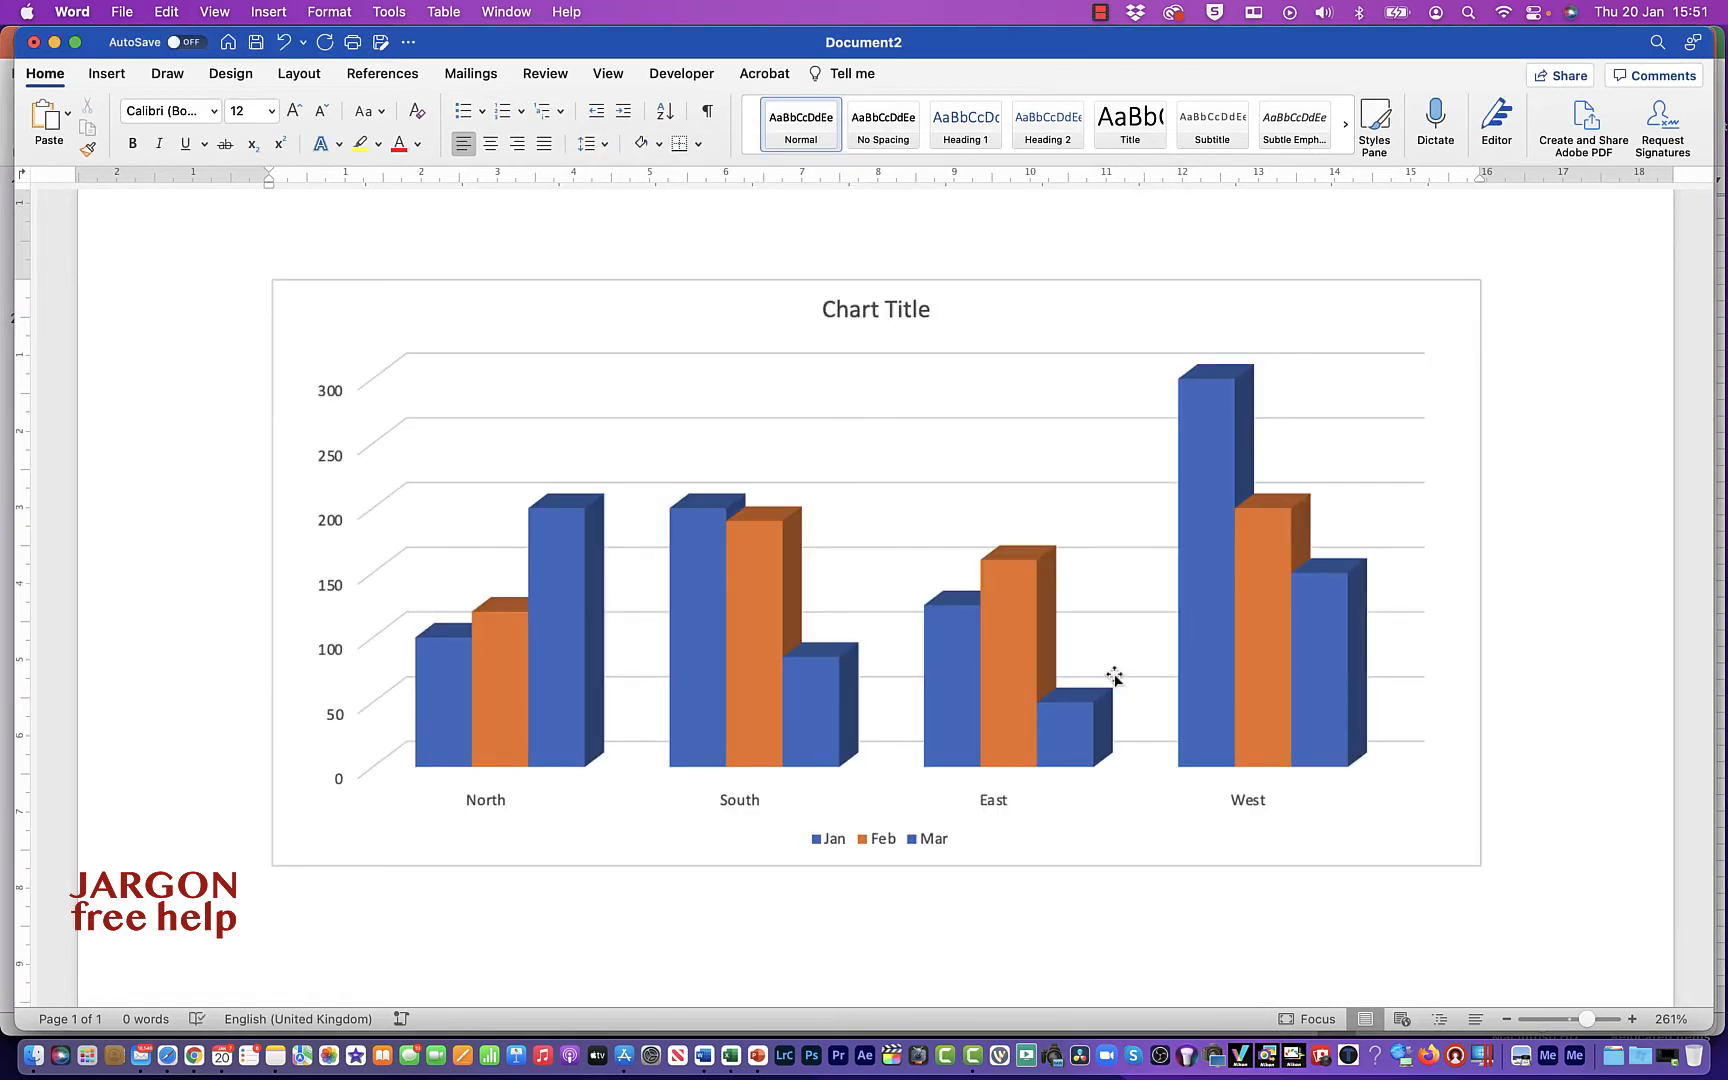
# - Reopen Paste Special from the Home tab and cancel without pasting again
pyautogui.click(66, 114)
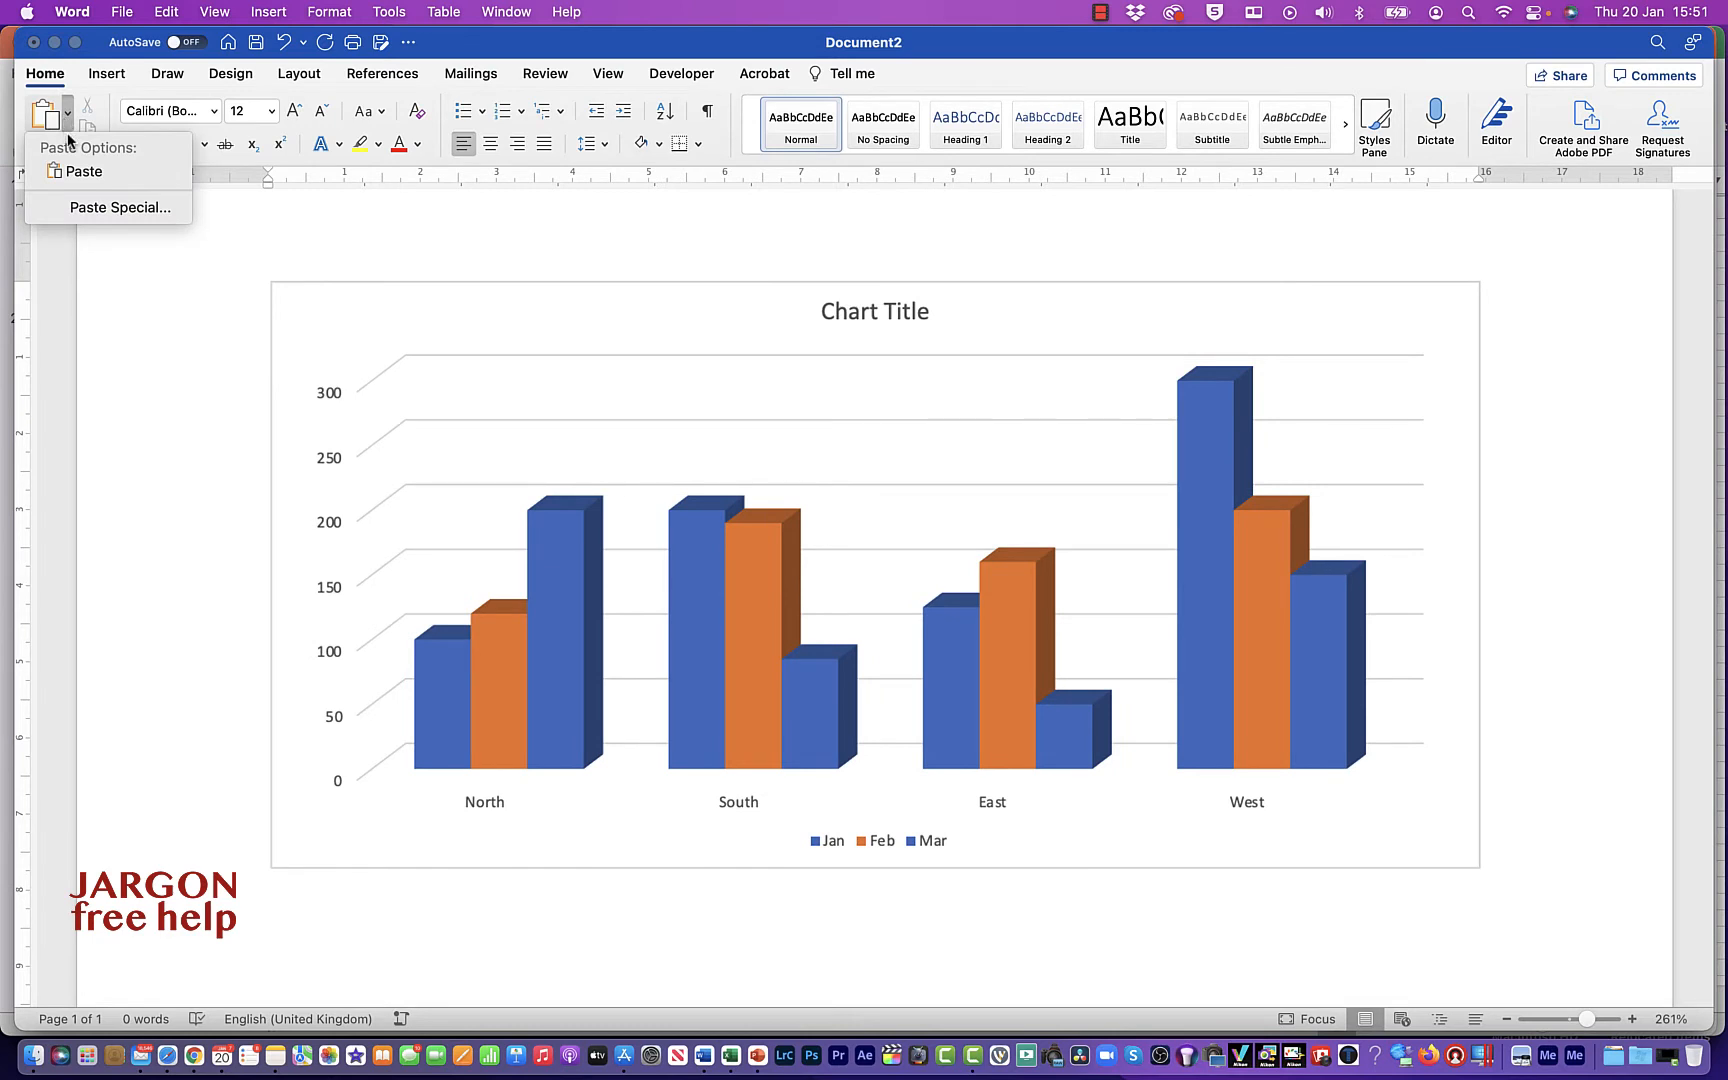
pyautogui.moveTo(74, 212)
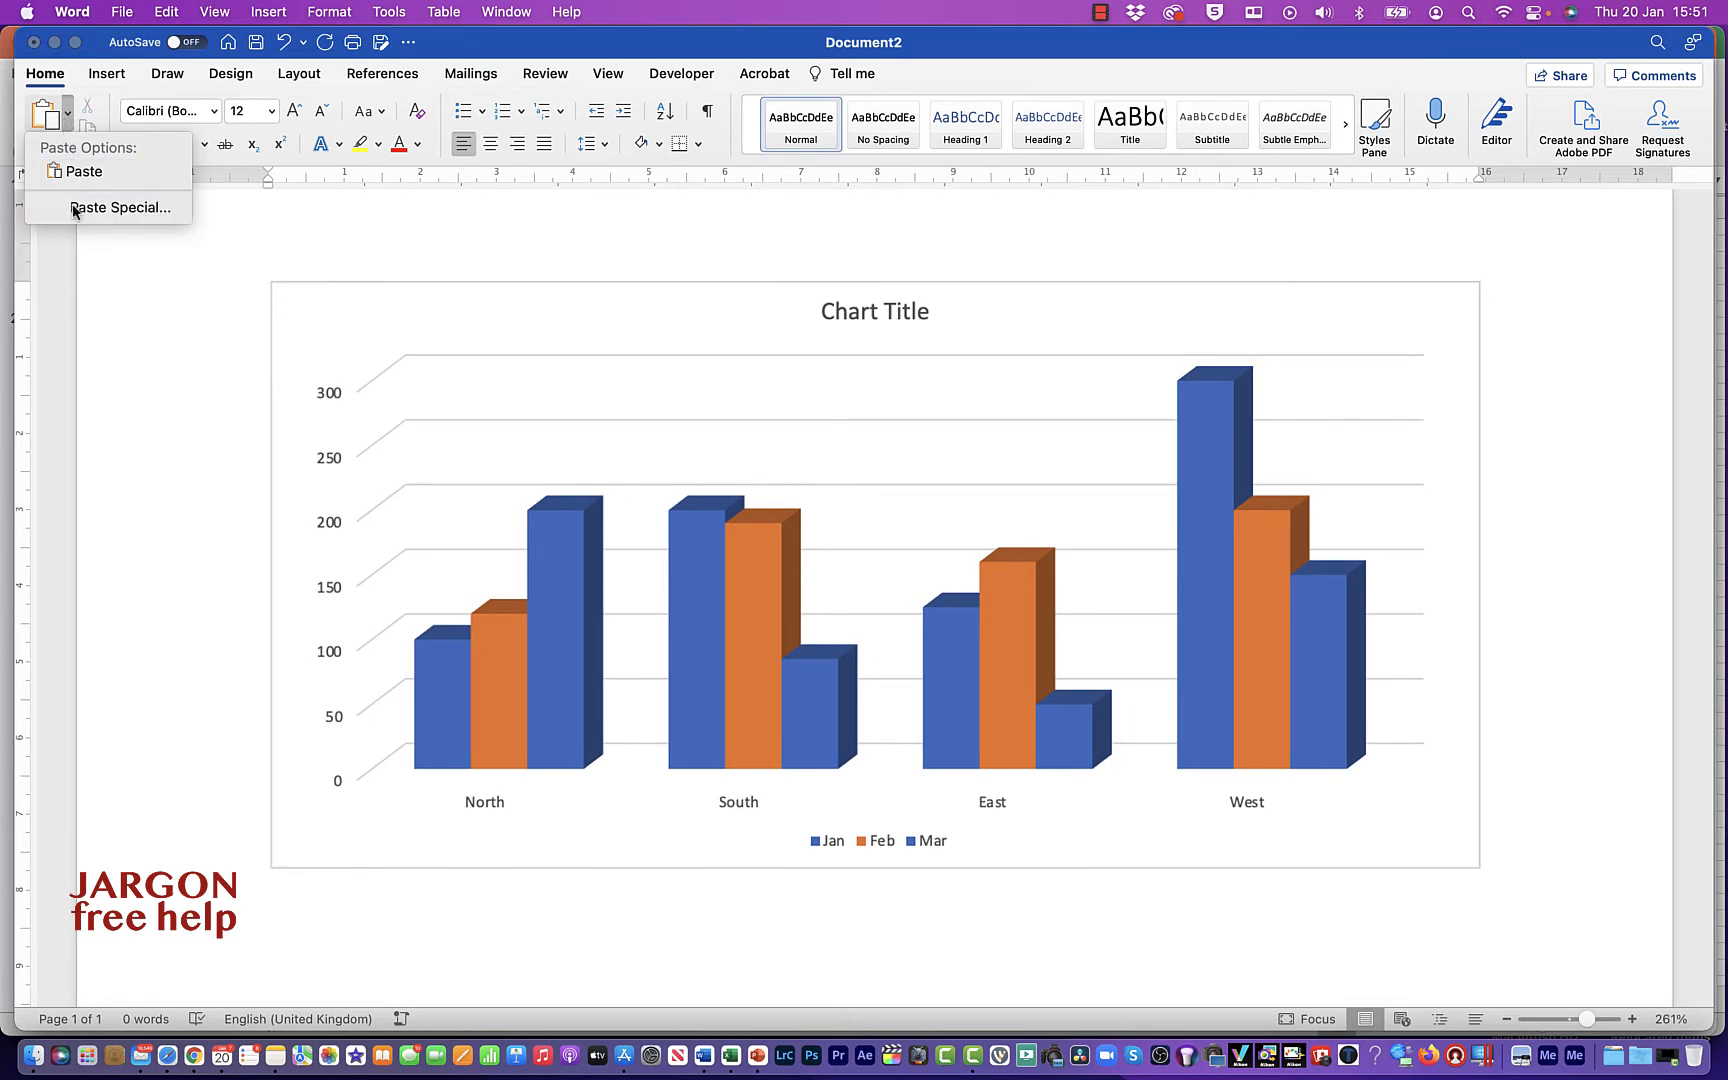
pyautogui.click(120, 208)
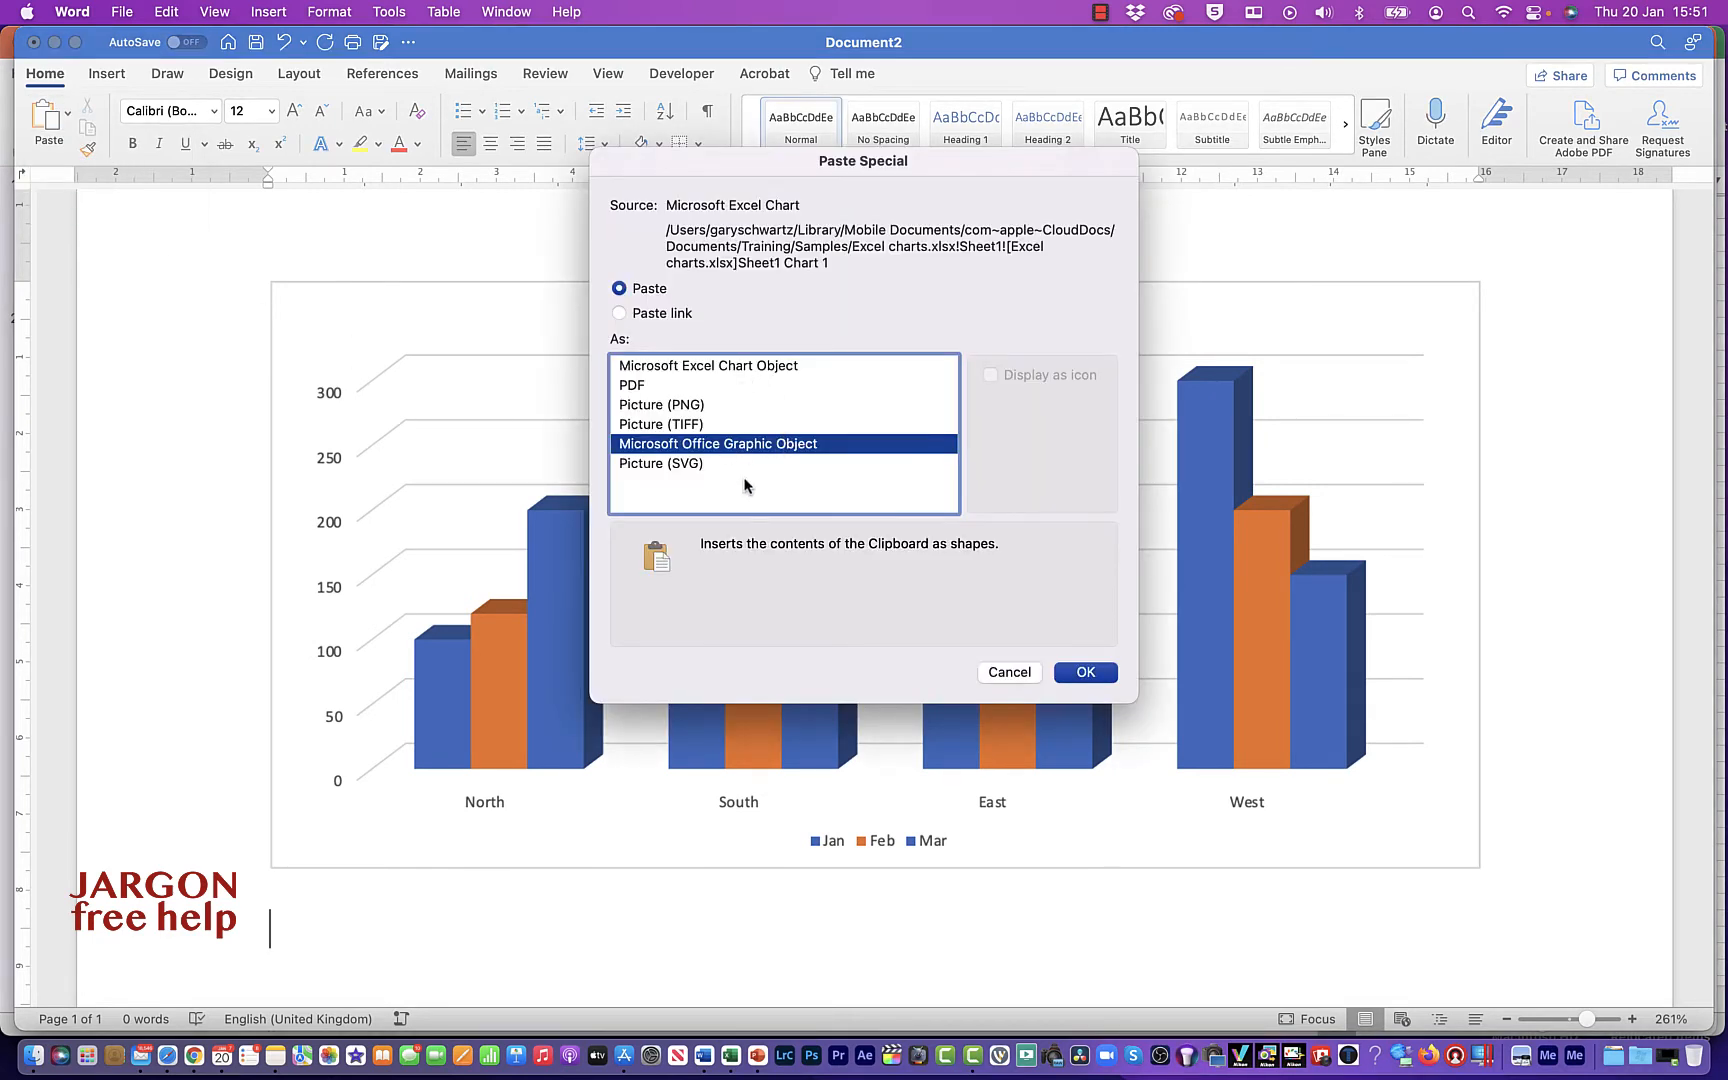
pyautogui.moveTo(764, 498)
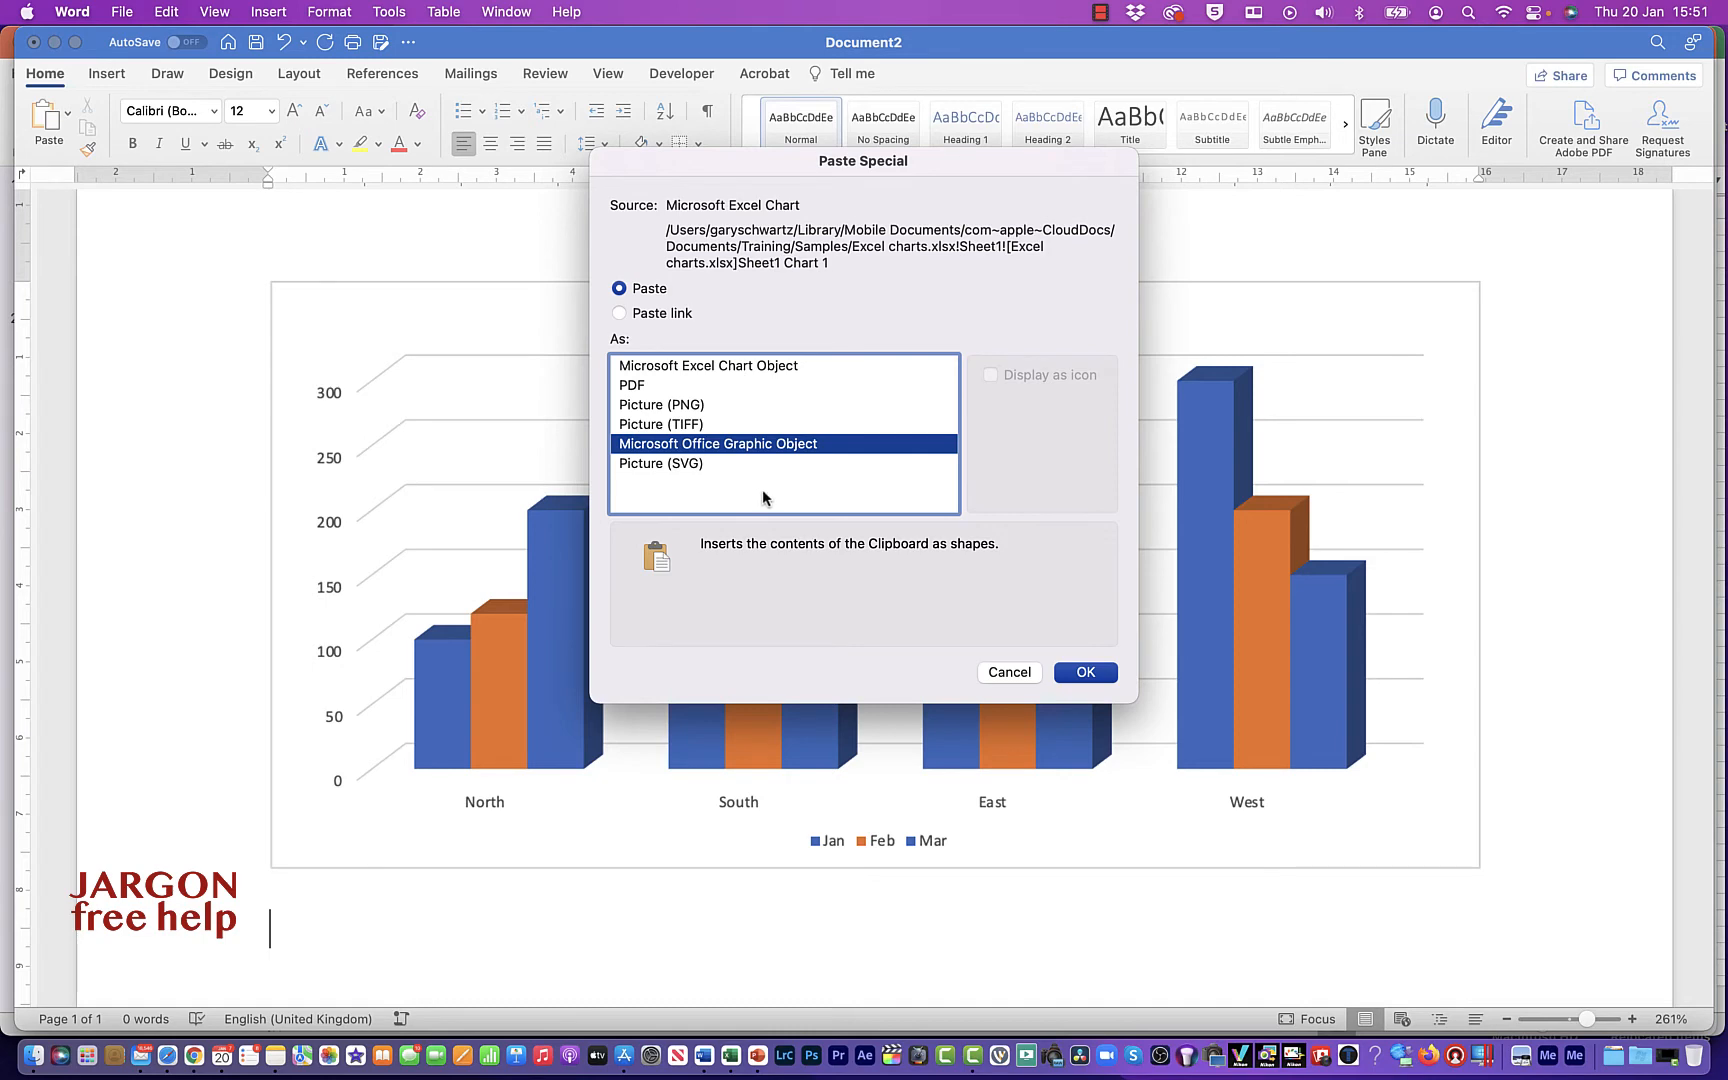
pyautogui.click(1084, 672)
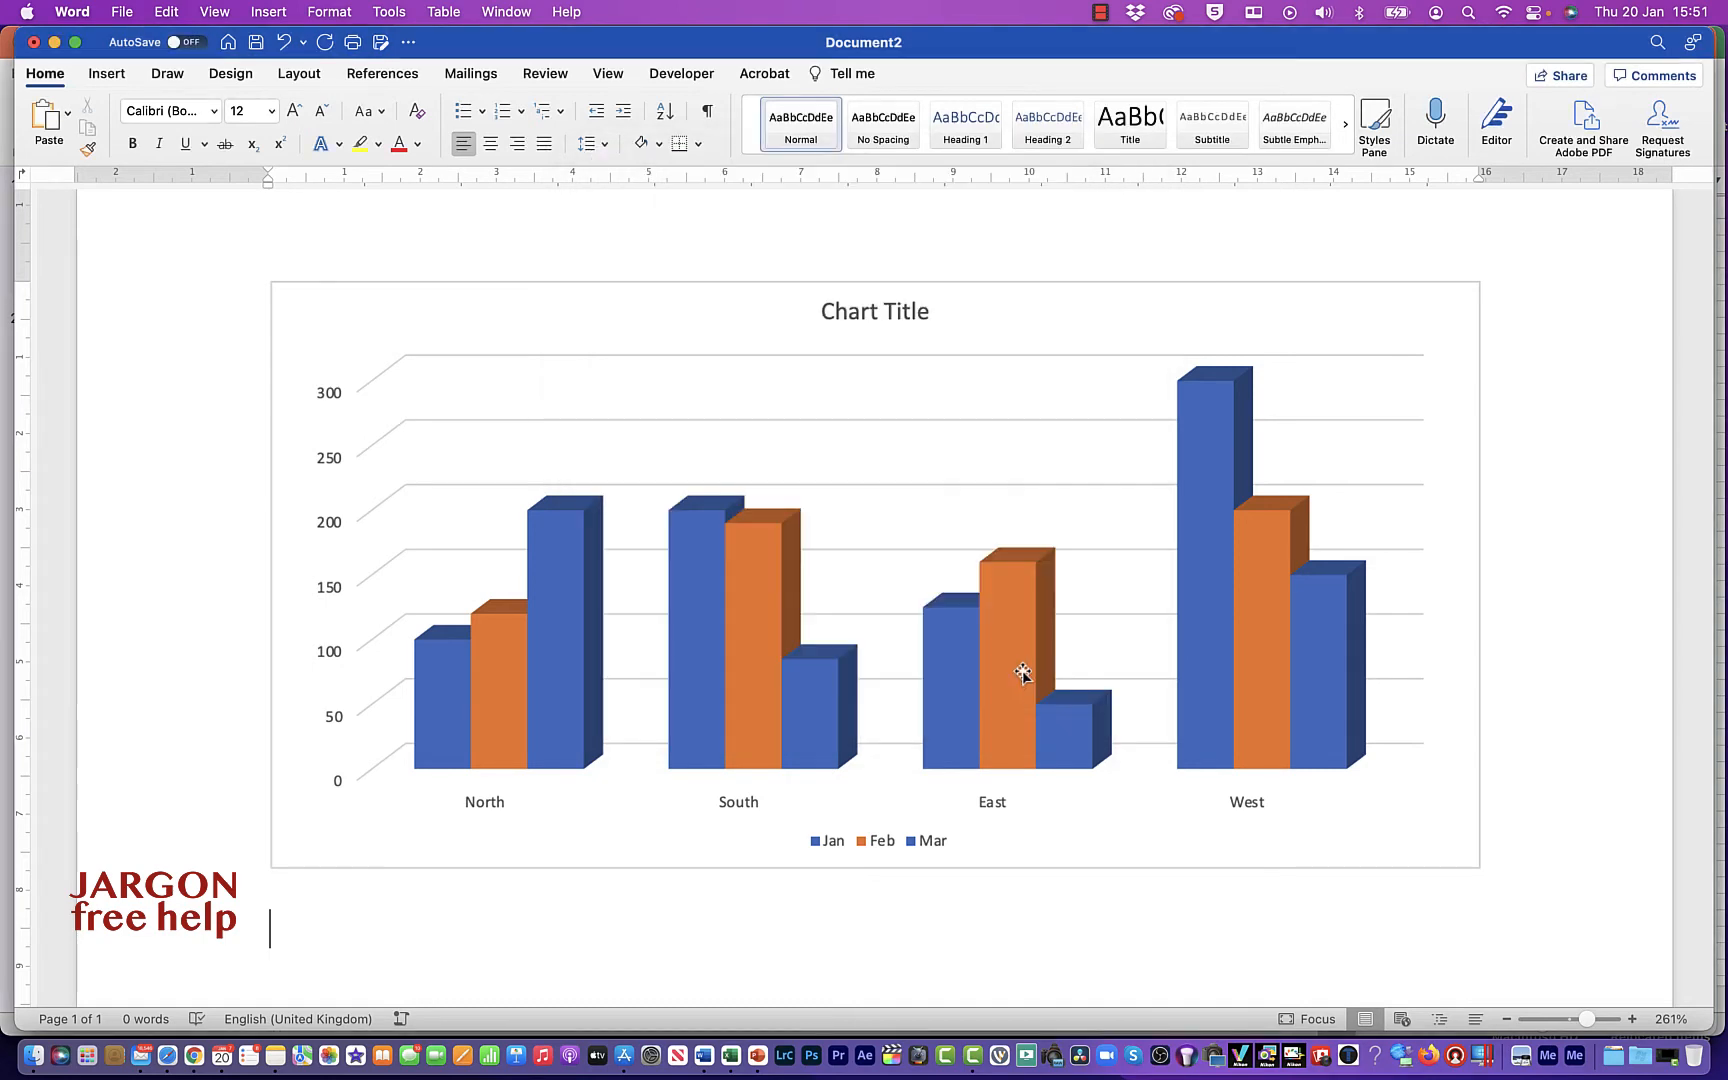
# - Return to the Excel workbook and select the static chart picture (Picture 6)
pyautogui.click(728, 1056)
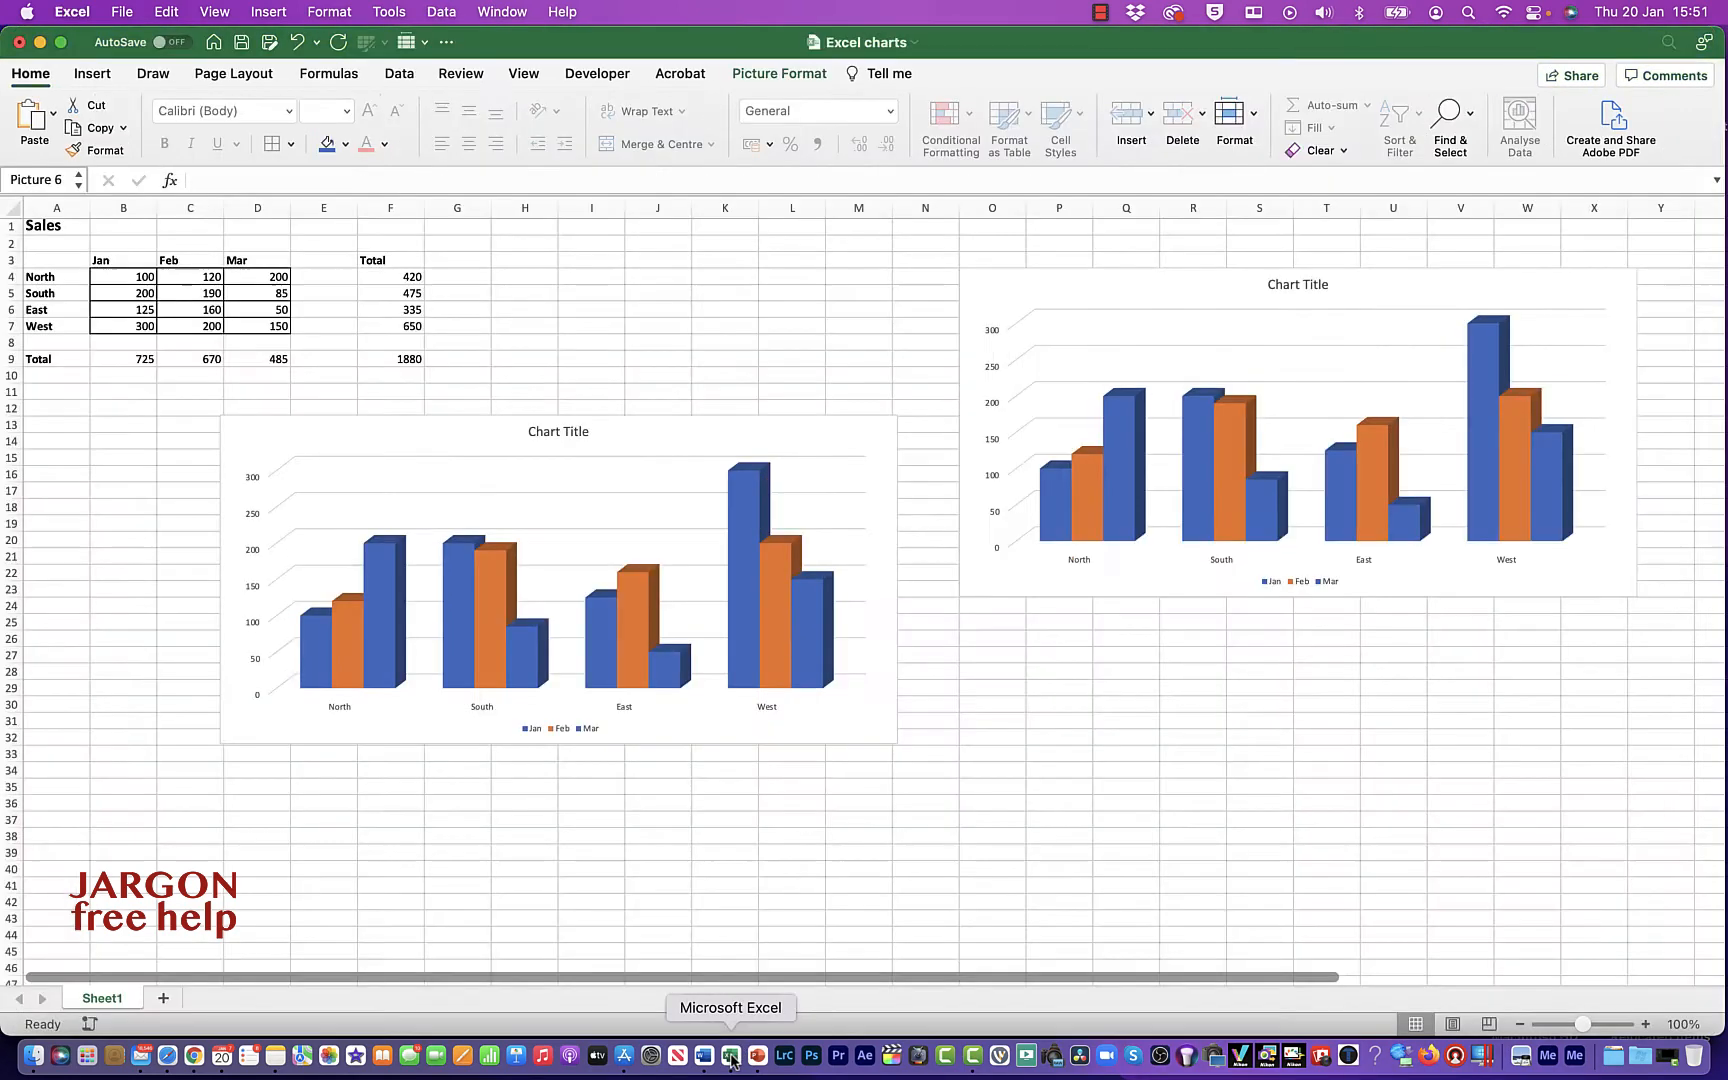
pyautogui.click(1298, 430)
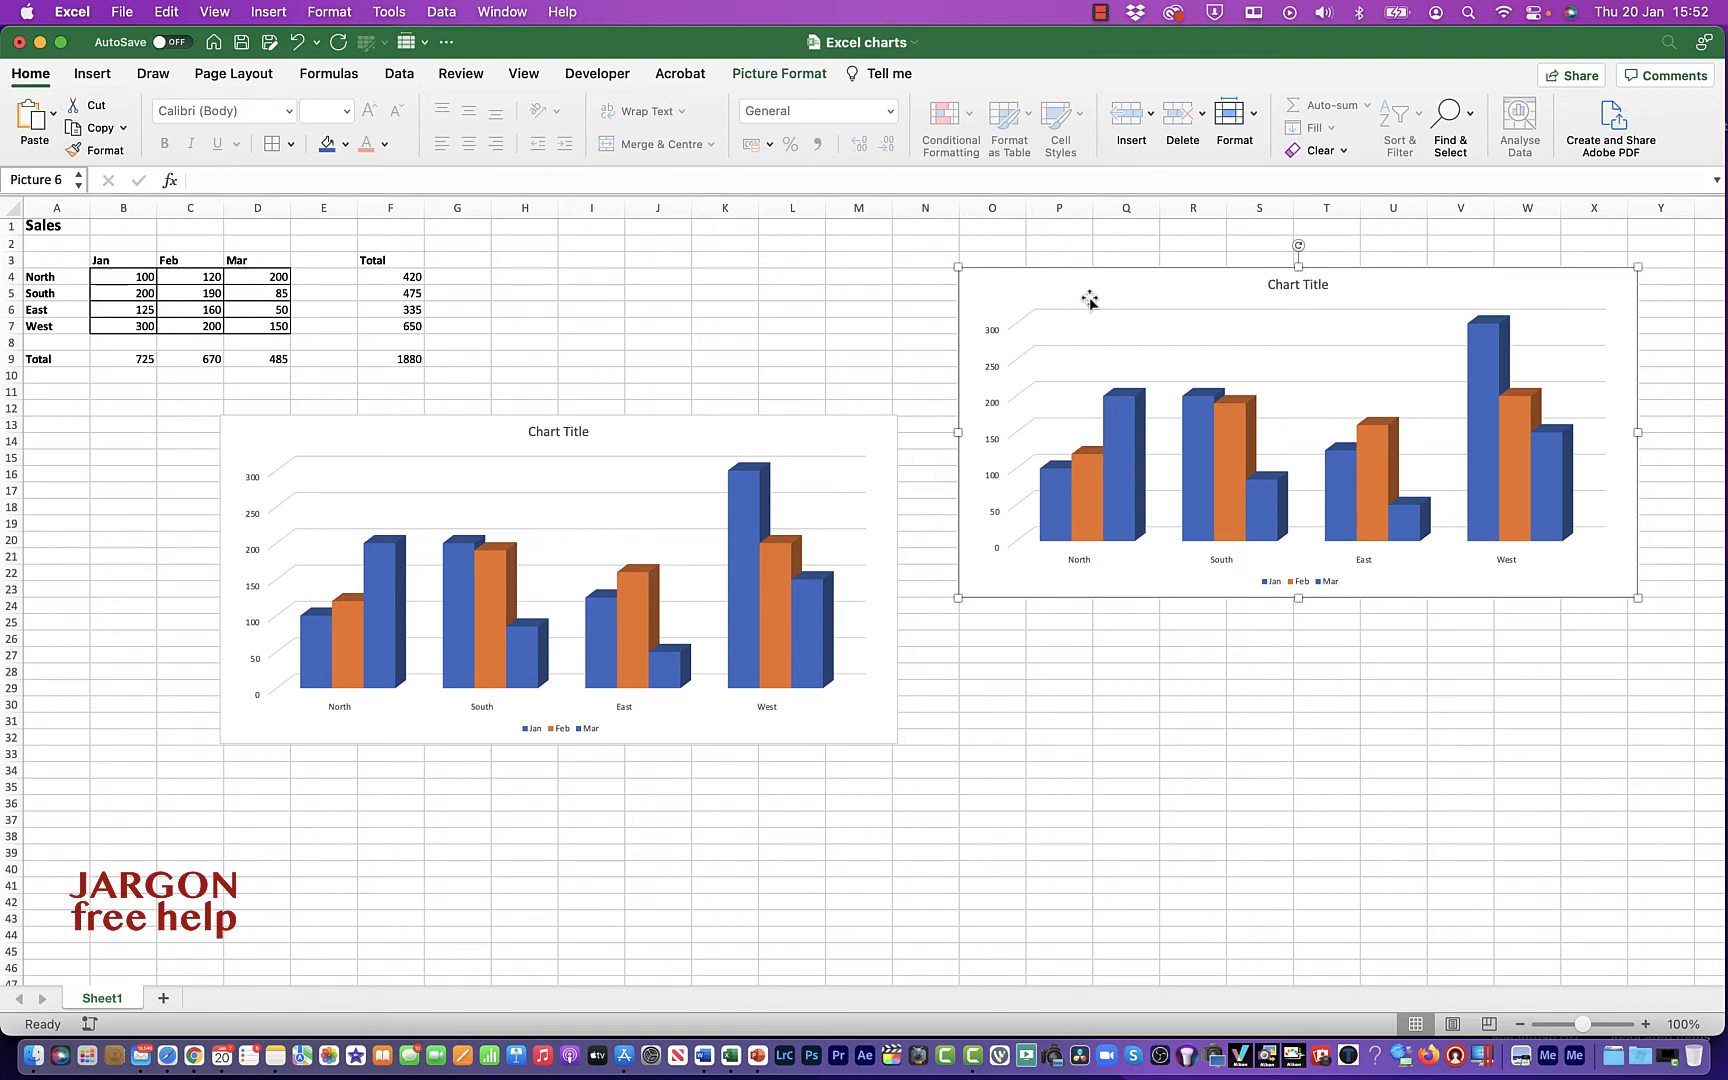
# - Save the chart picture as a PNG file named Chart 2022 via Save as Picture
pyautogui.rightClick(1090, 300)
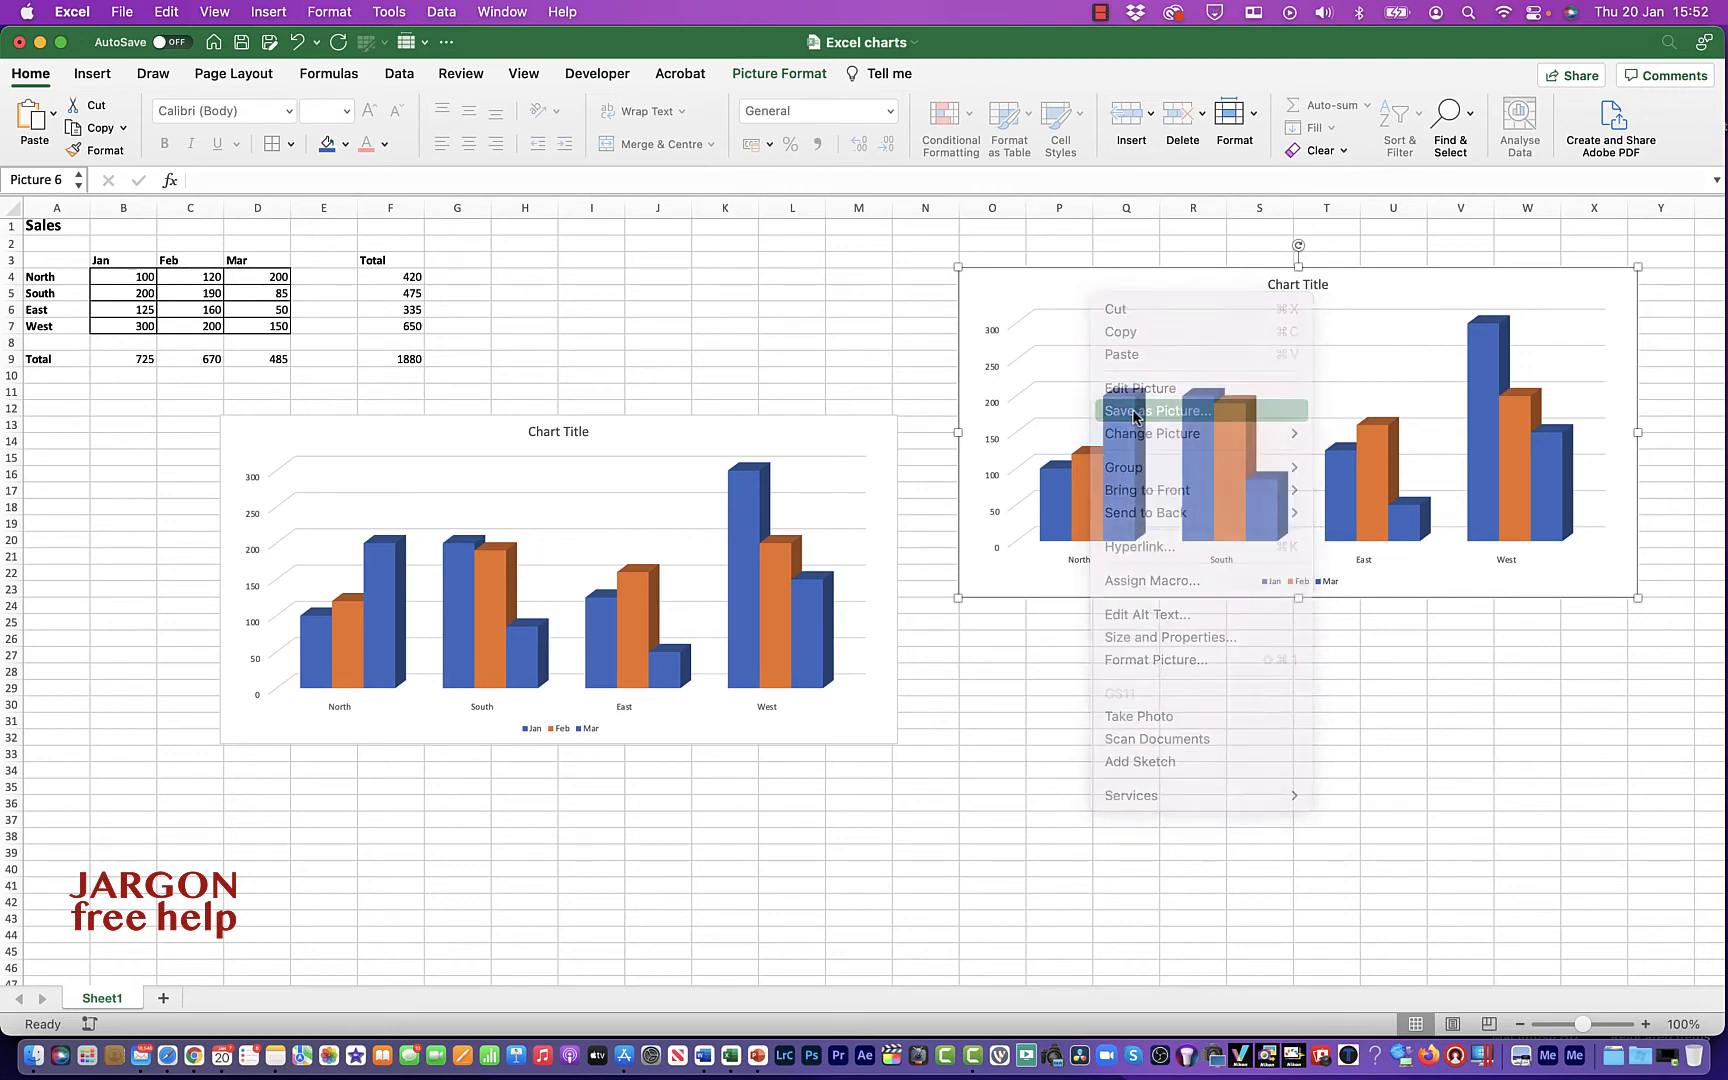
pyautogui.click(1154, 410)
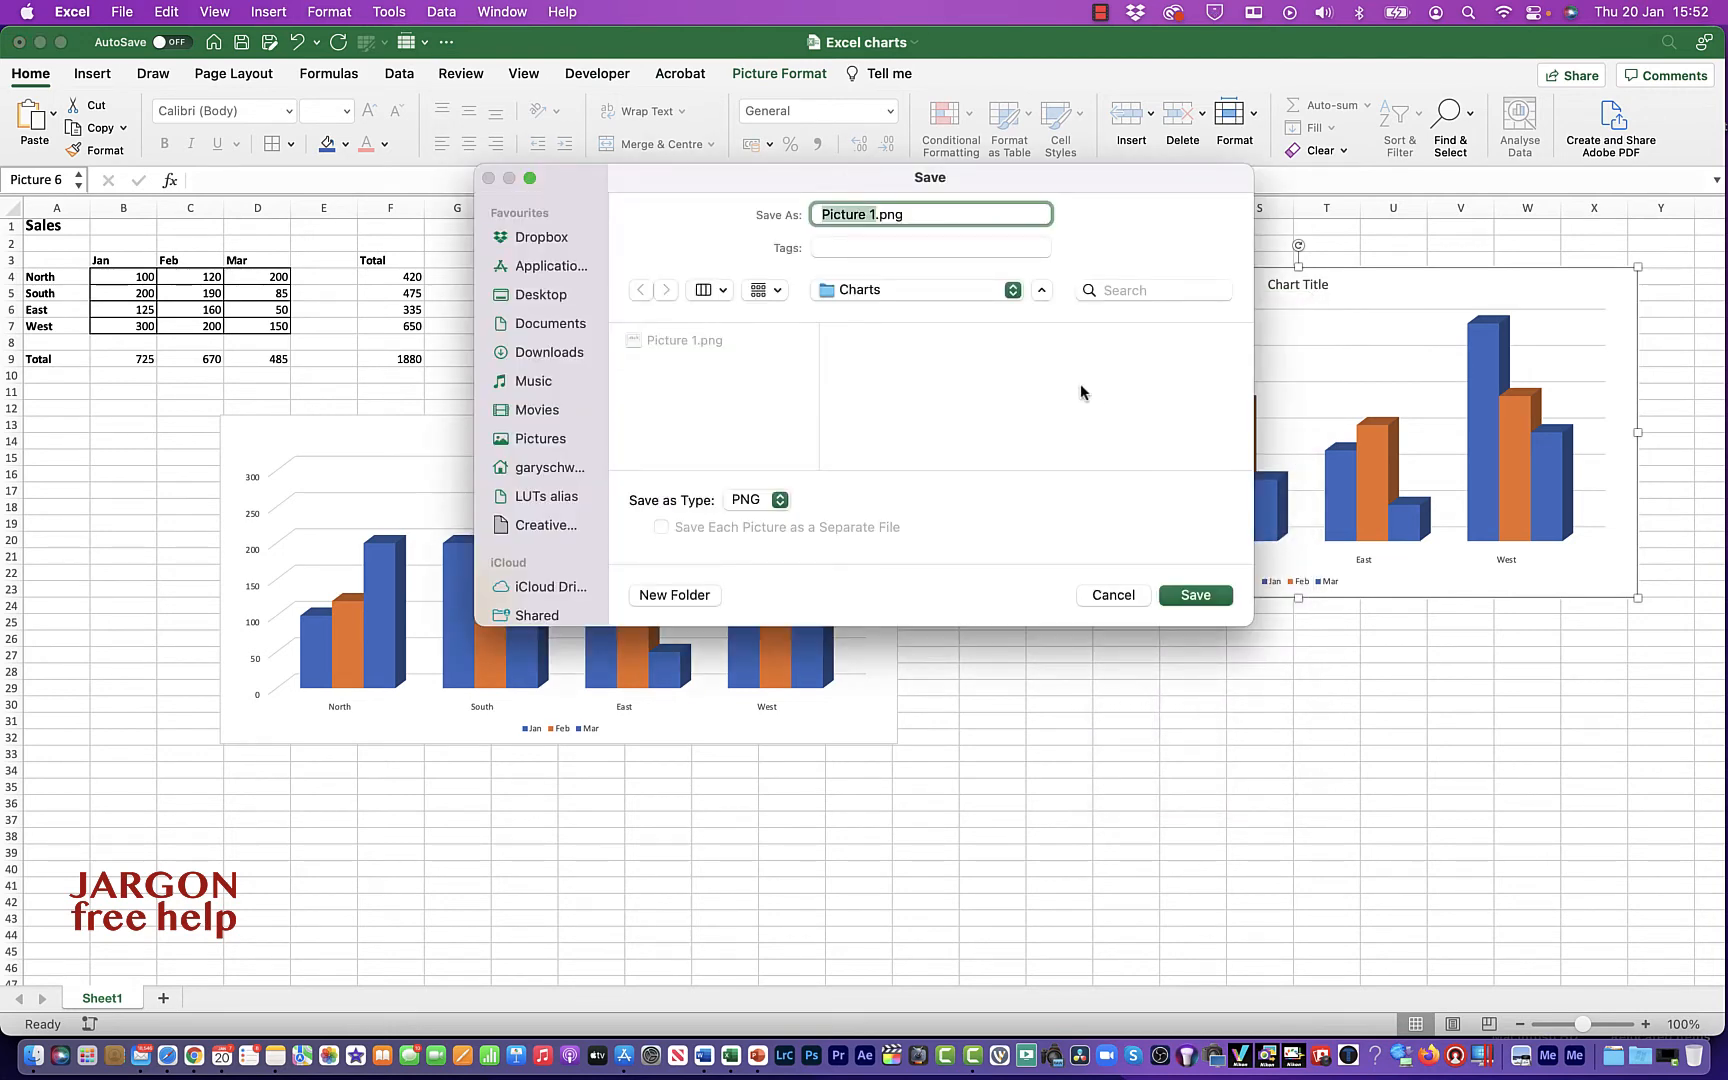
pyautogui.write('Chart 2022.png')
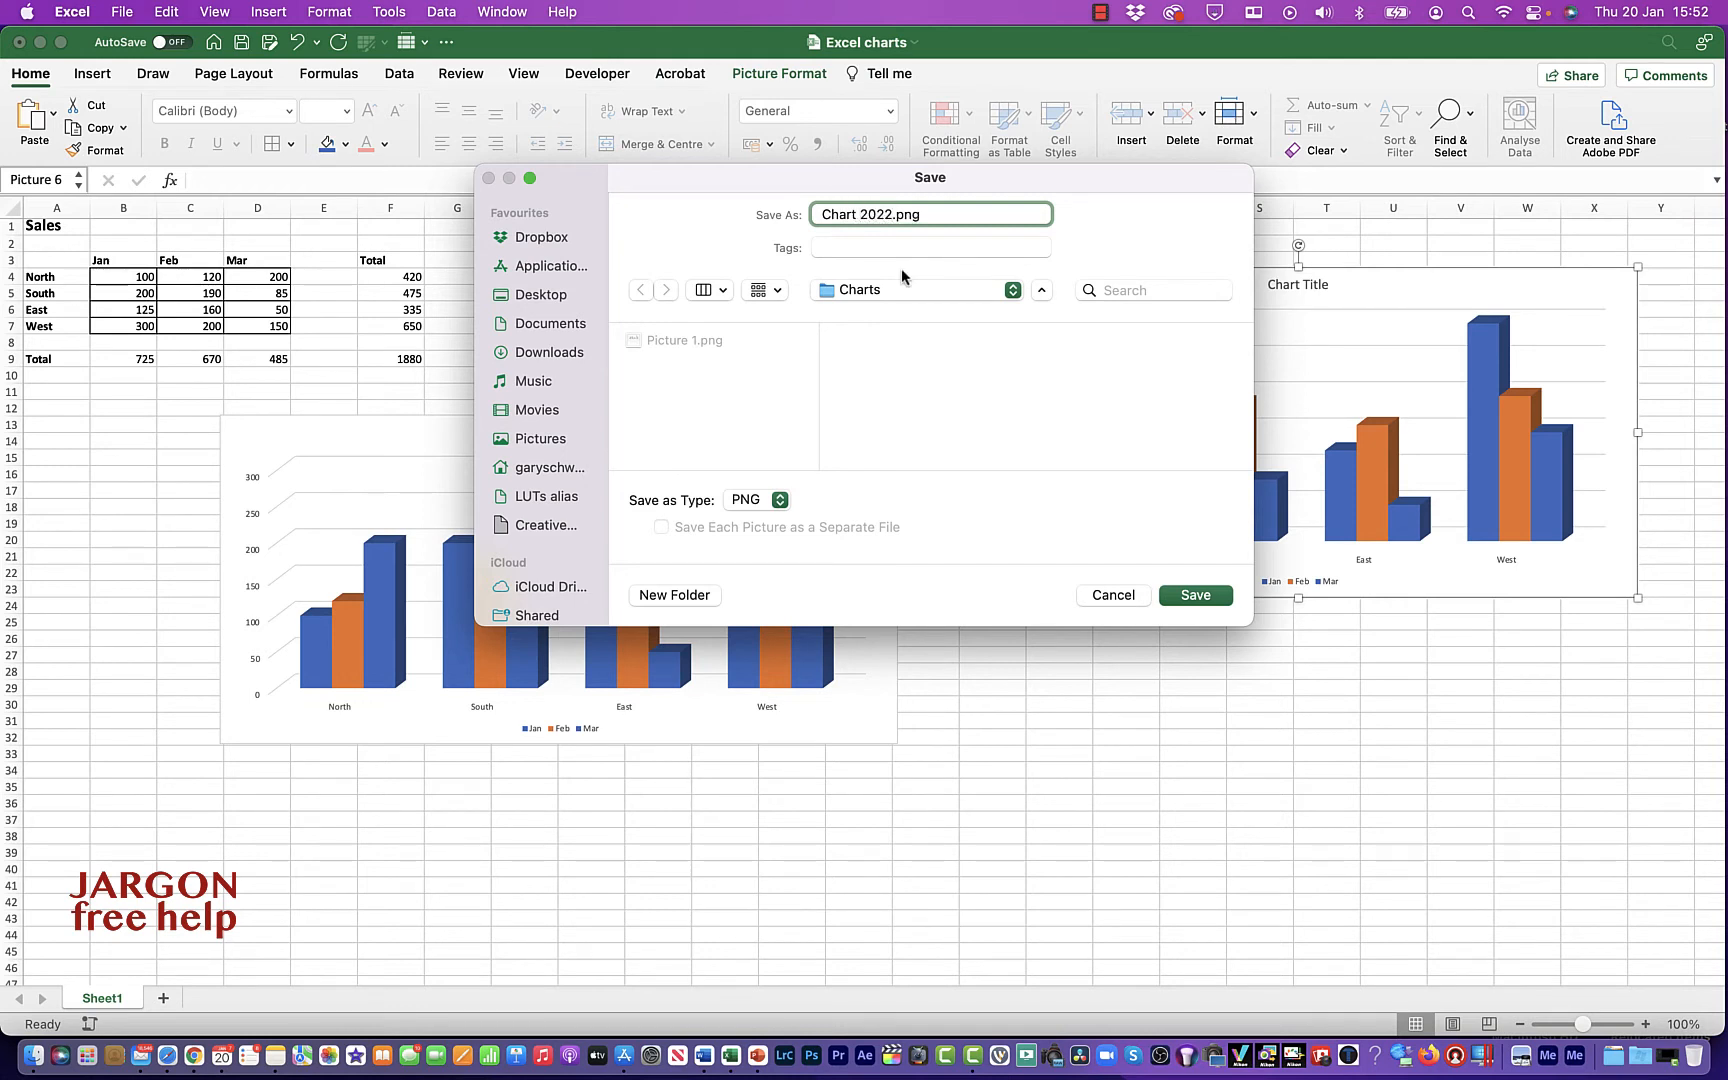
pyautogui.click(754, 500)
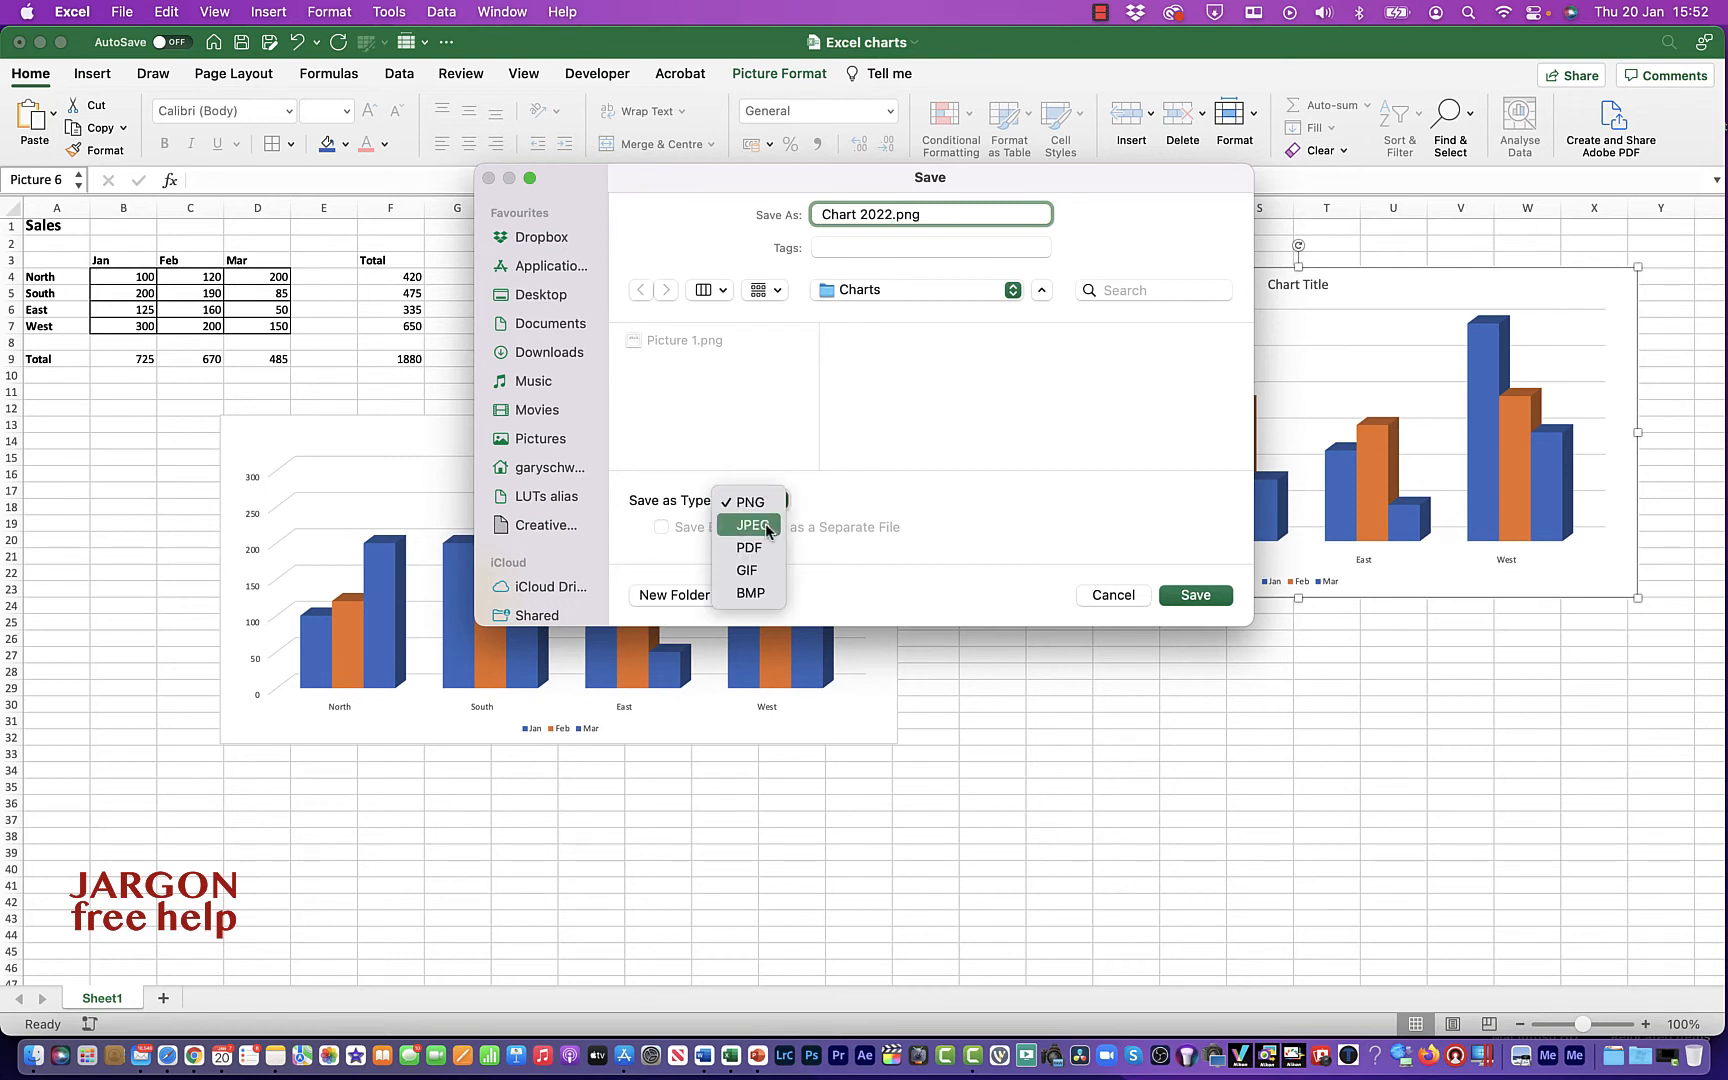
pyautogui.moveTo(760, 548)
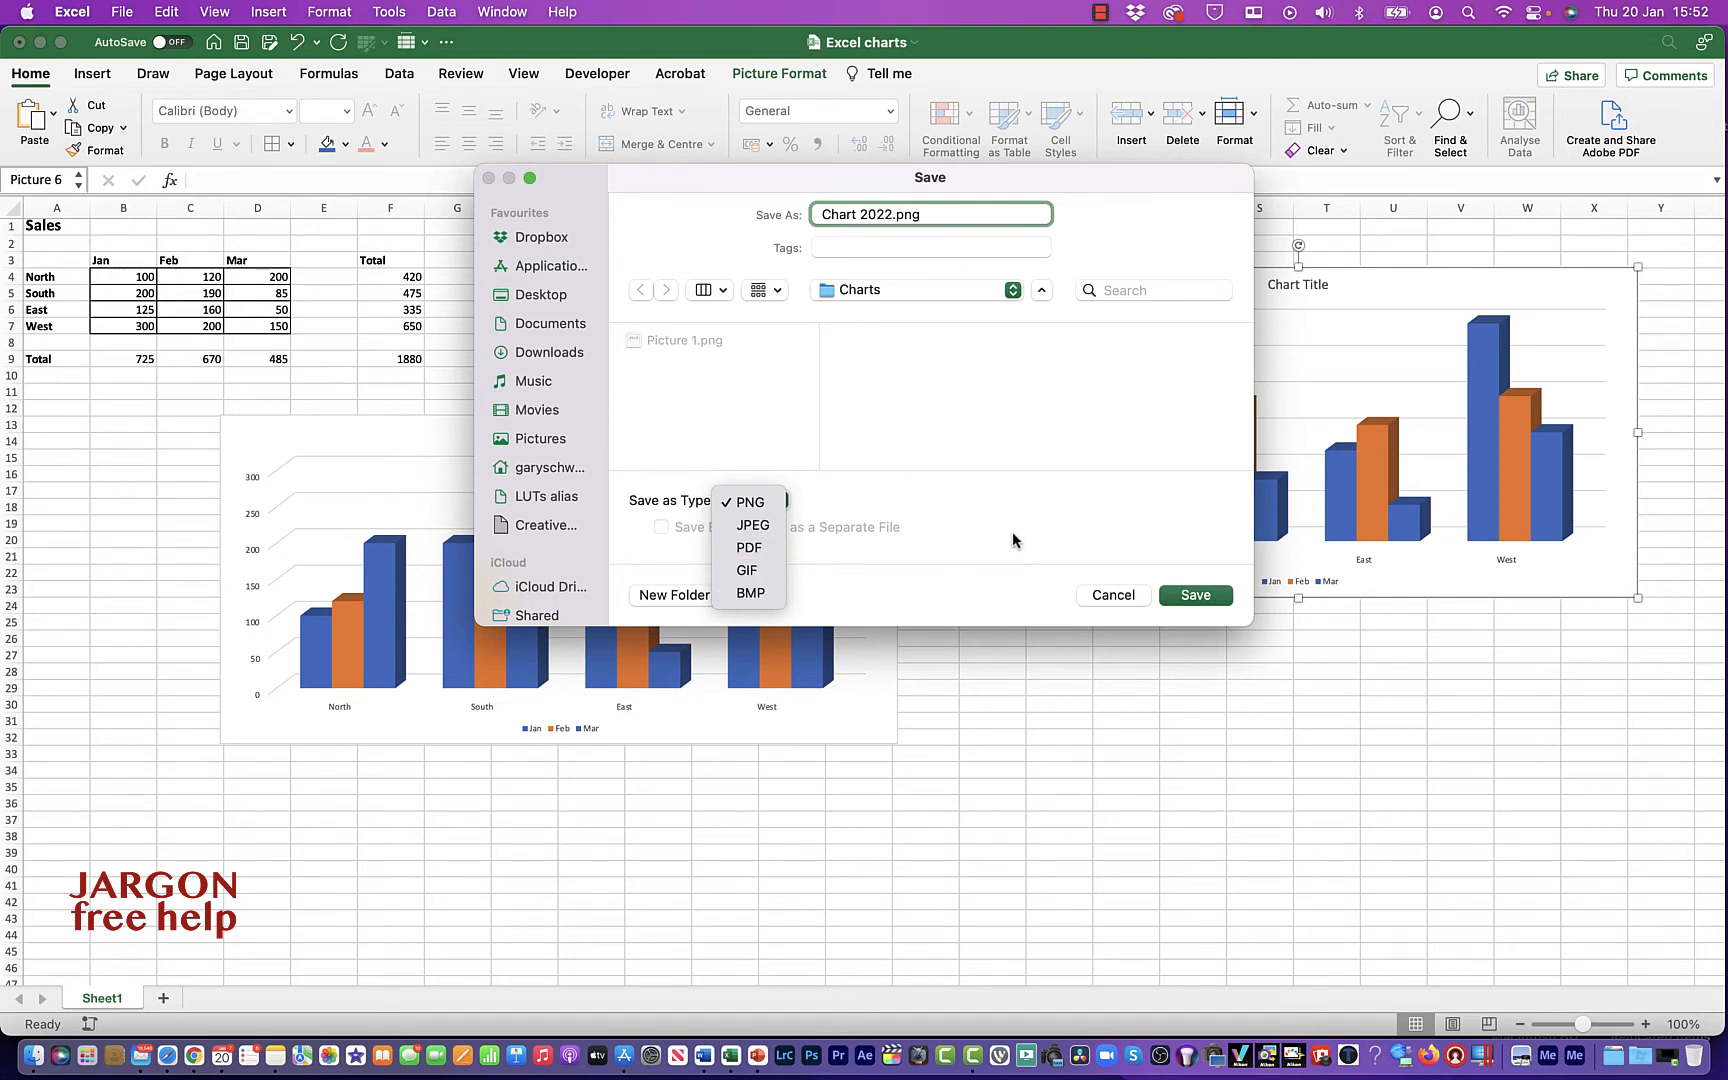
pyautogui.click(750, 502)
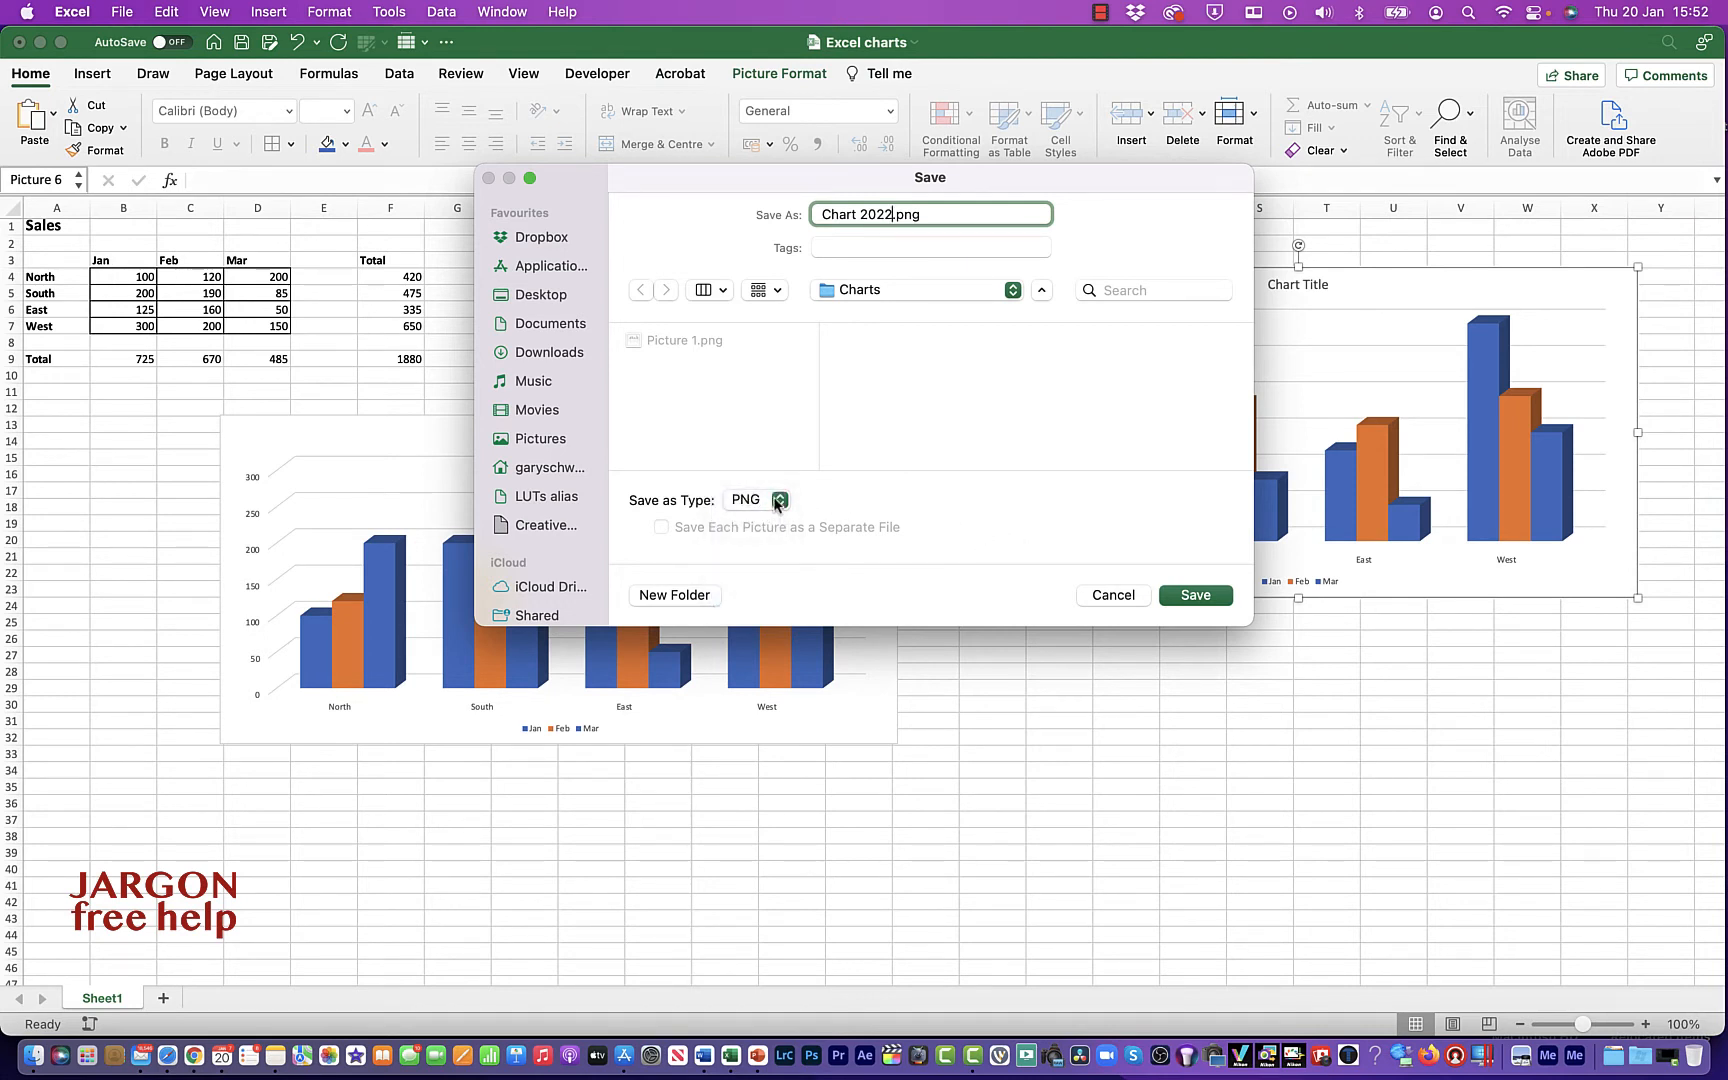
pyautogui.click(1194, 596)
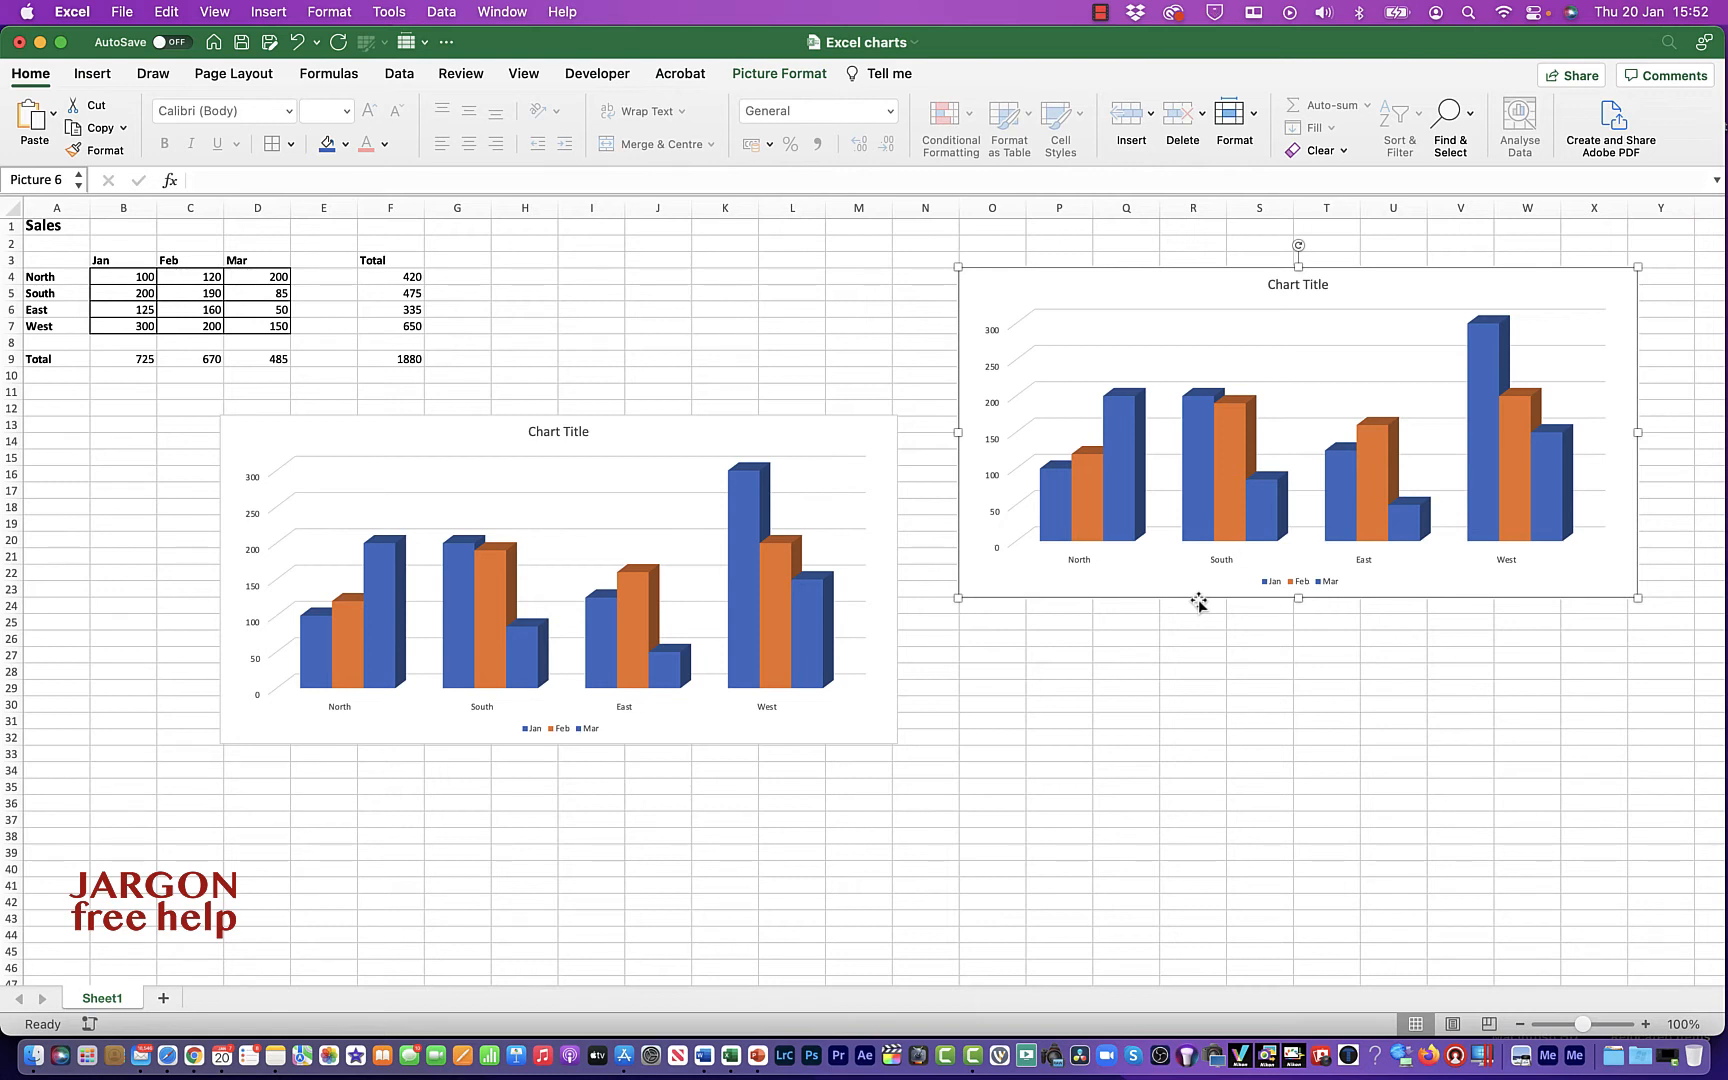
pyautogui.moveTo(1184, 548)
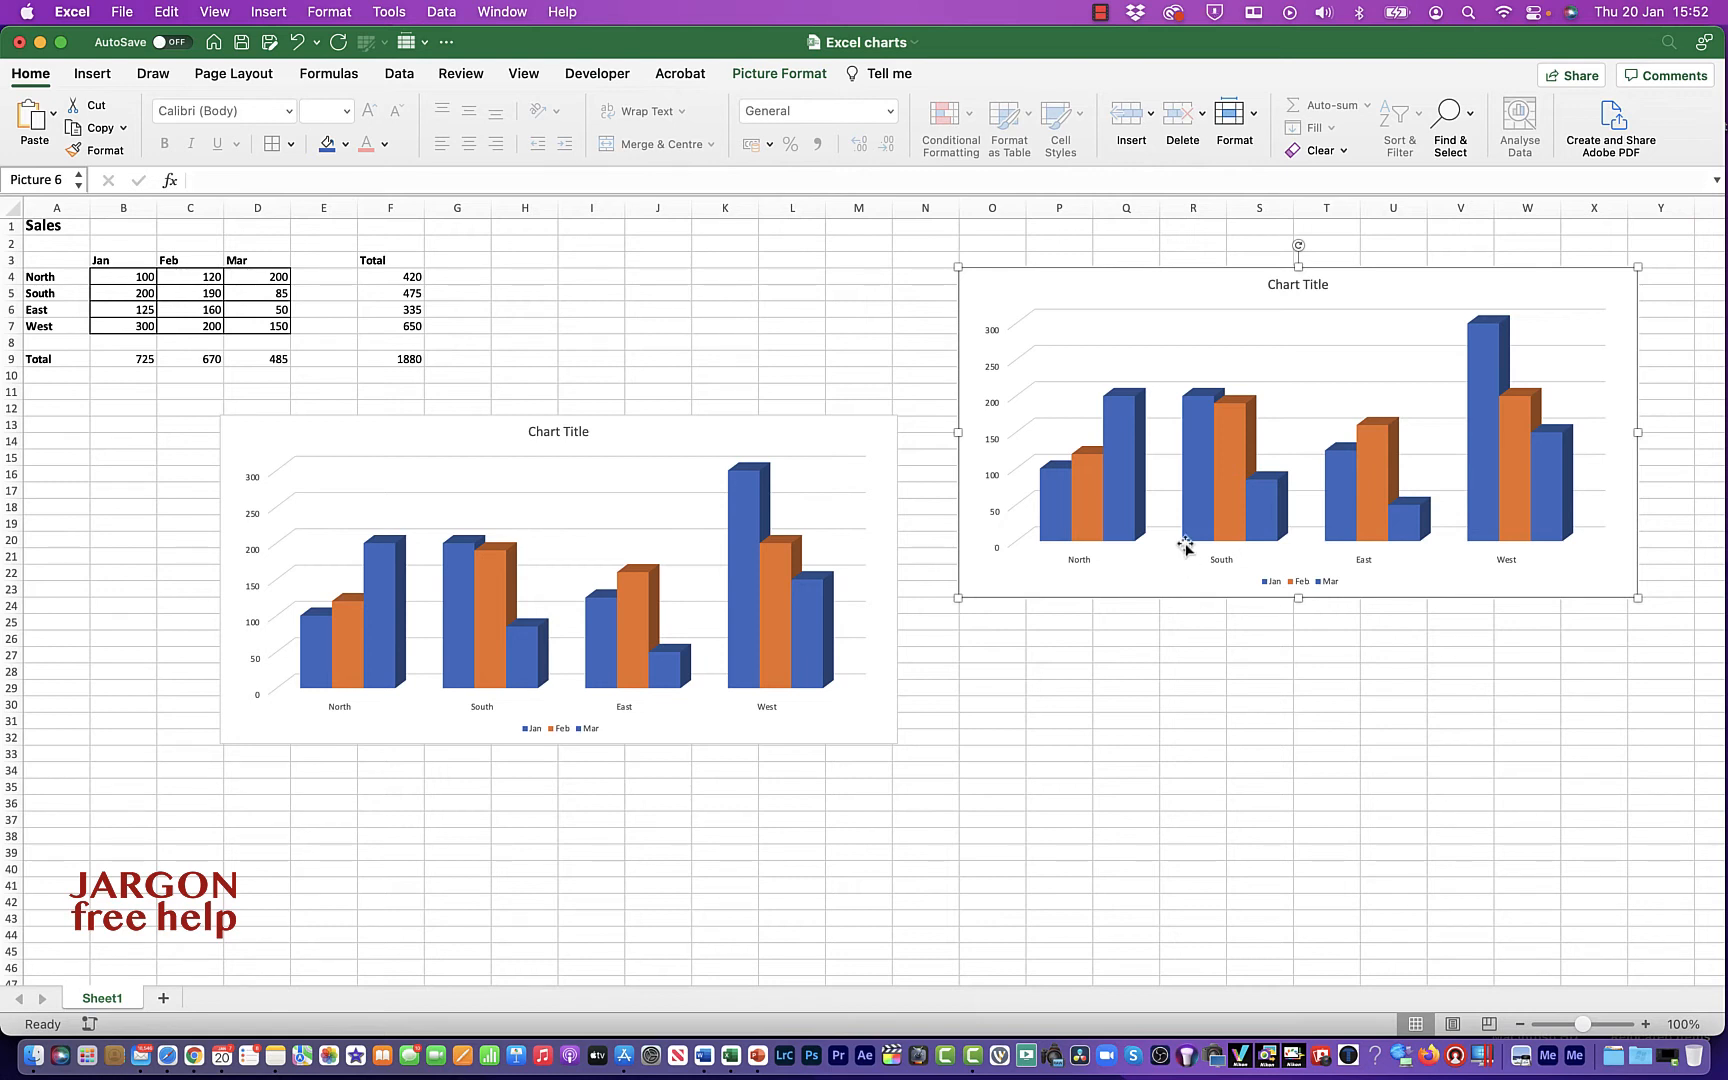
pyautogui.moveTo(1182, 570)
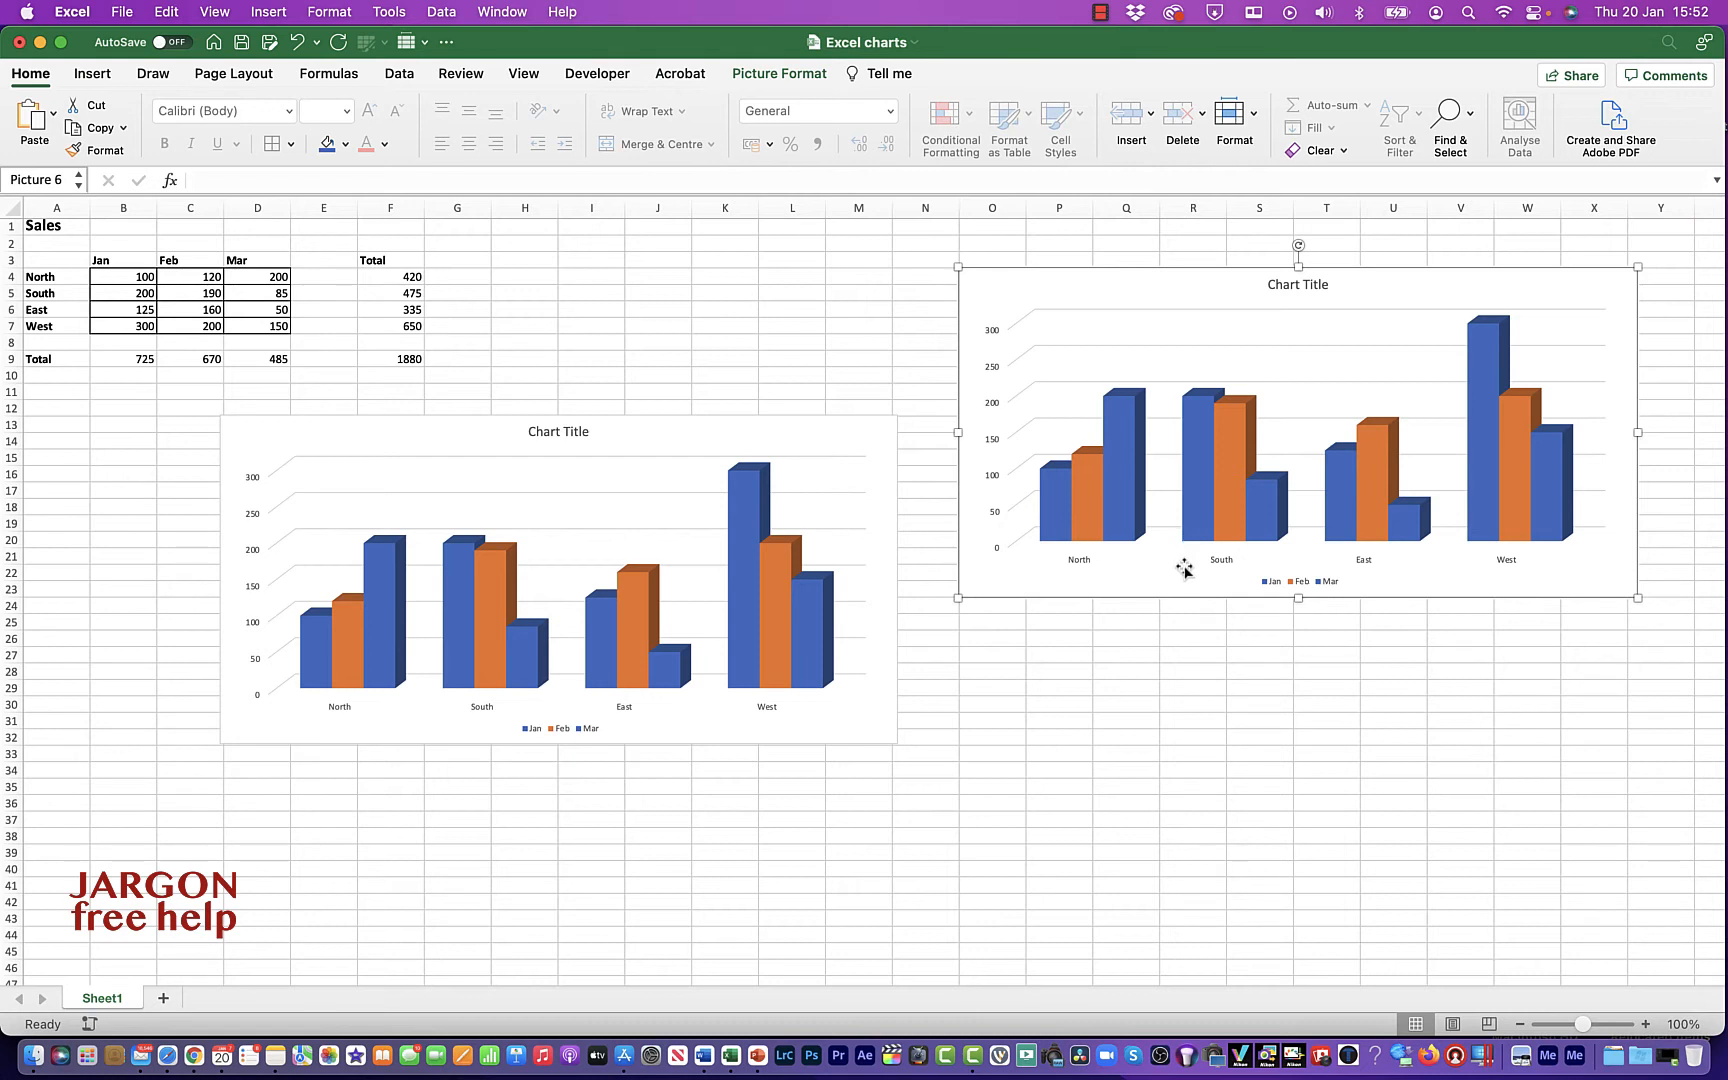
pyautogui.moveTo(1176, 566)
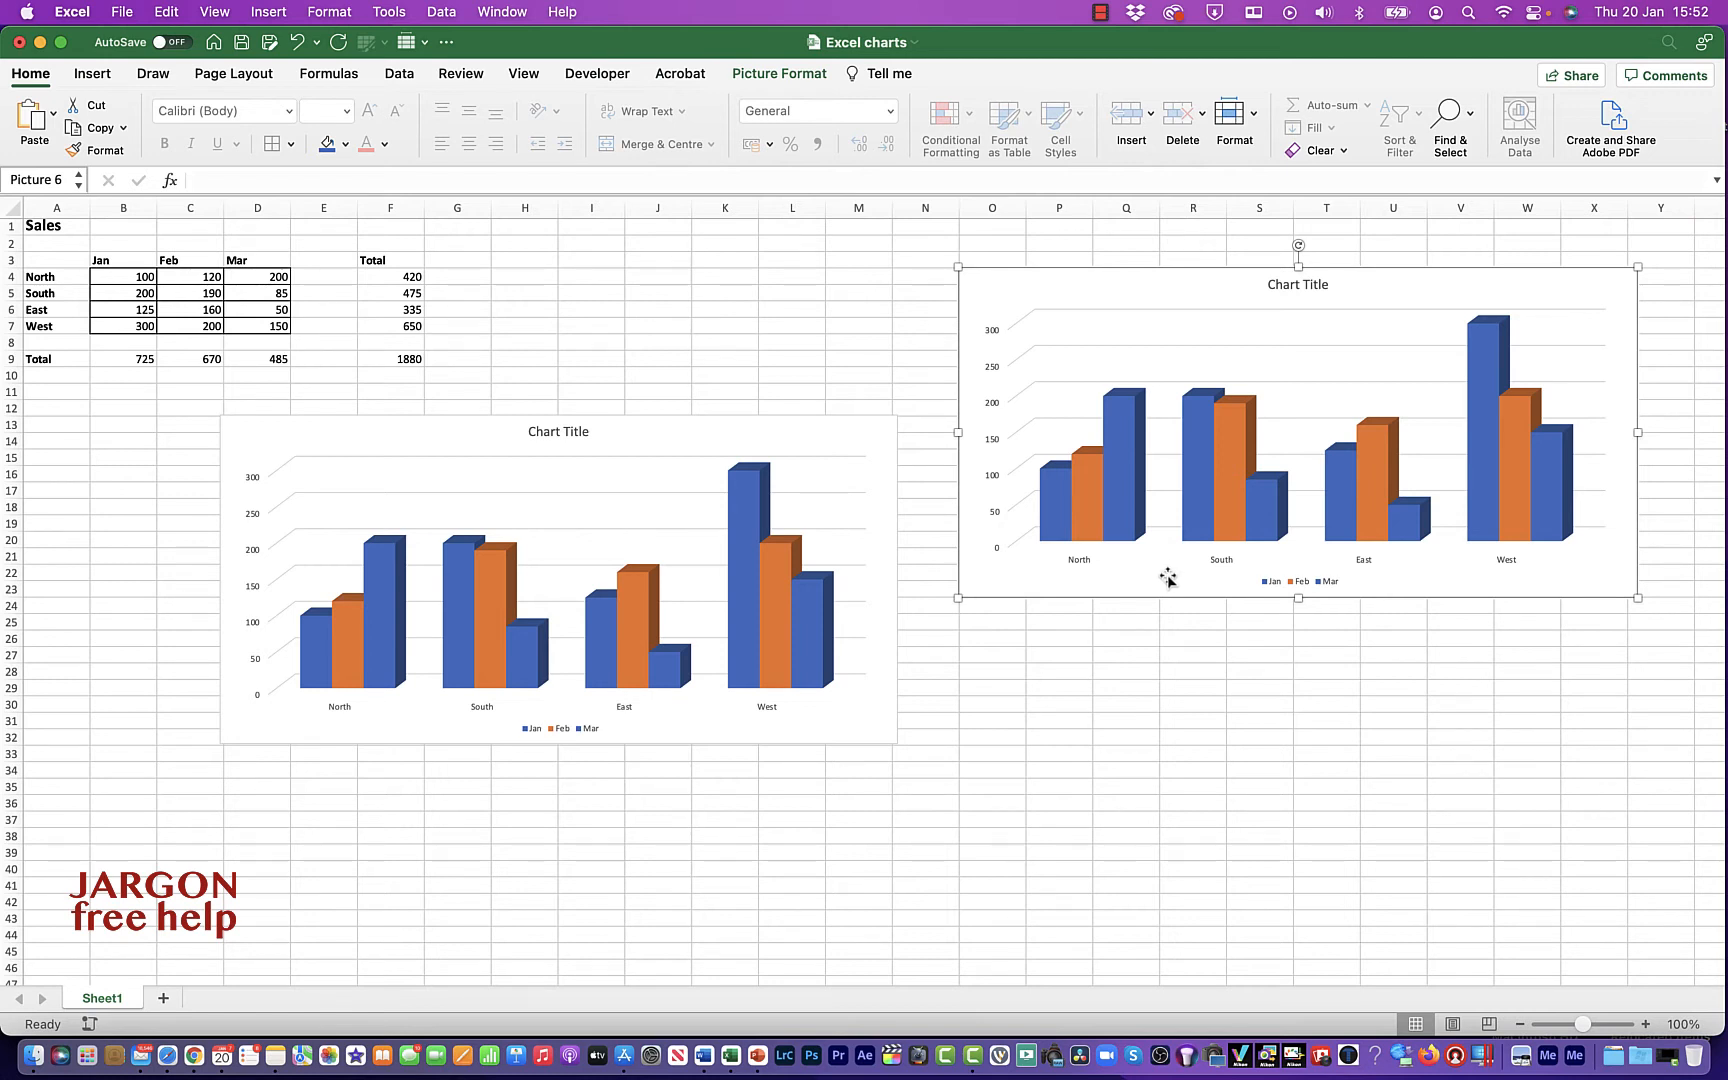
# - Show the Picture Format options for Picture 6 (height 4.46", width 9.17")
pyautogui.click(778, 72)
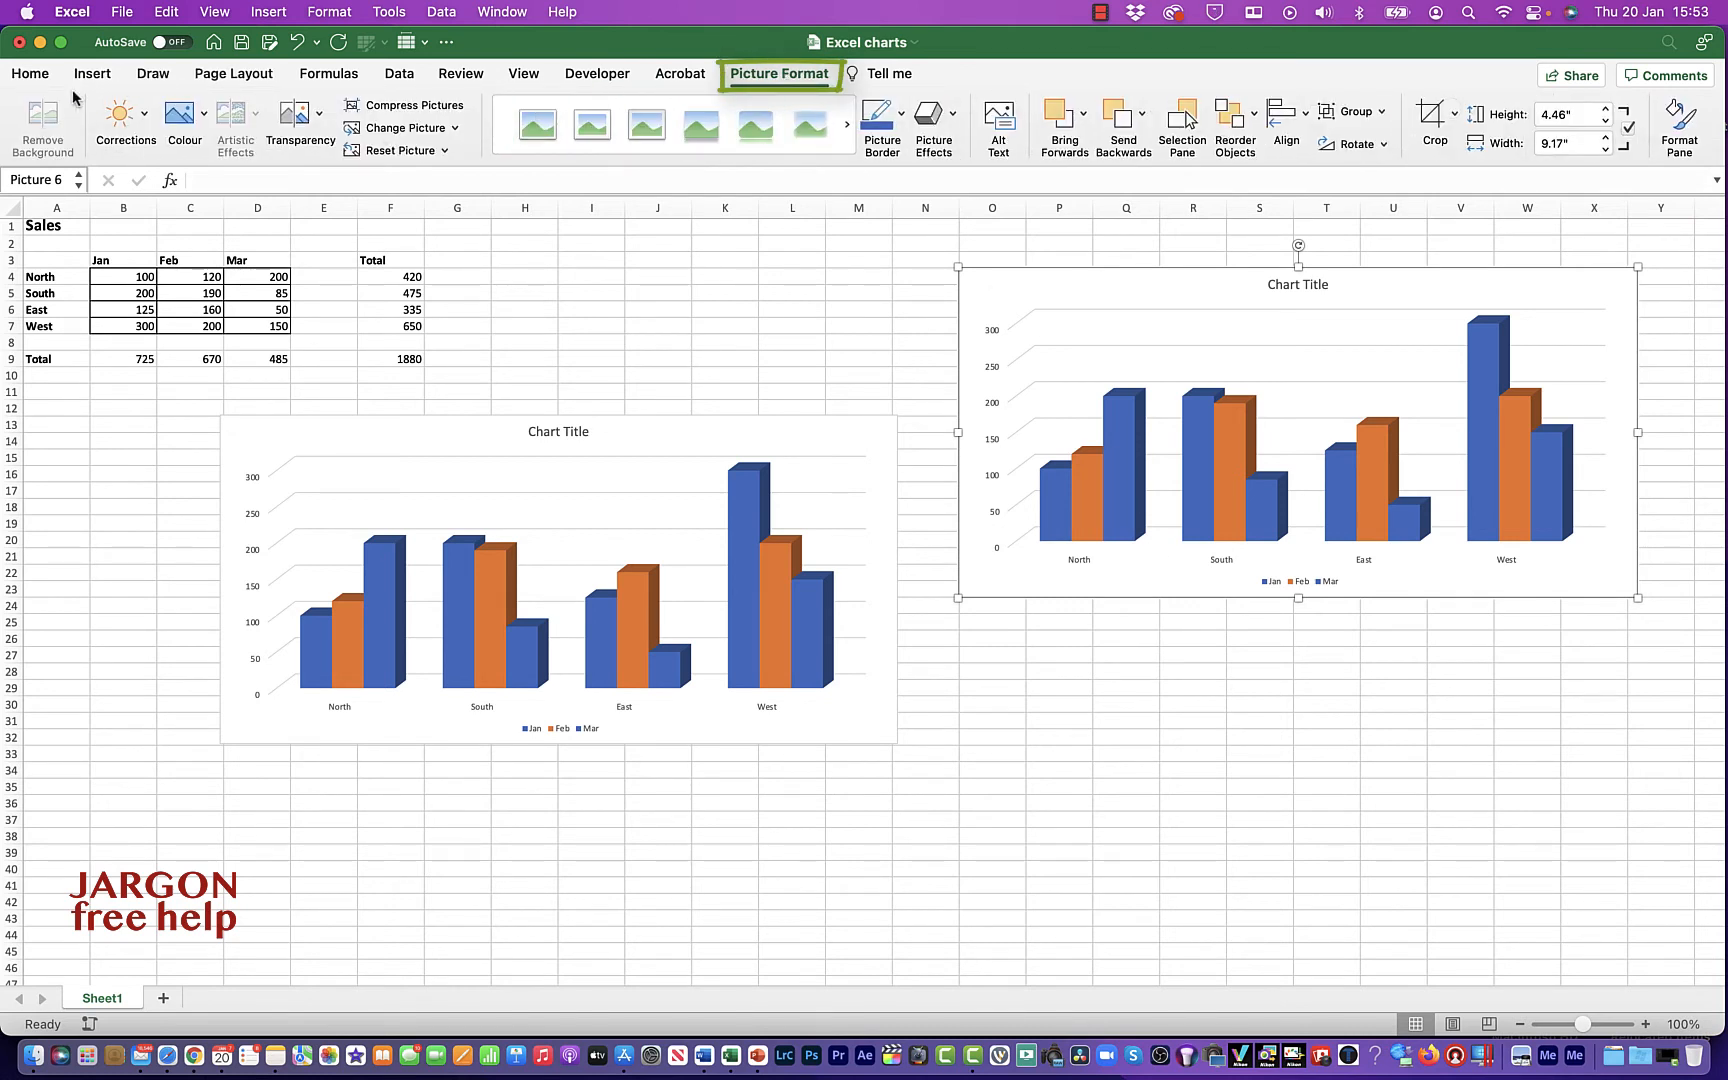
pyautogui.moveTo(184, 118)
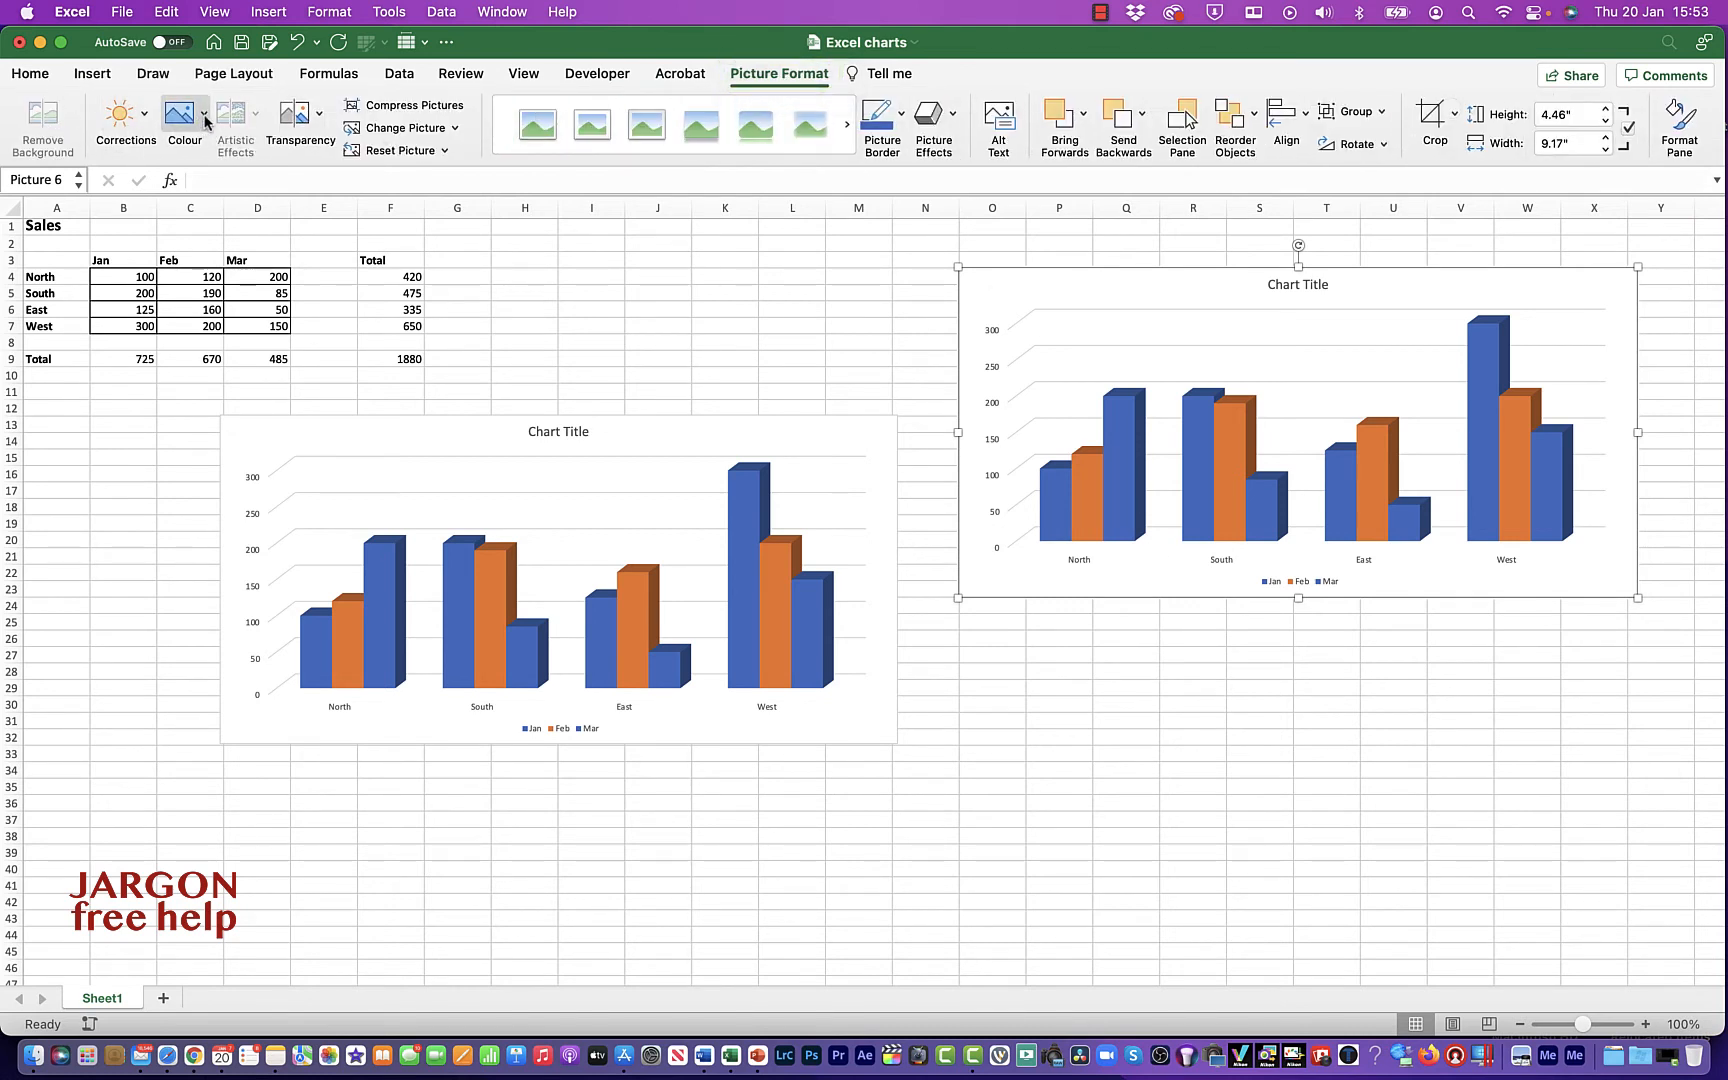
pyautogui.moveTo(592, 124)
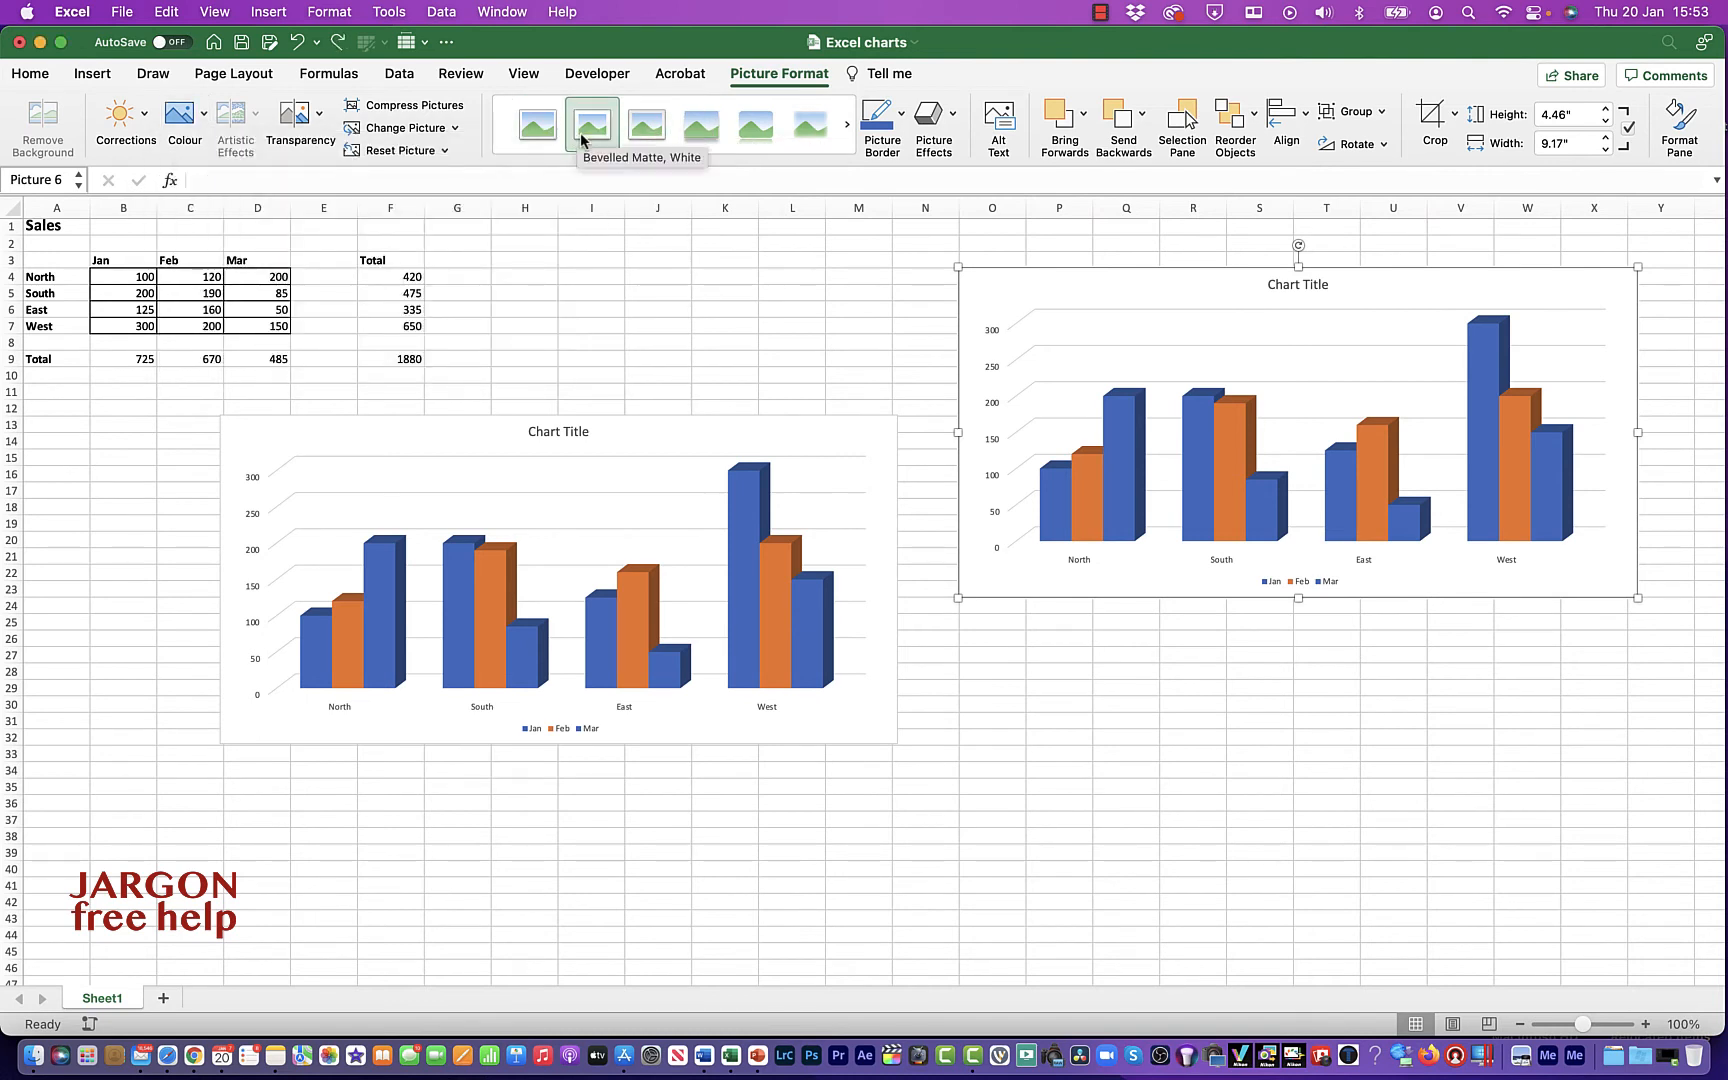
# - Give the picture the Rotated, White style: tilted white frame with drop shadow
pyautogui.click(844, 124)
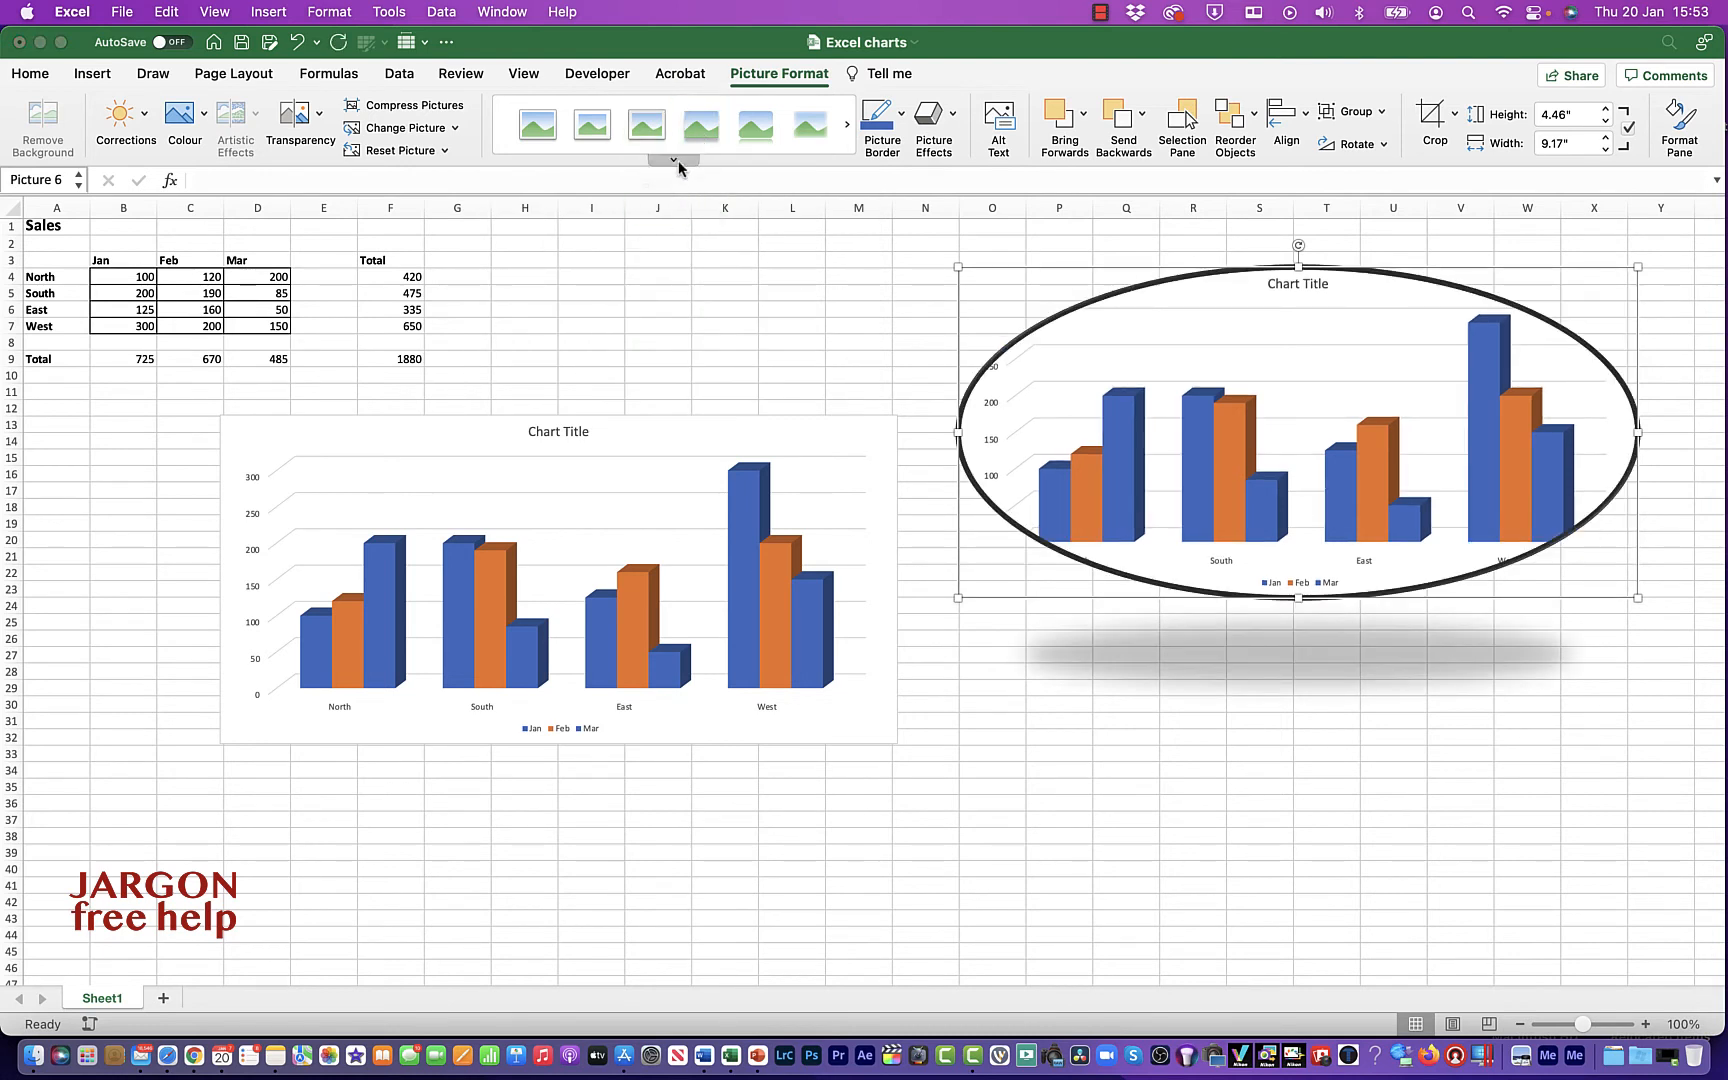
pyautogui.click(672, 160)
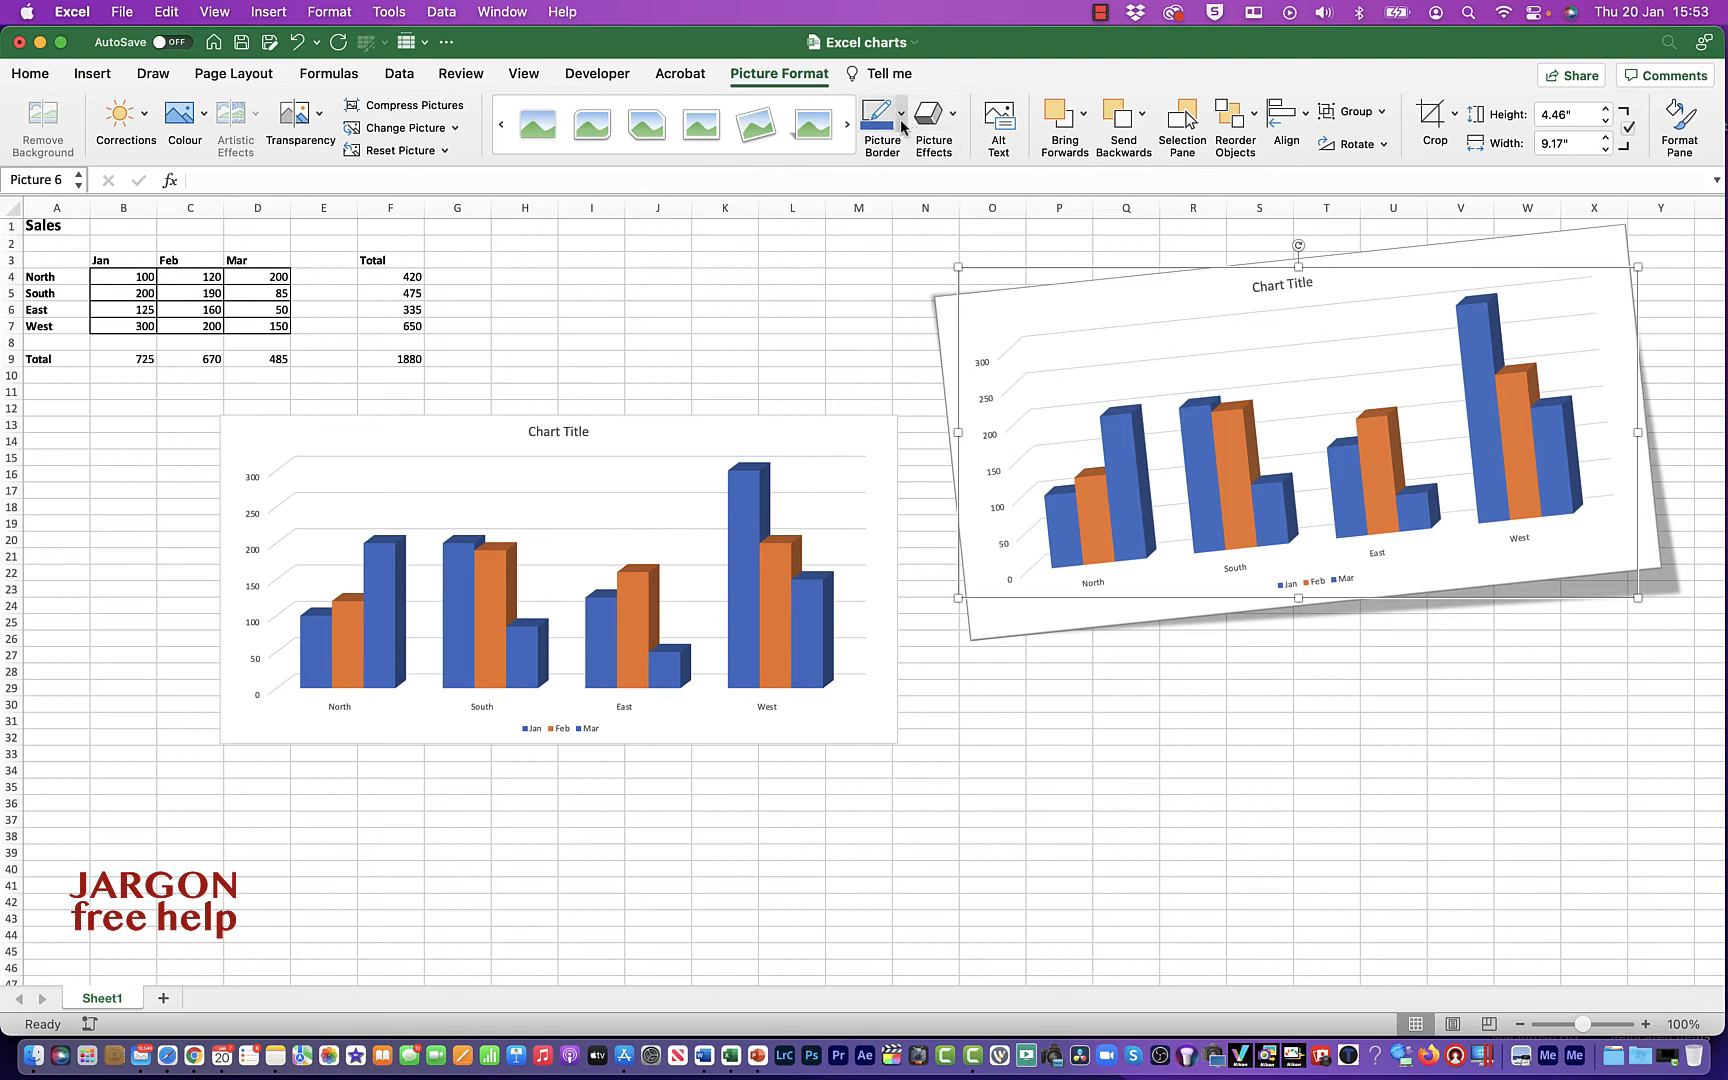
# - Apply a thick red Picture Border around the tilted frame
pyautogui.click(900, 116)
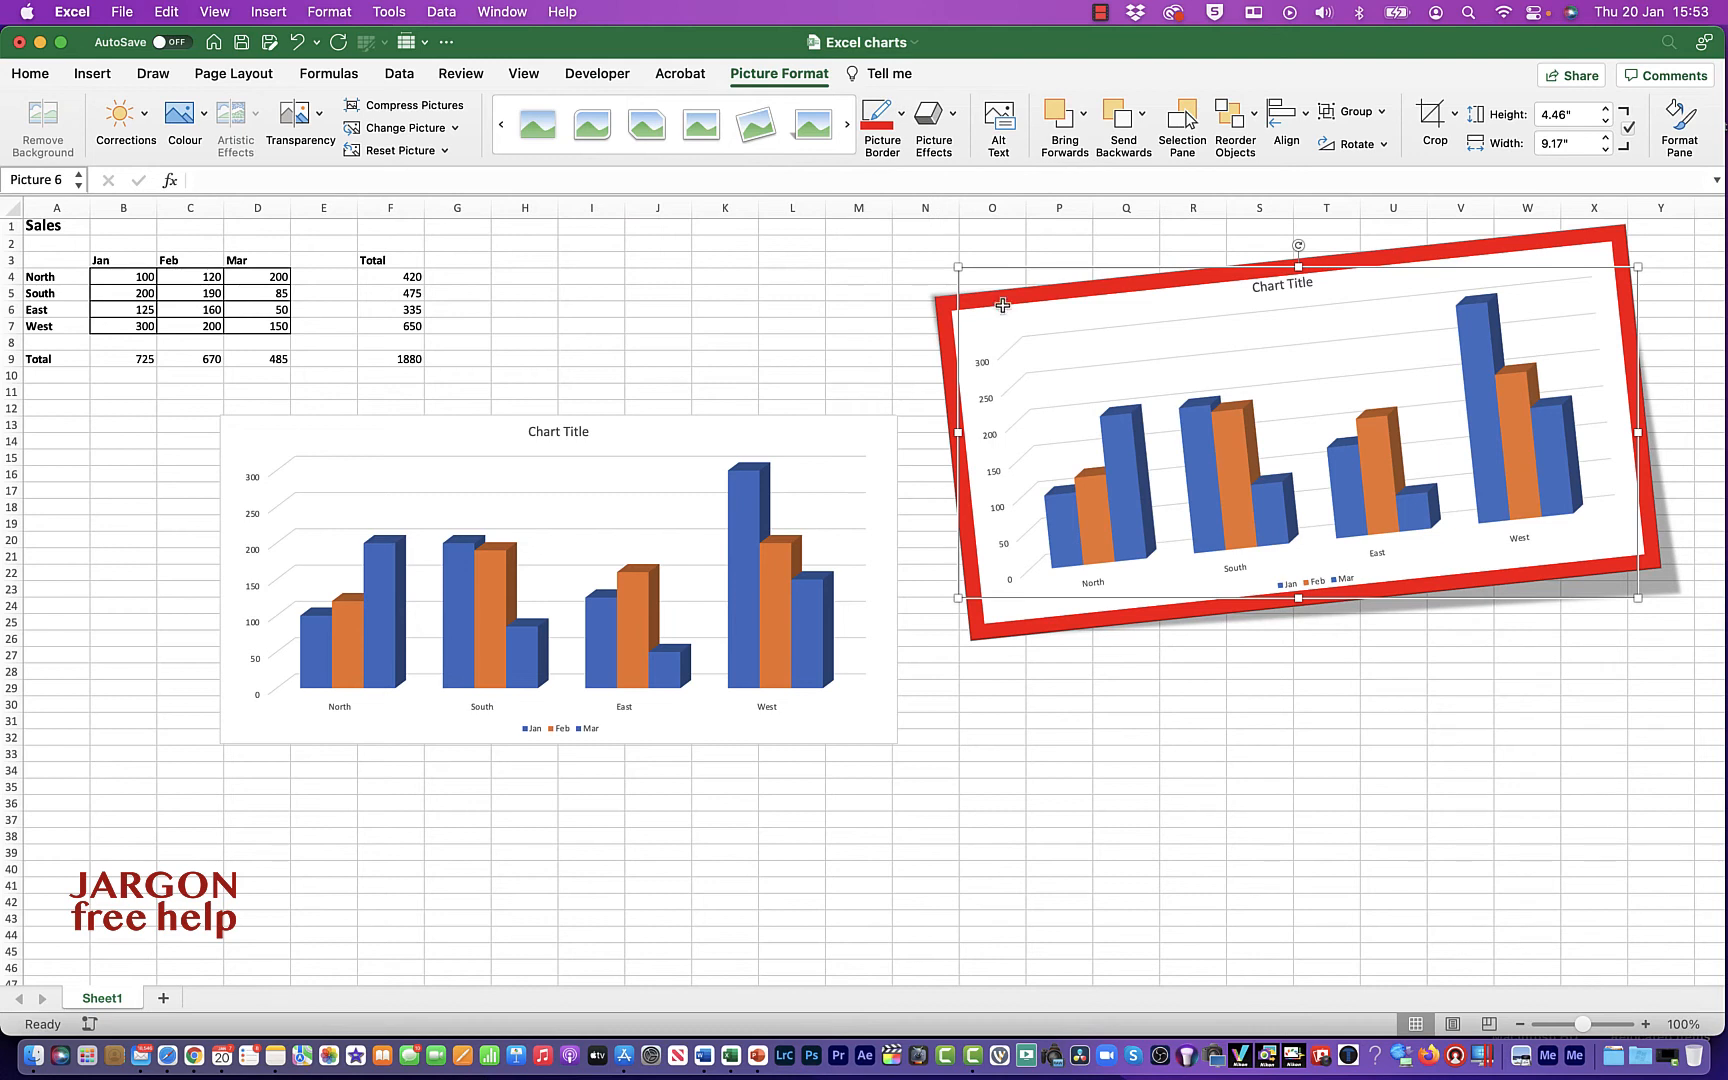
pyautogui.moveTo(932, 116)
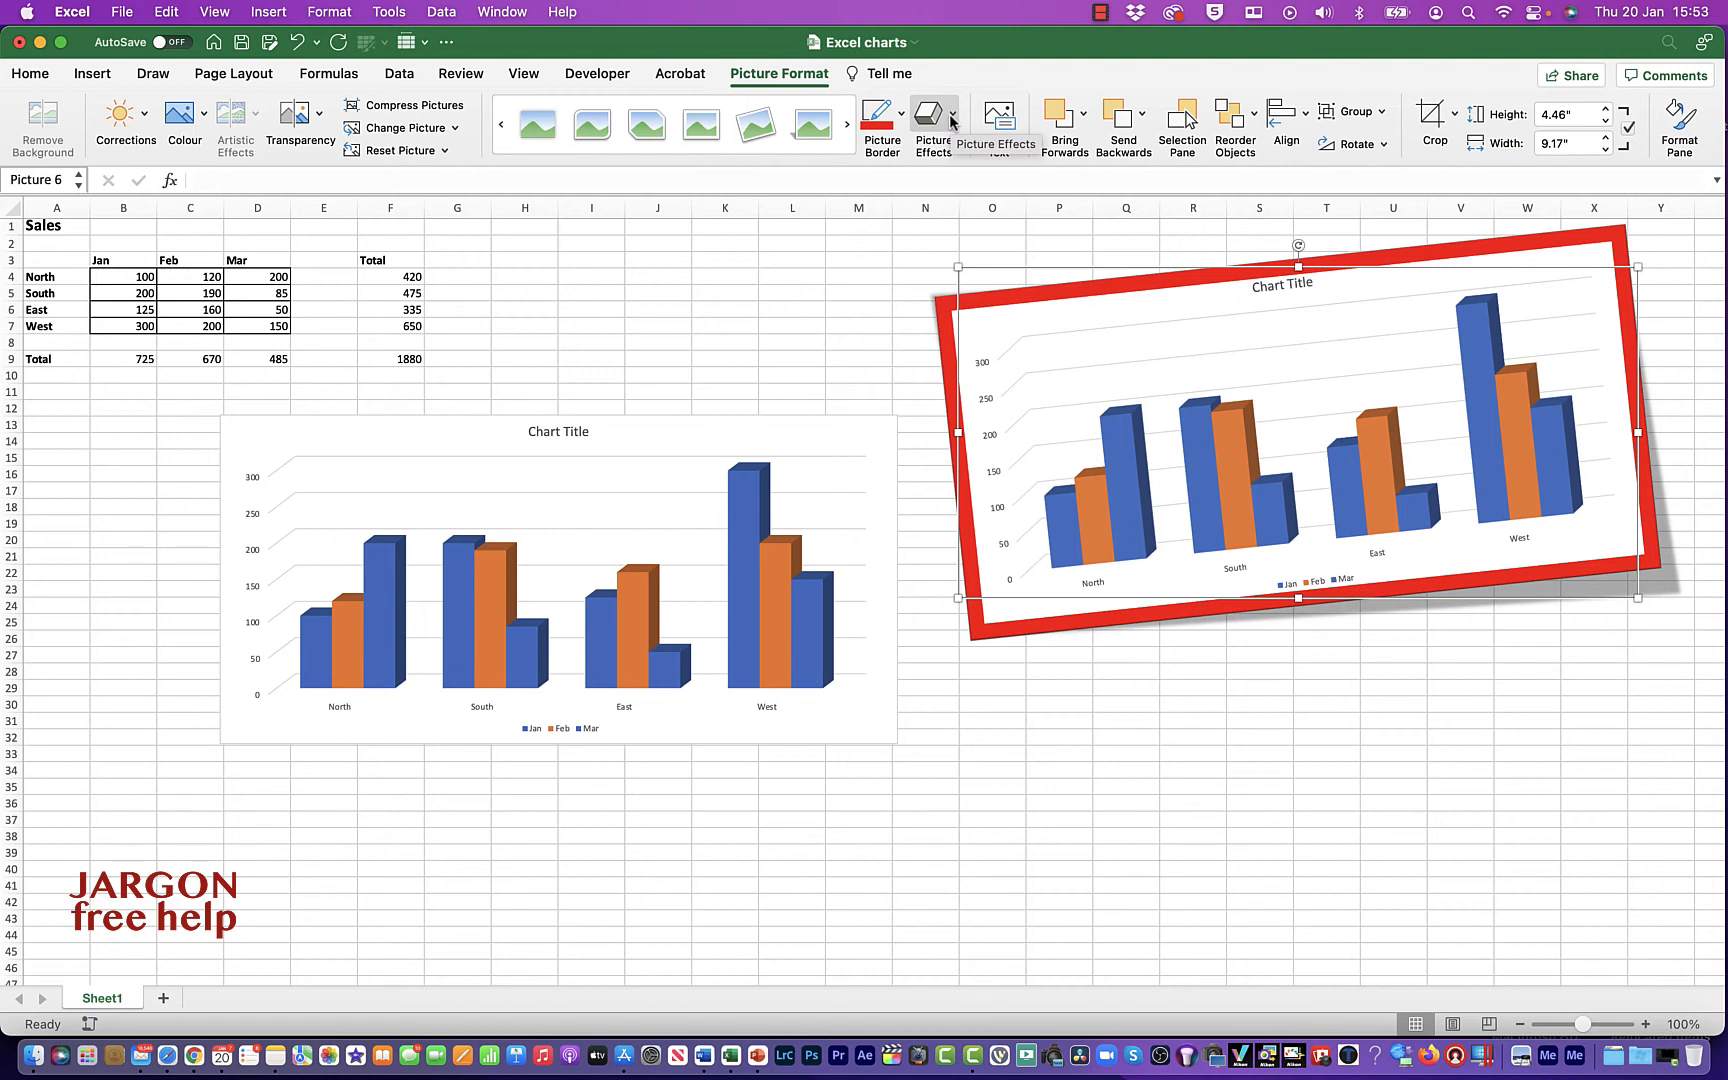
pyautogui.click(932, 114)
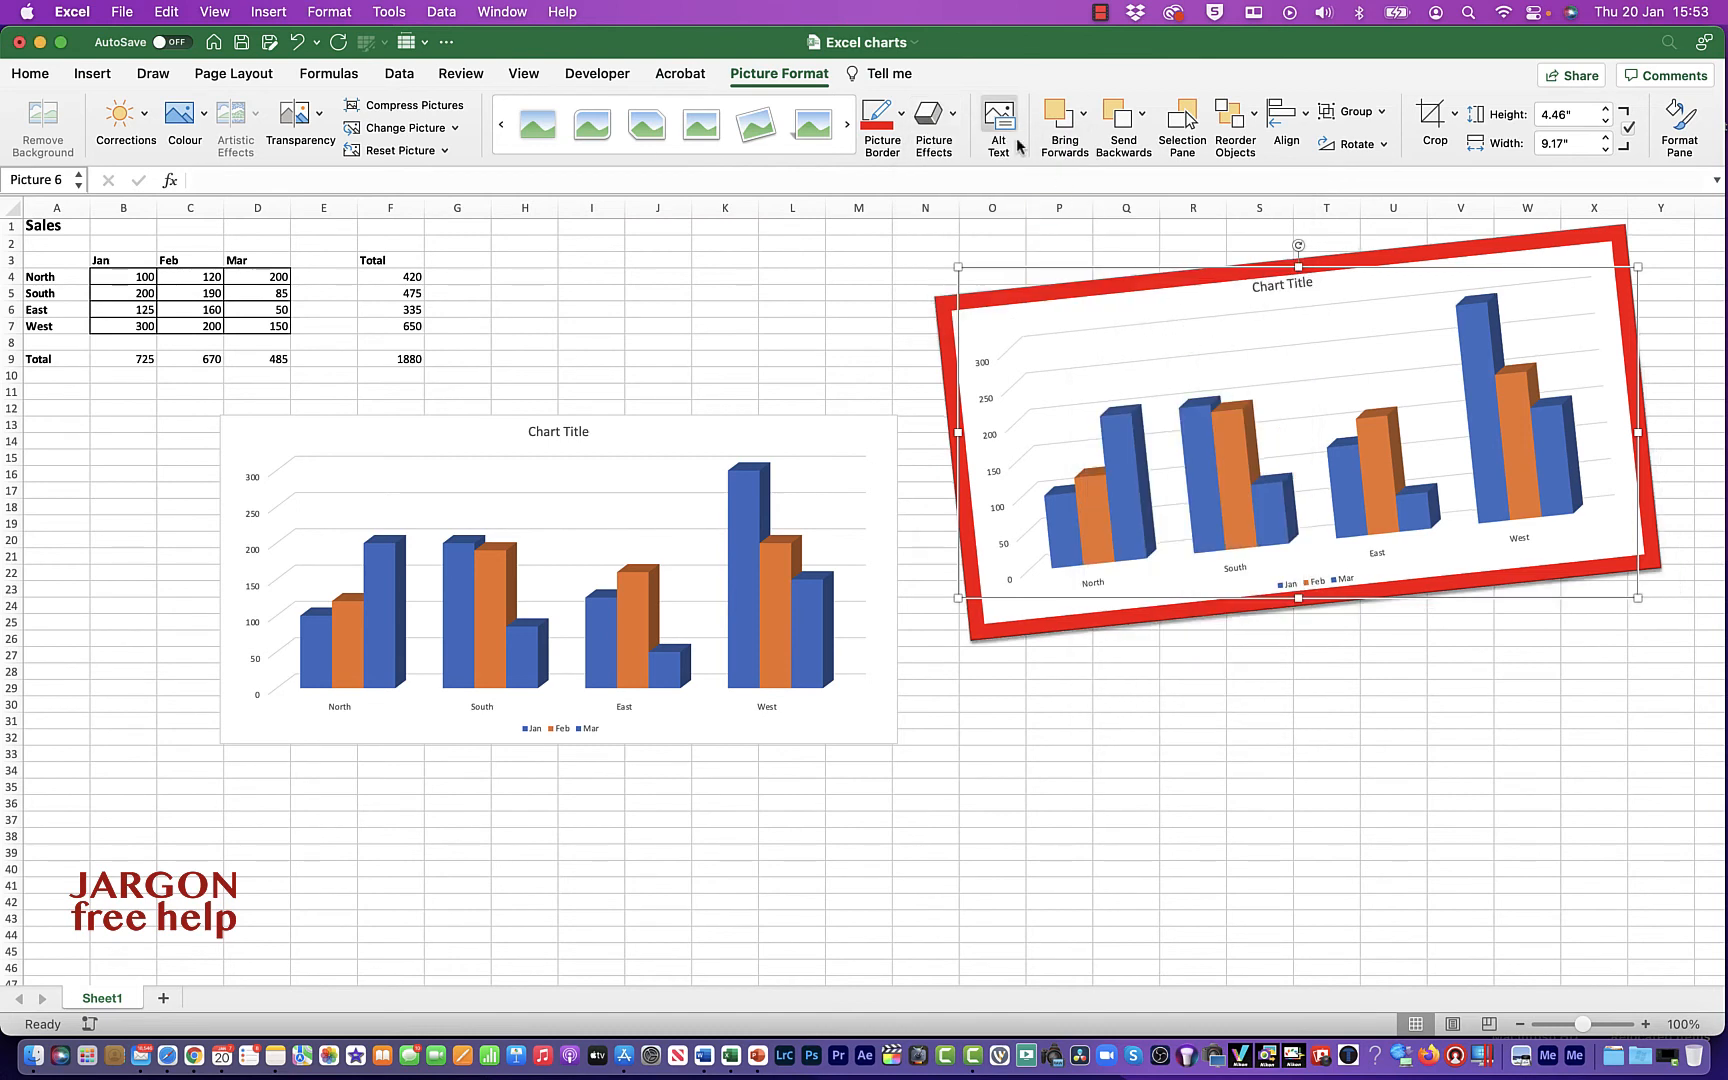
pyautogui.moveTo(934, 122)
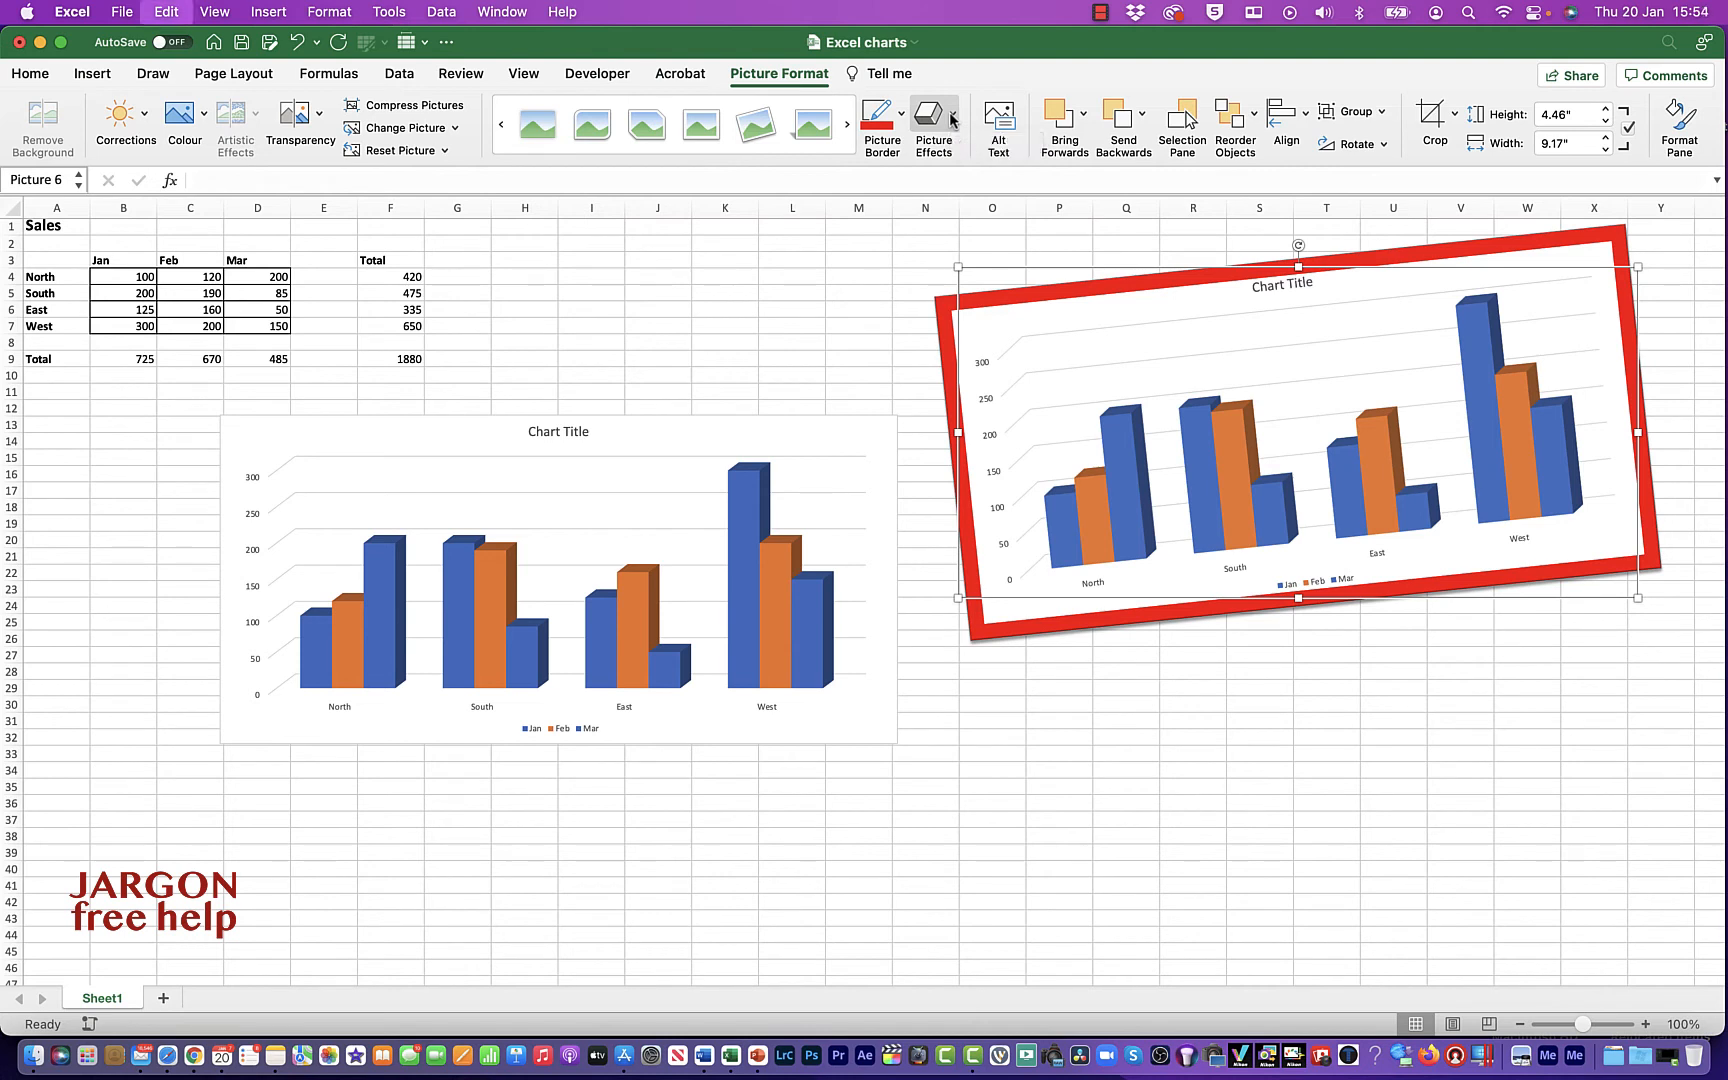
# - Add a Perspective 3D rotation and a reflection beneath the picture via Picture Effects
pyautogui.click(934, 122)
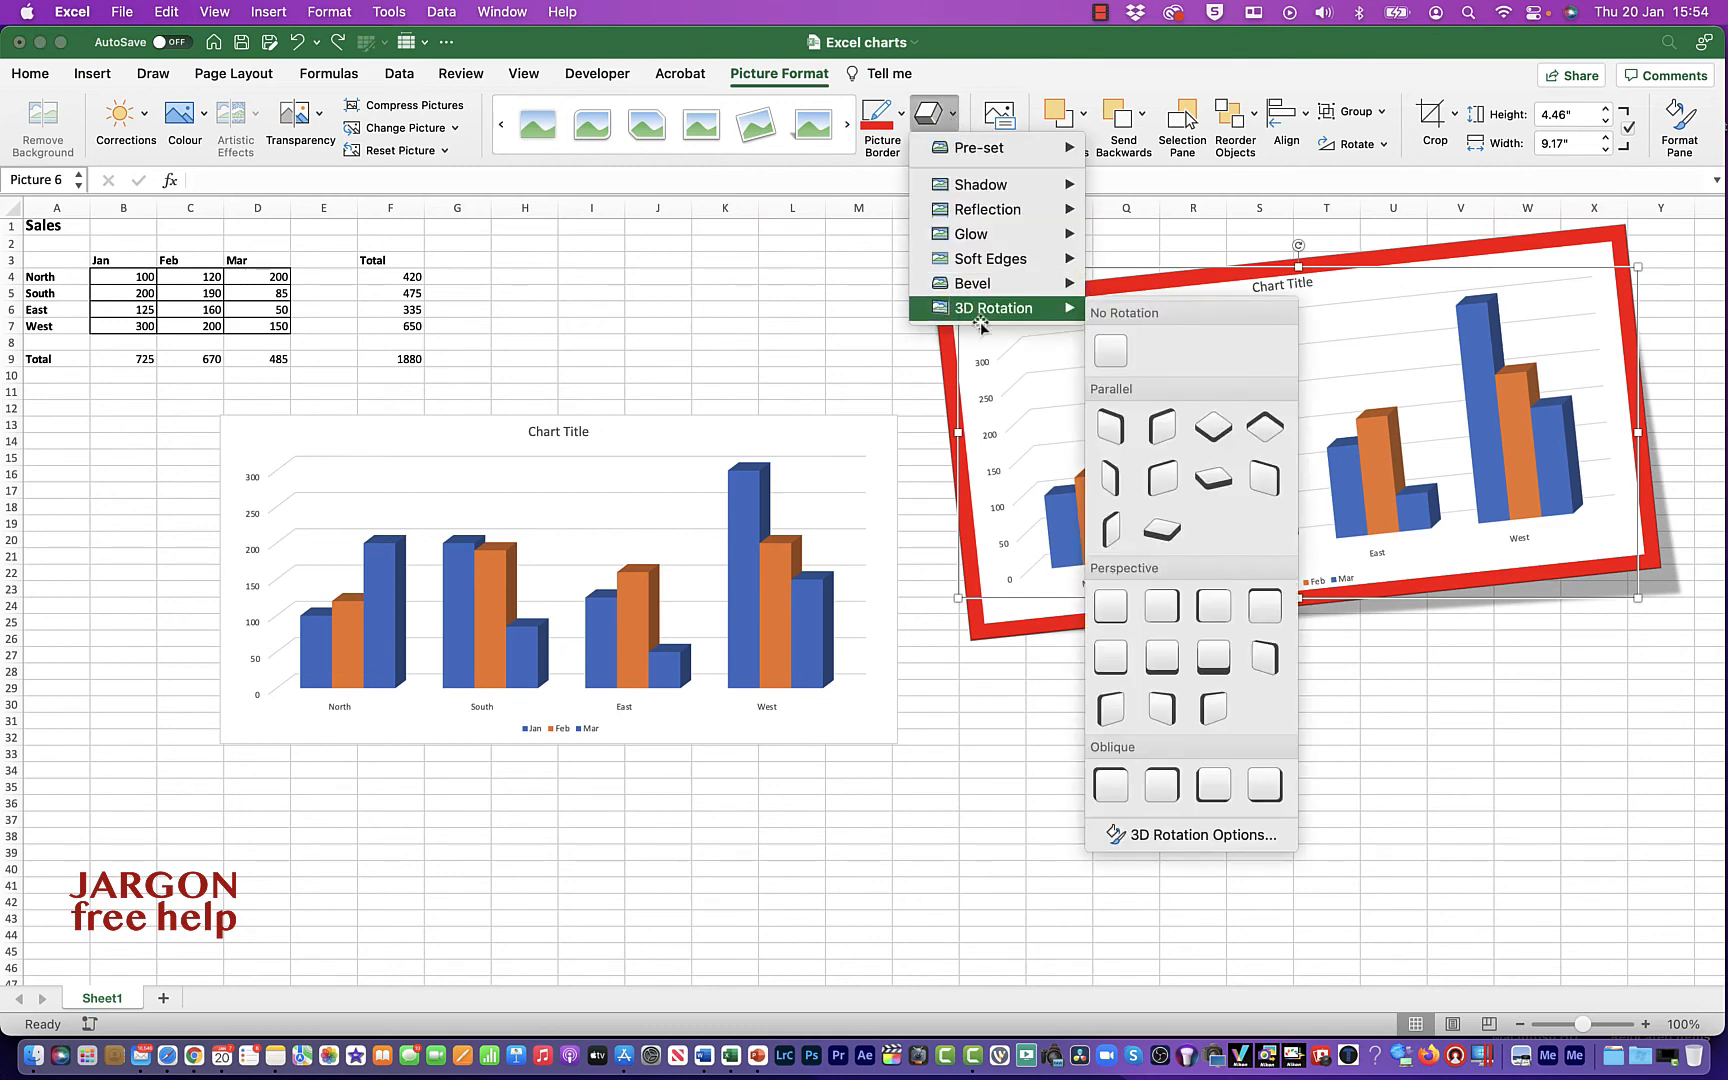
pyautogui.click(1160, 426)
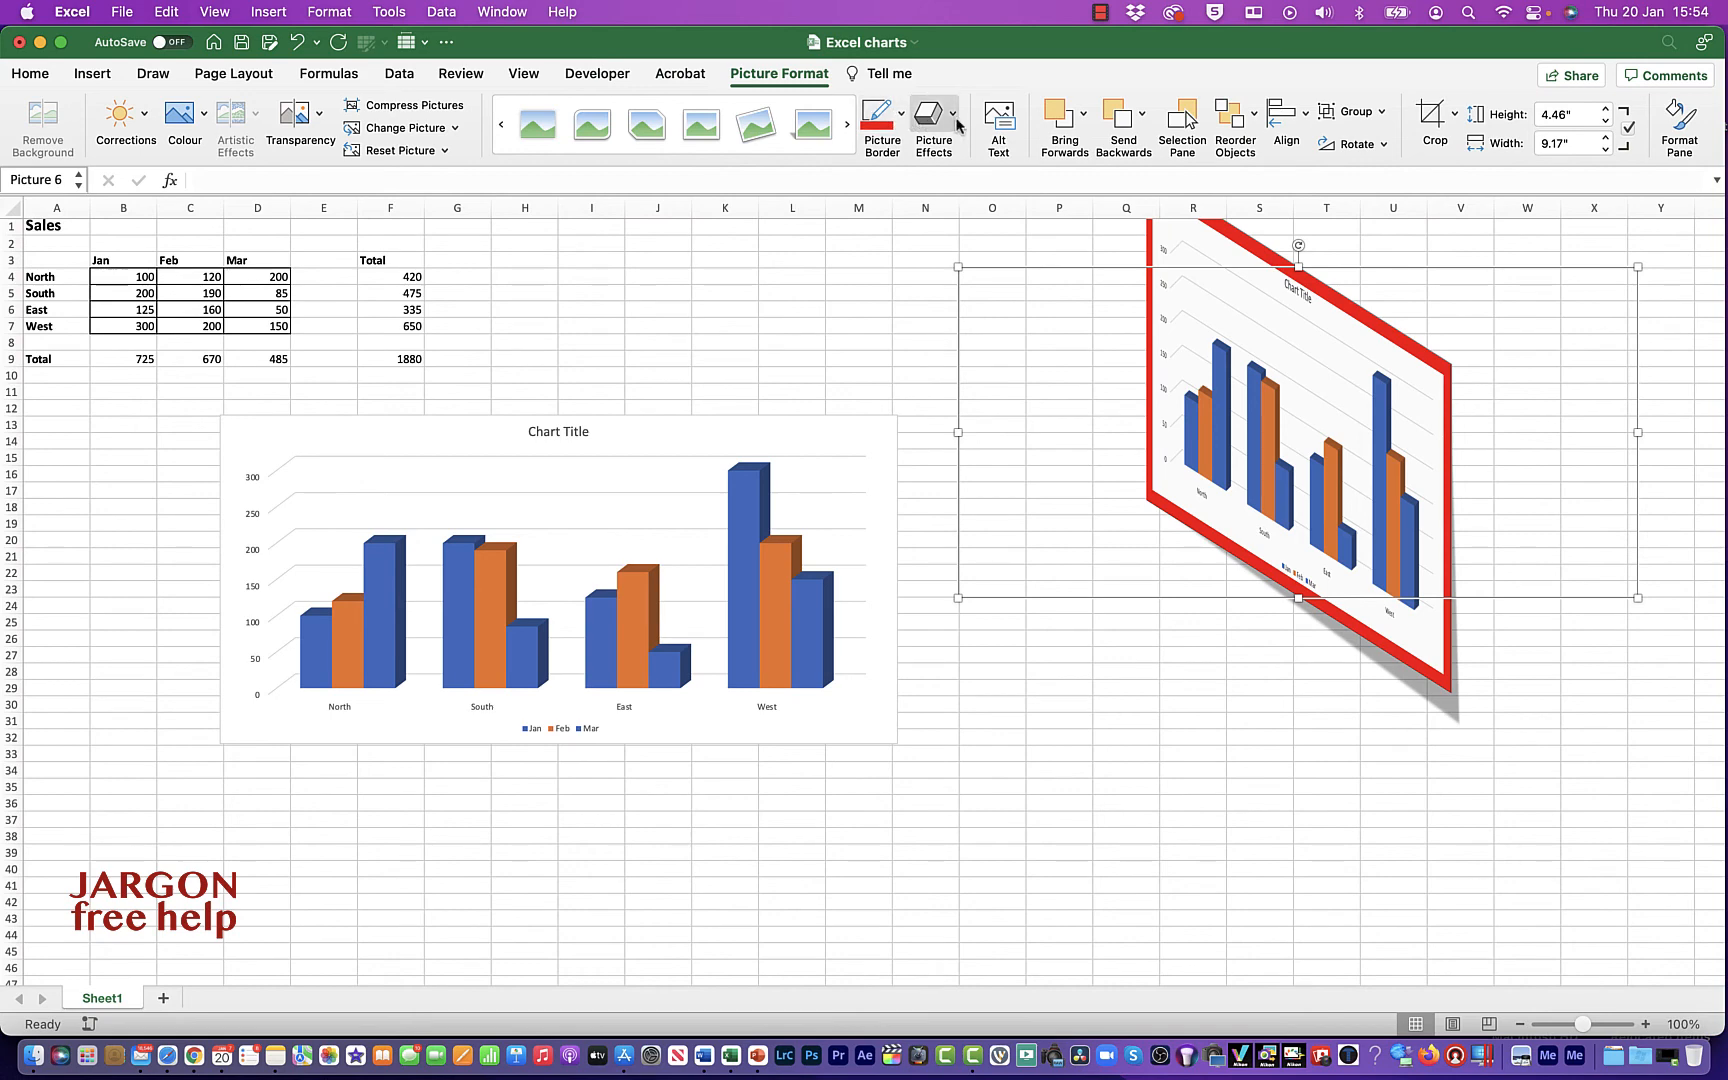
pyautogui.click(932, 114)
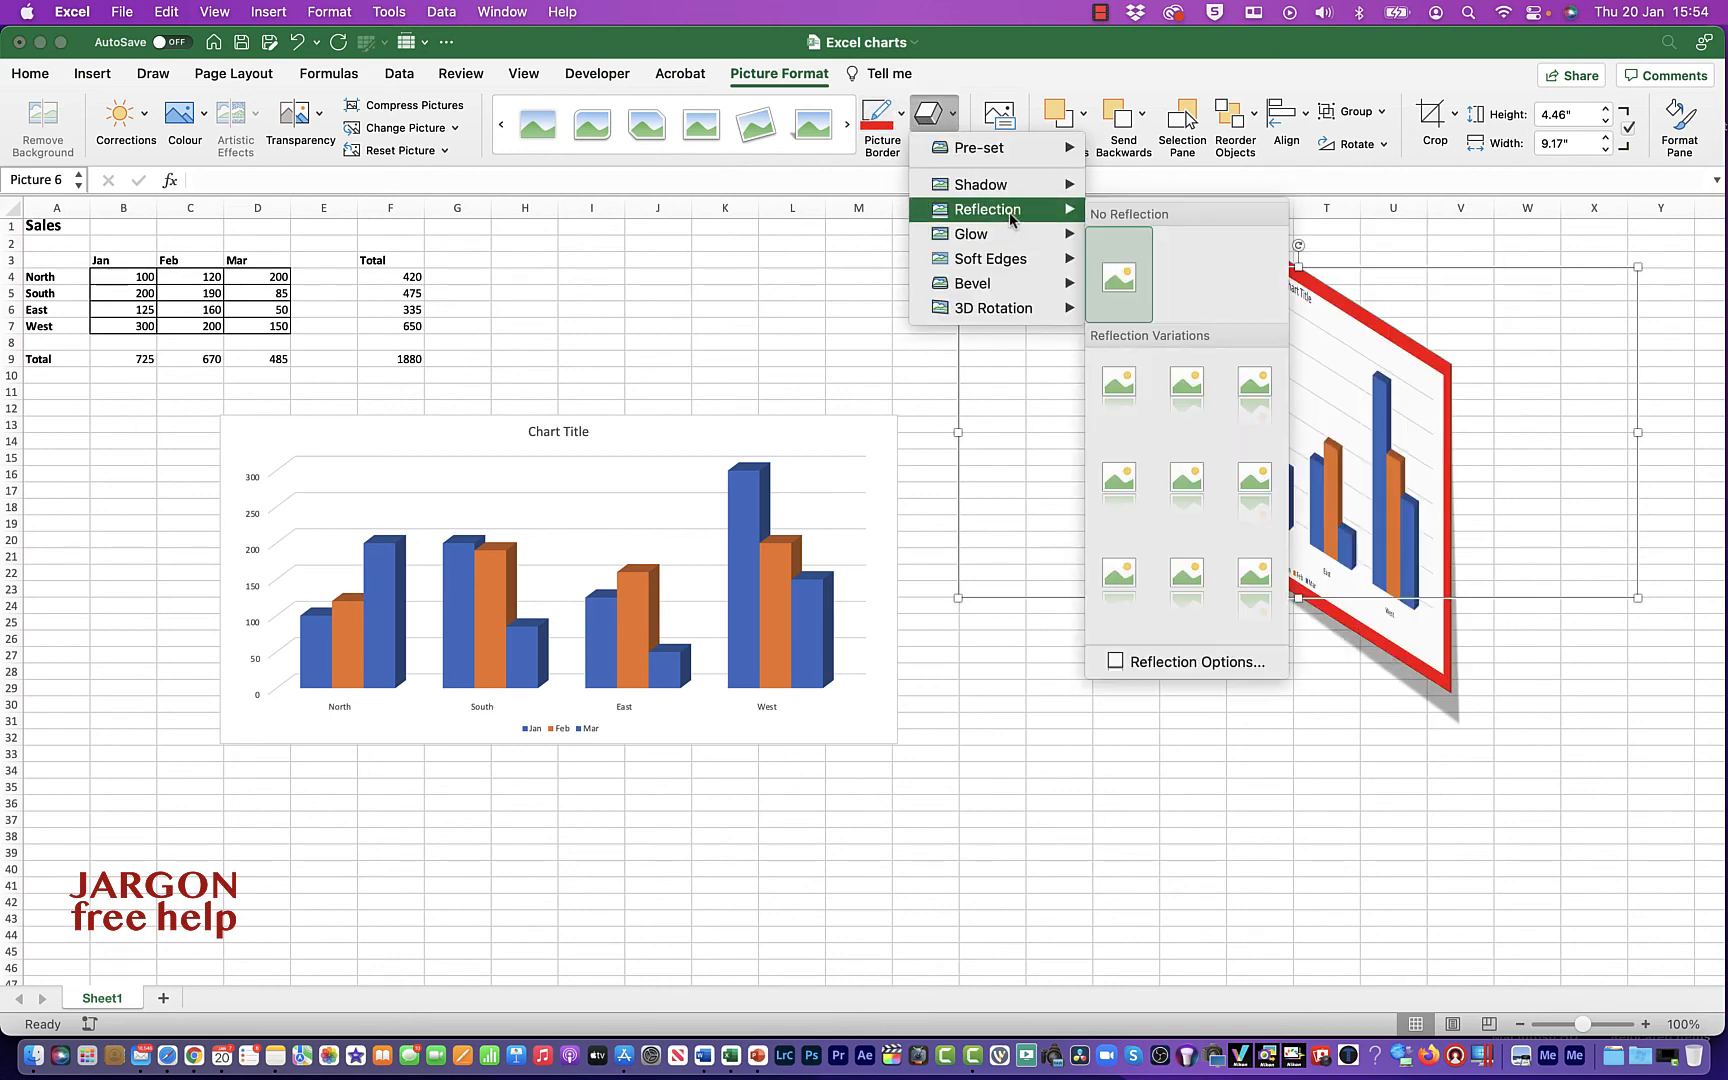
pyautogui.click(1186, 590)
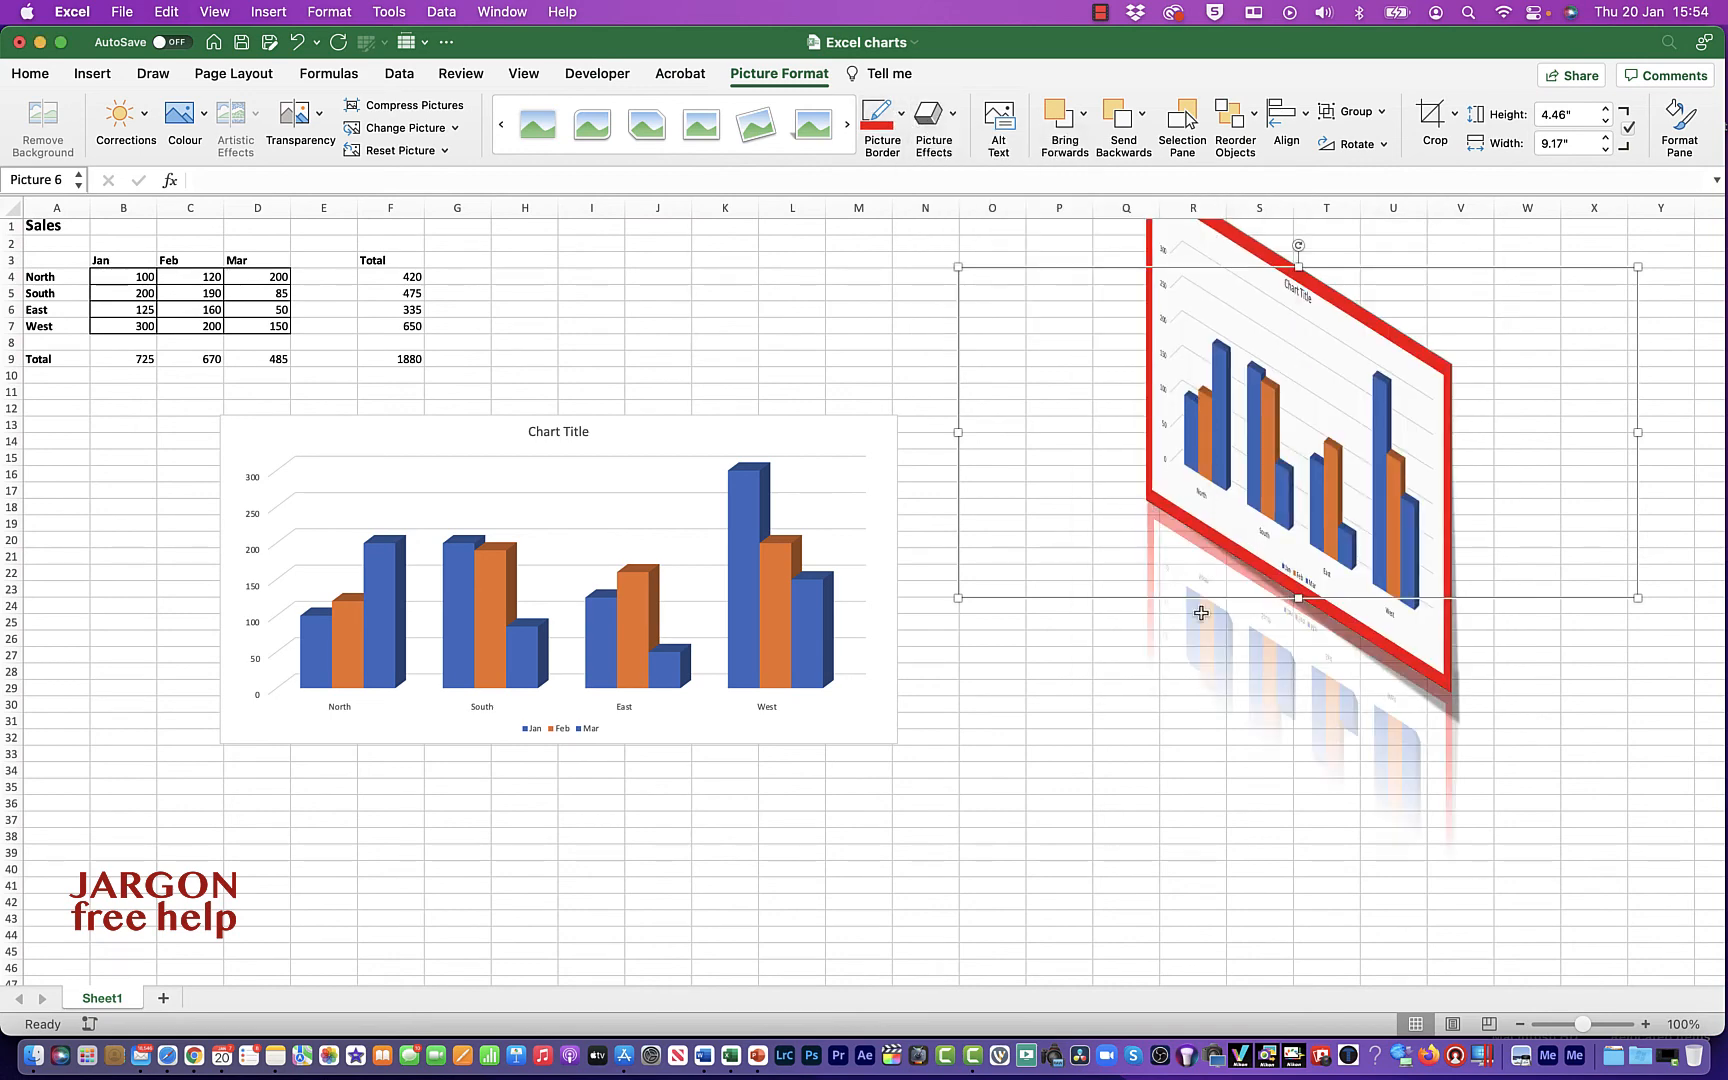
pyautogui.moveTo(1342, 430)
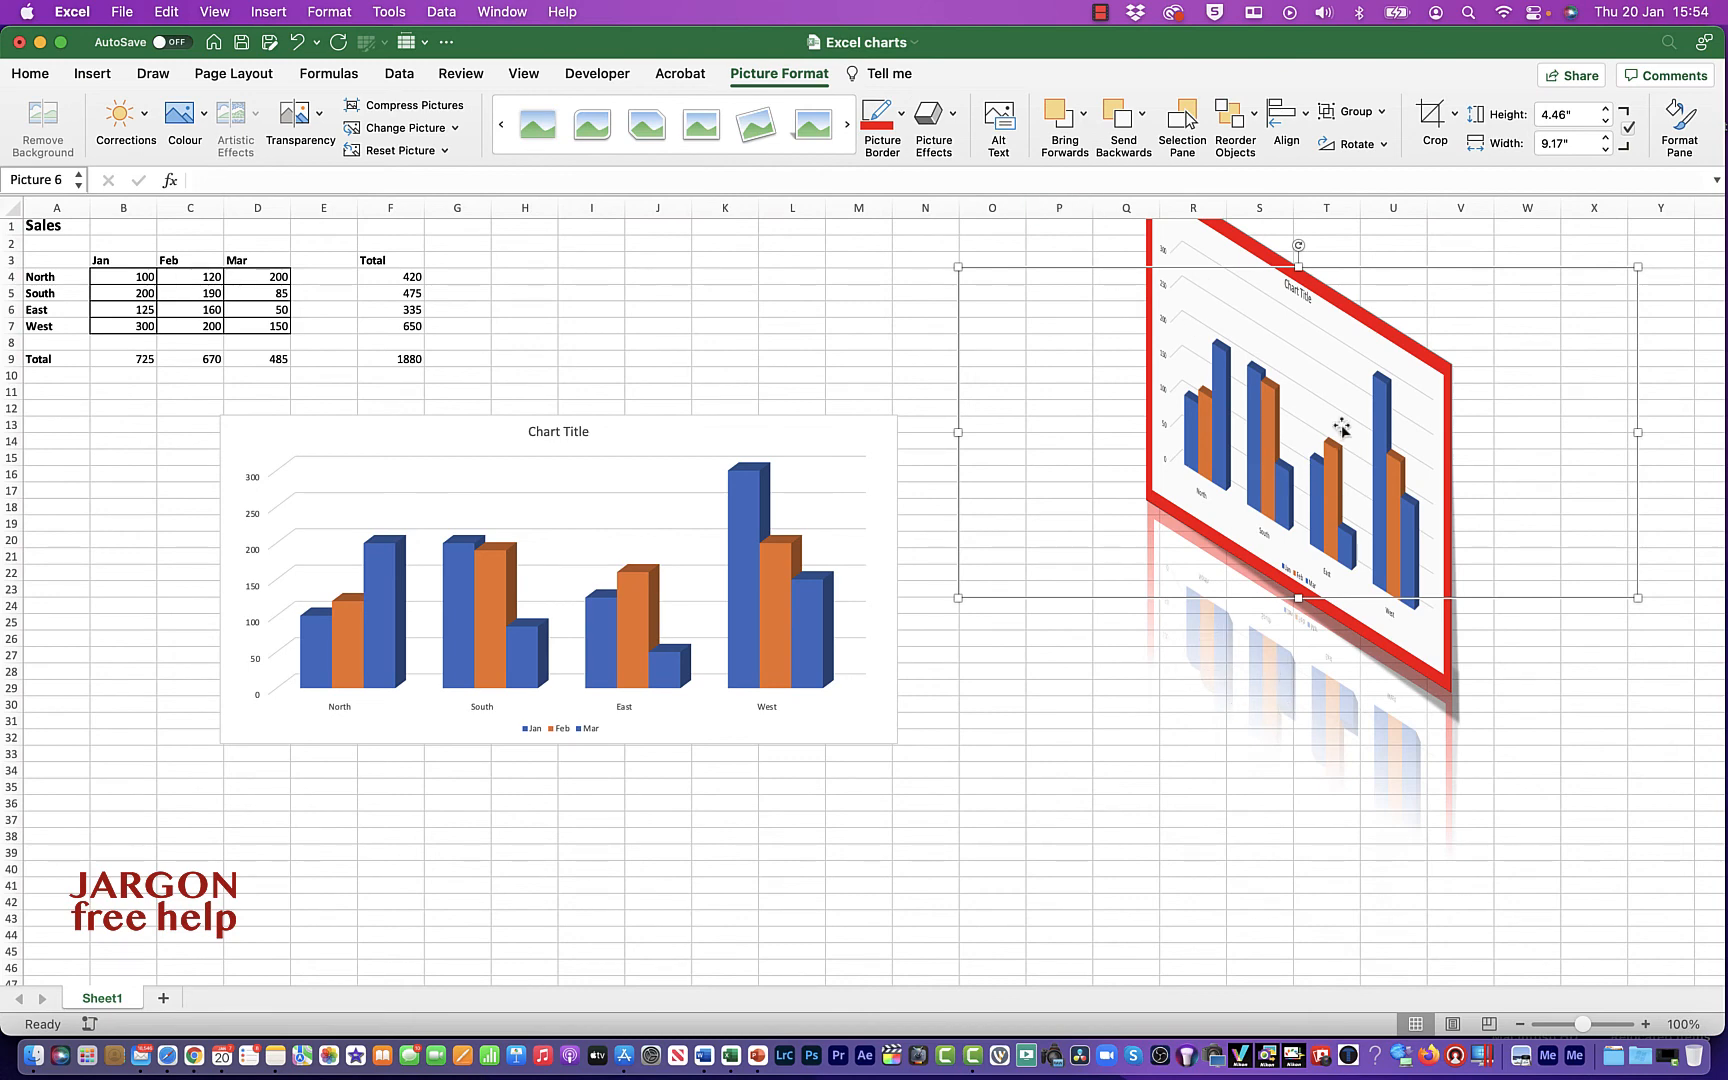
pyautogui.click(934, 112)
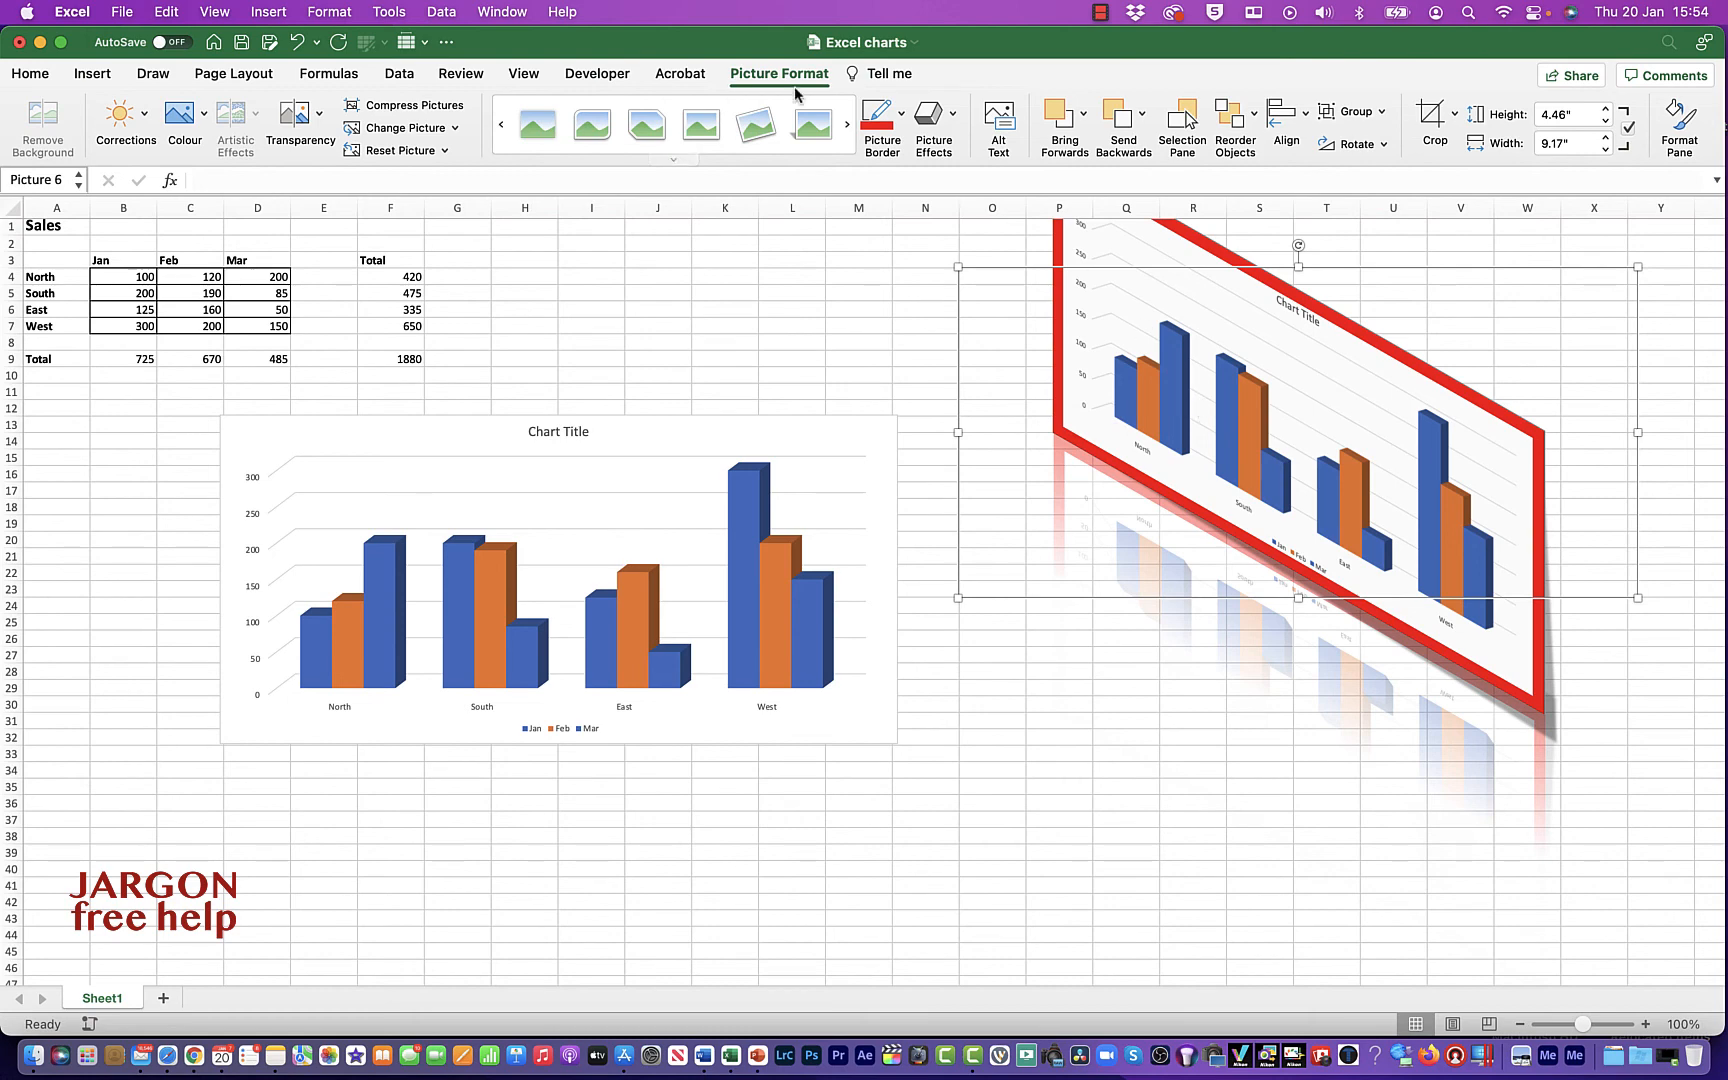
pyautogui.click(932, 124)
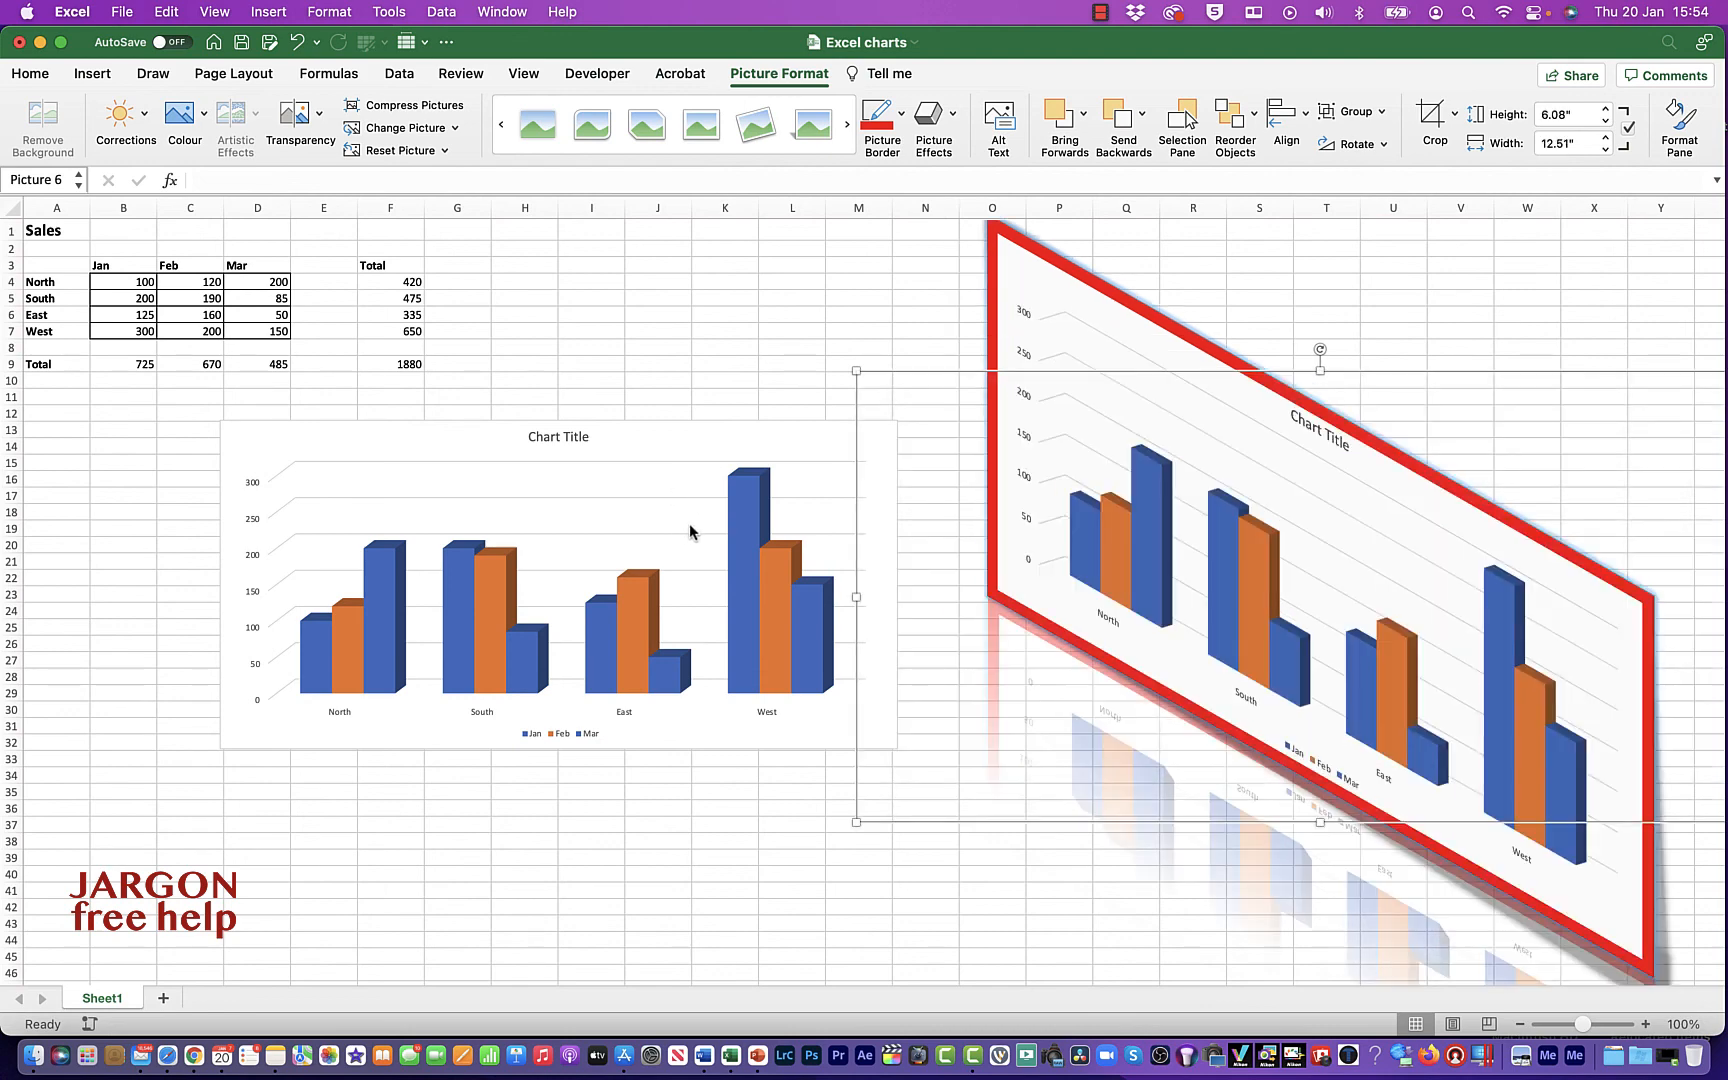
# - Change North's March value in cell D4 to 2000 so the live chart spikes while the picture stays unchanged
pyautogui.click(556, 584)
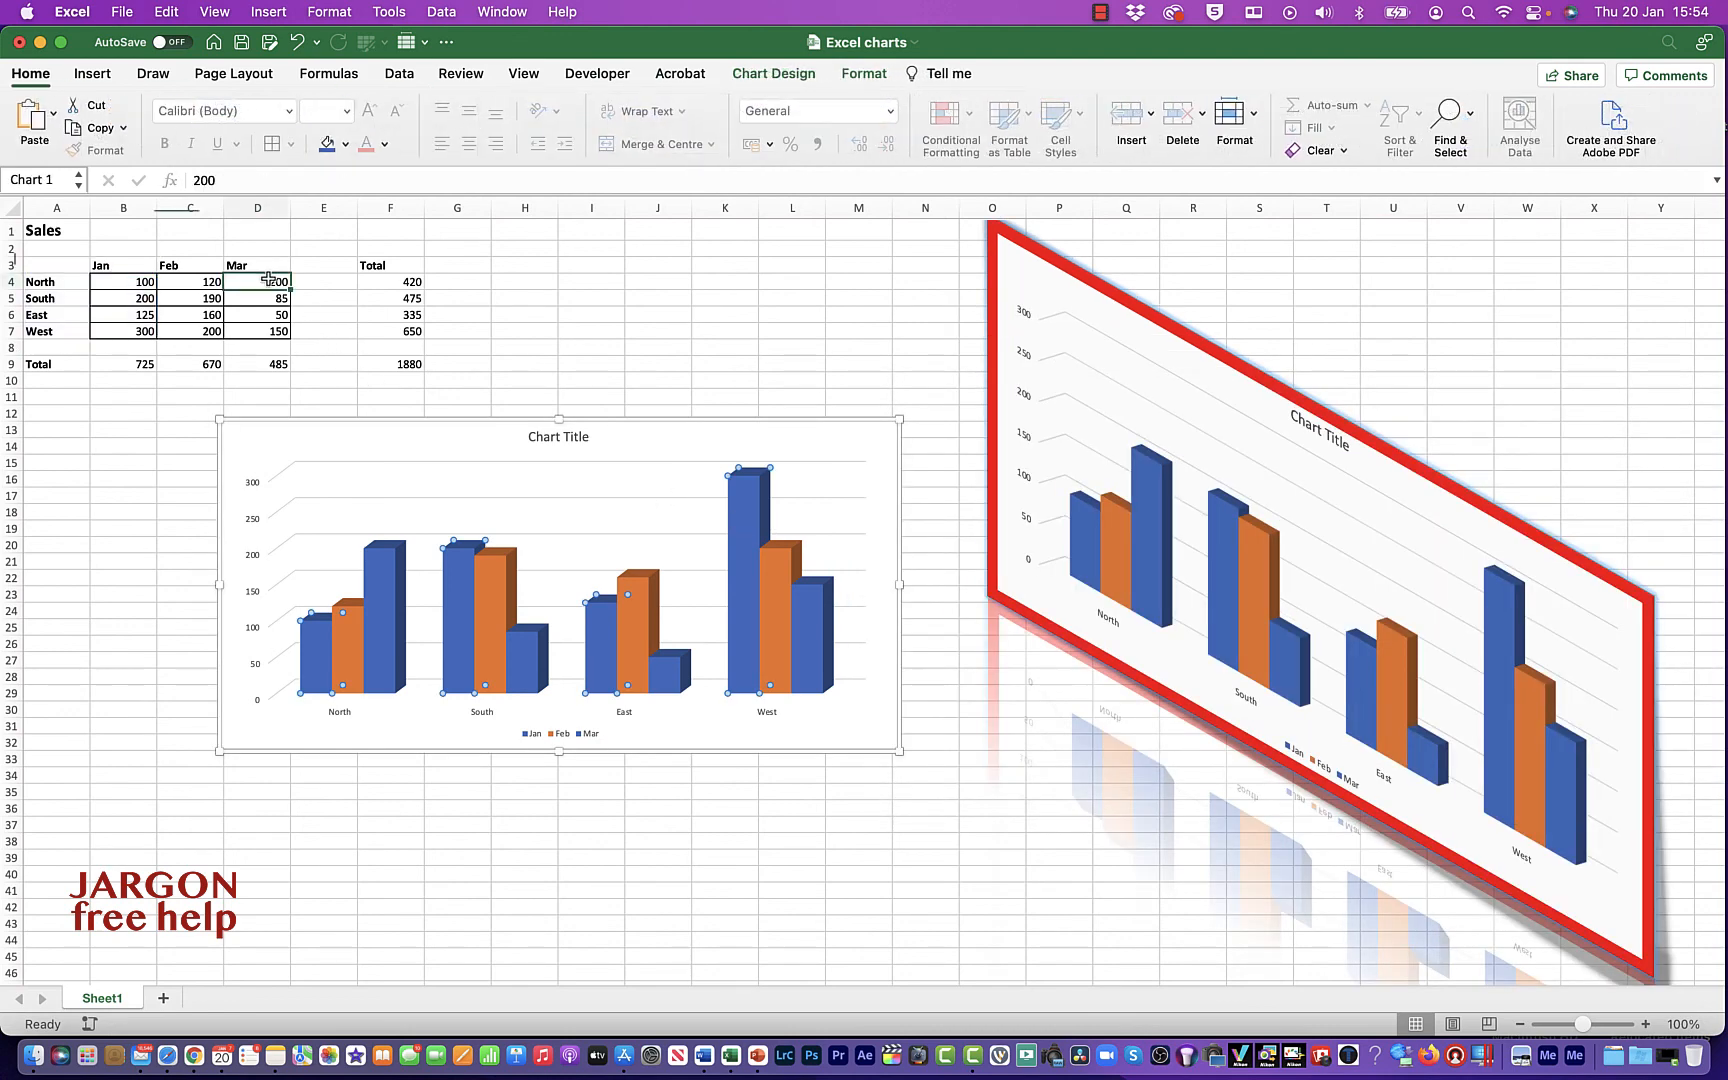
pyautogui.write('2000')
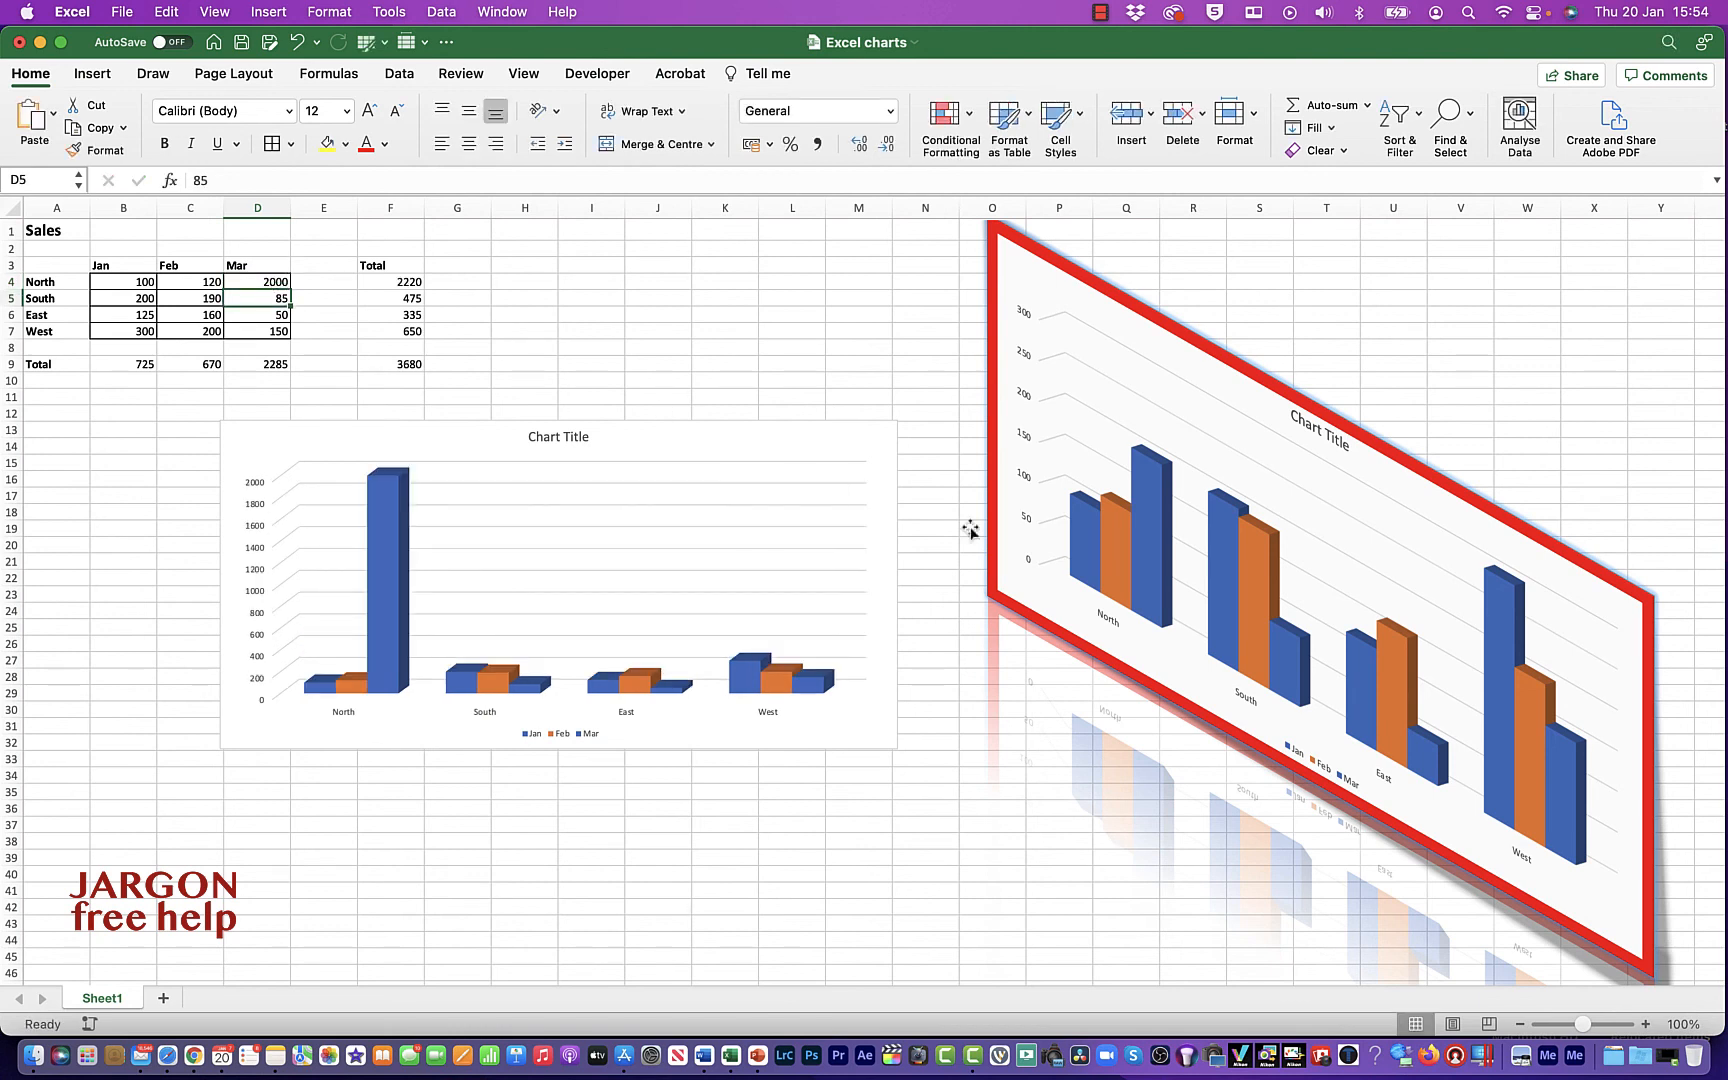
pyautogui.moveTo(1266, 558)
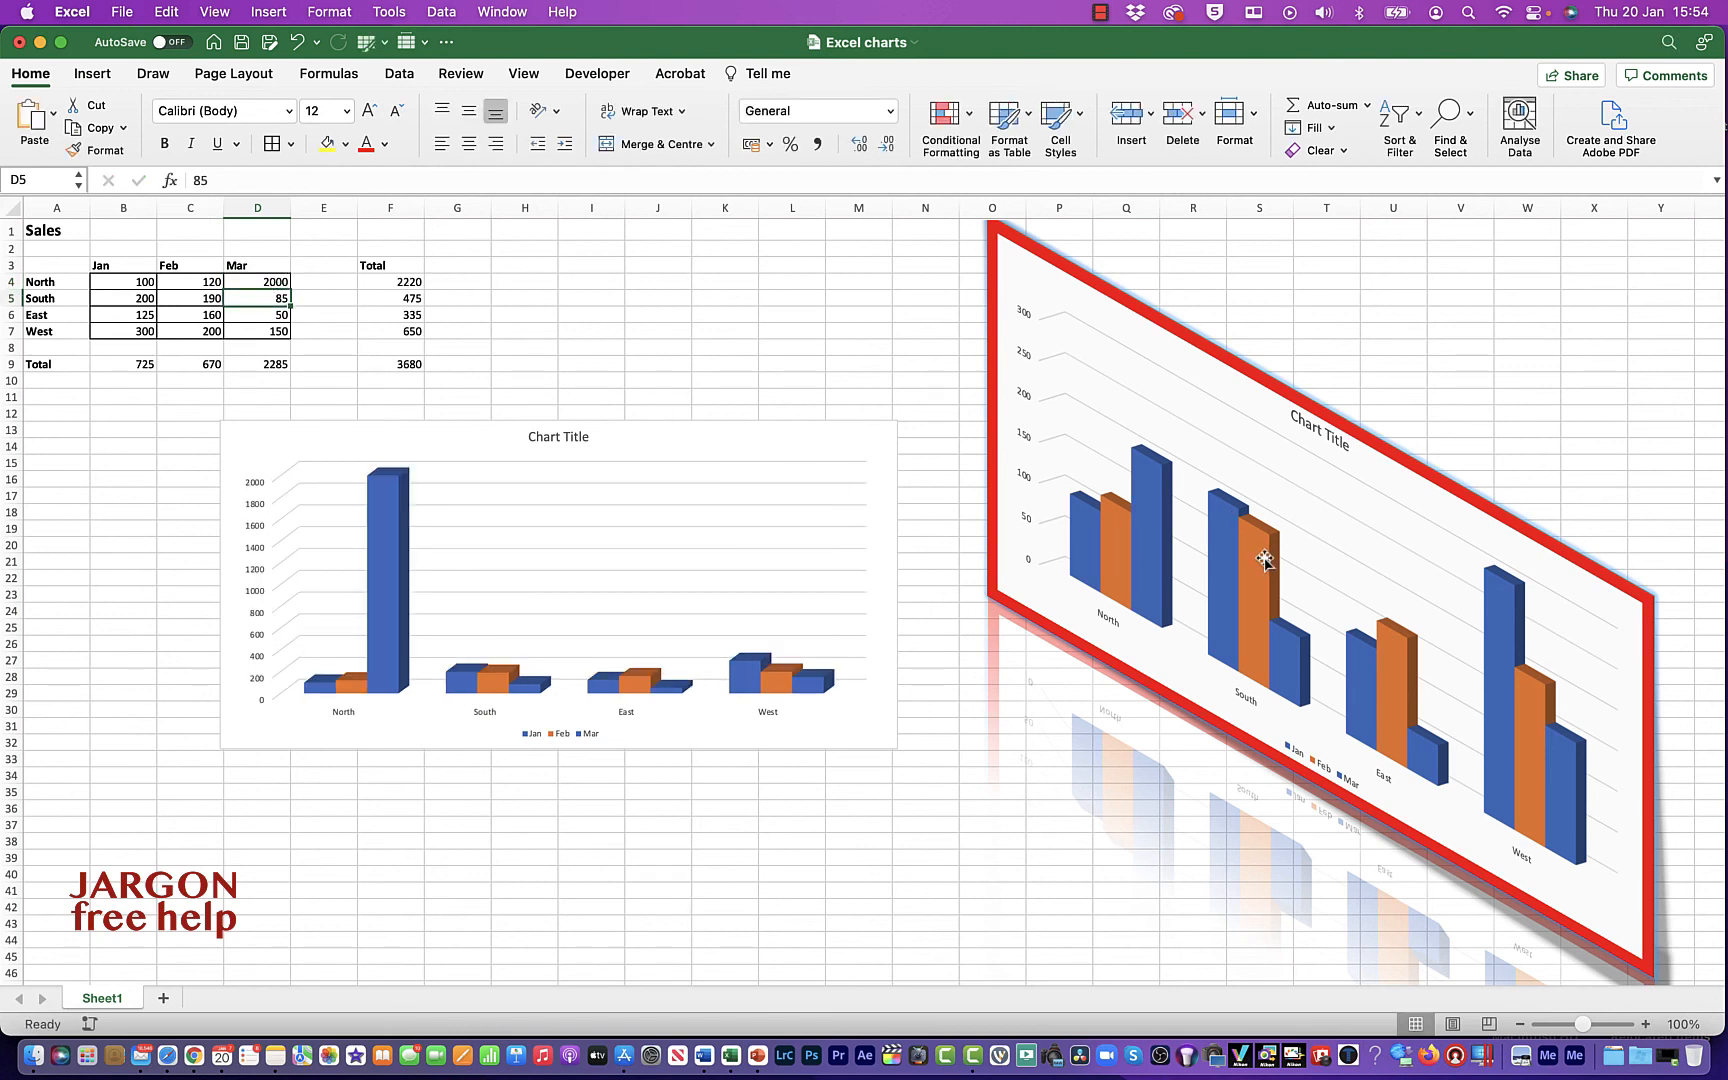